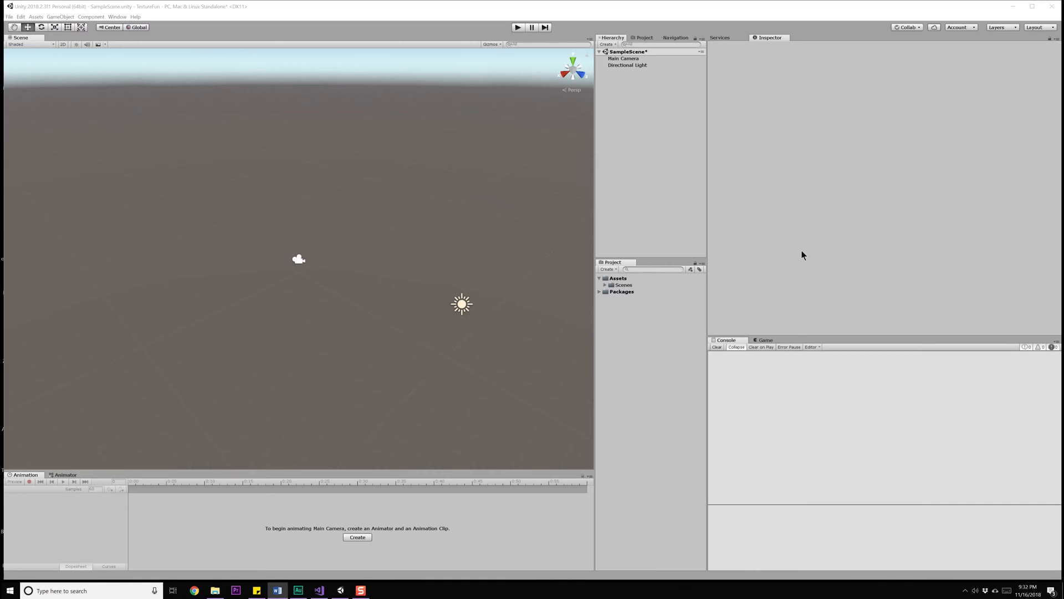
{"action": "mouse_move", "coordinate": [61, 23]}
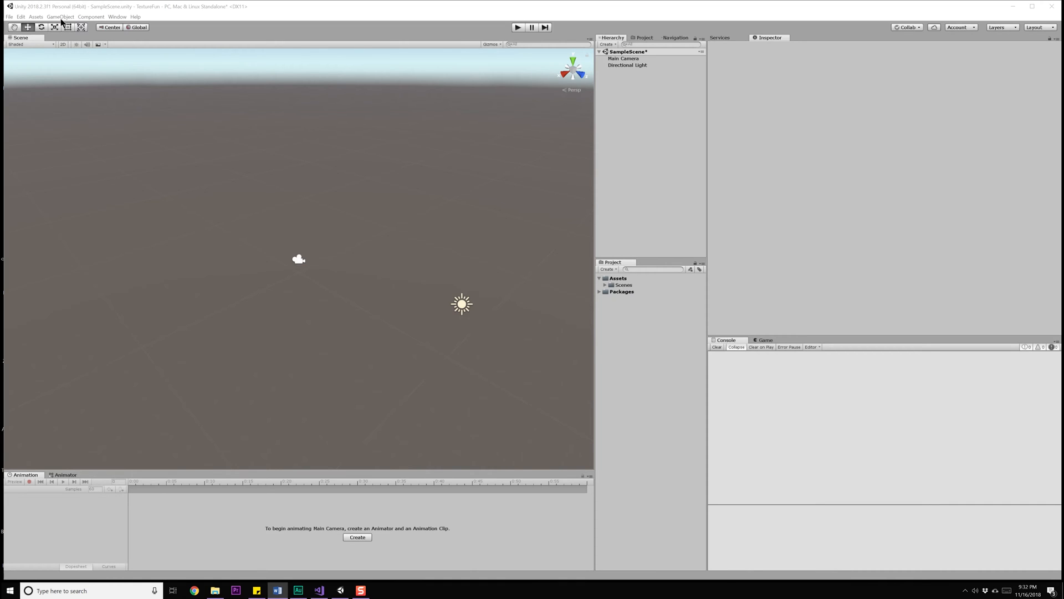
Step: Add a Cube 3D object to the sample scene from the GameObject menu
{"action": "left_click", "coordinate": [60, 17]}
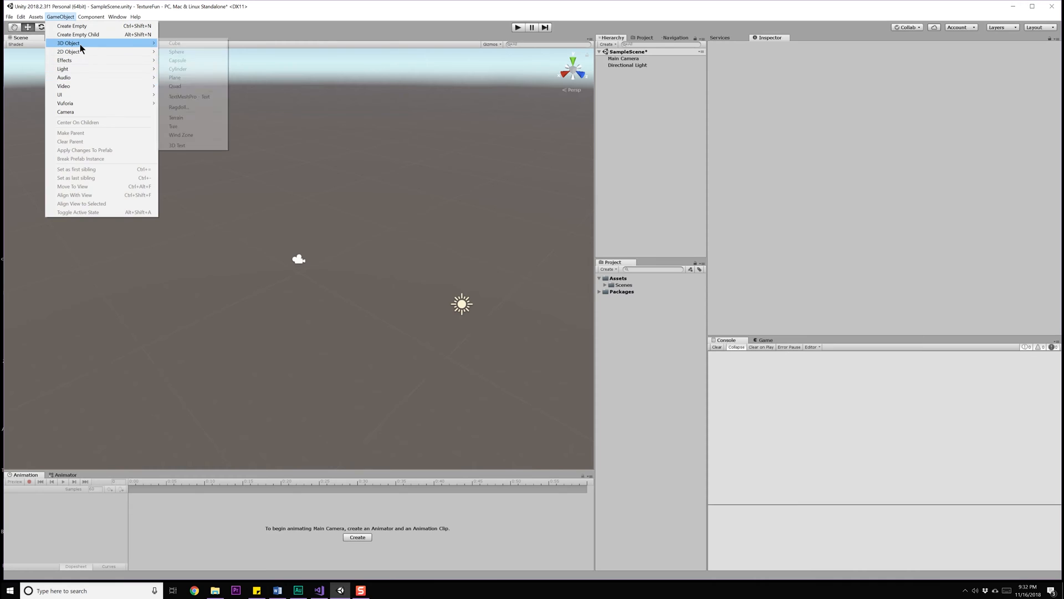
{"action": "left_click", "coordinate": [175, 43]}
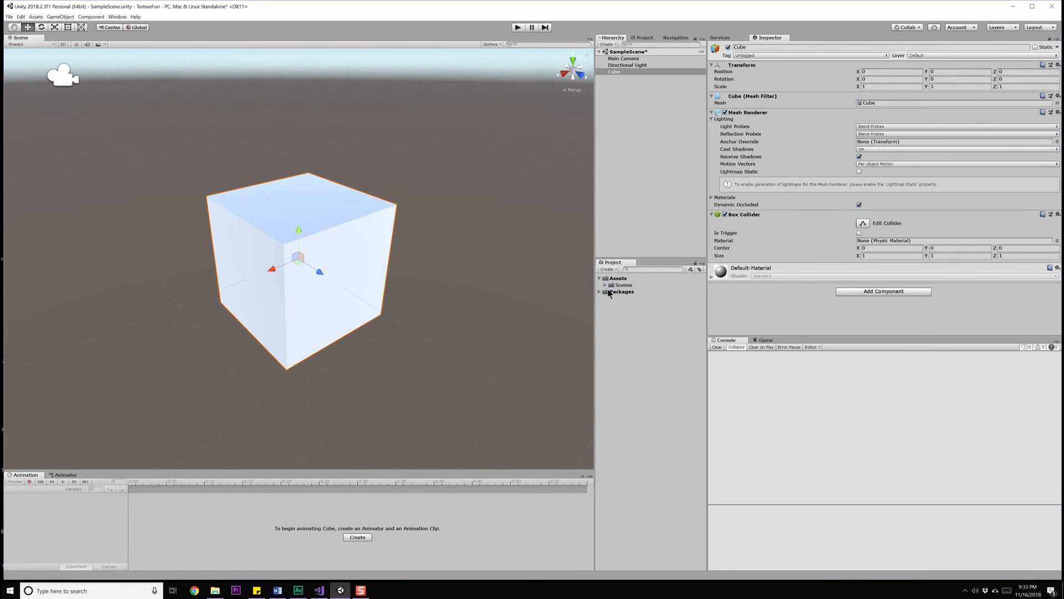
{"action": "mouse_move", "coordinate": [739, 298]}
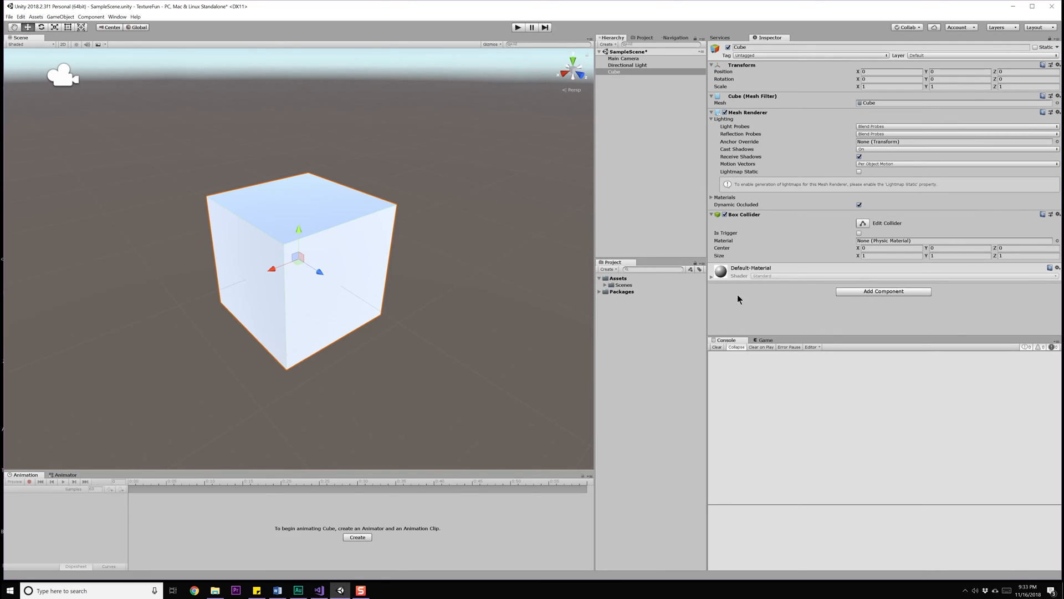
Step: Create a new material named Checkerboard in the Assets folder
{"action": "left_click", "coordinate": [618, 277]}
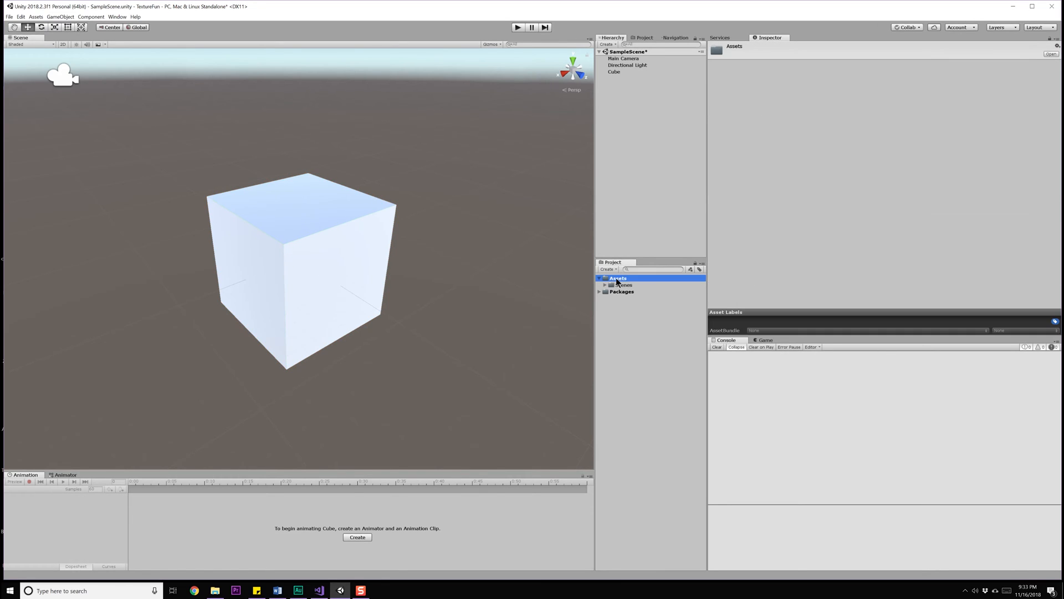
{"action": "right_click", "coordinate": [618, 277]}
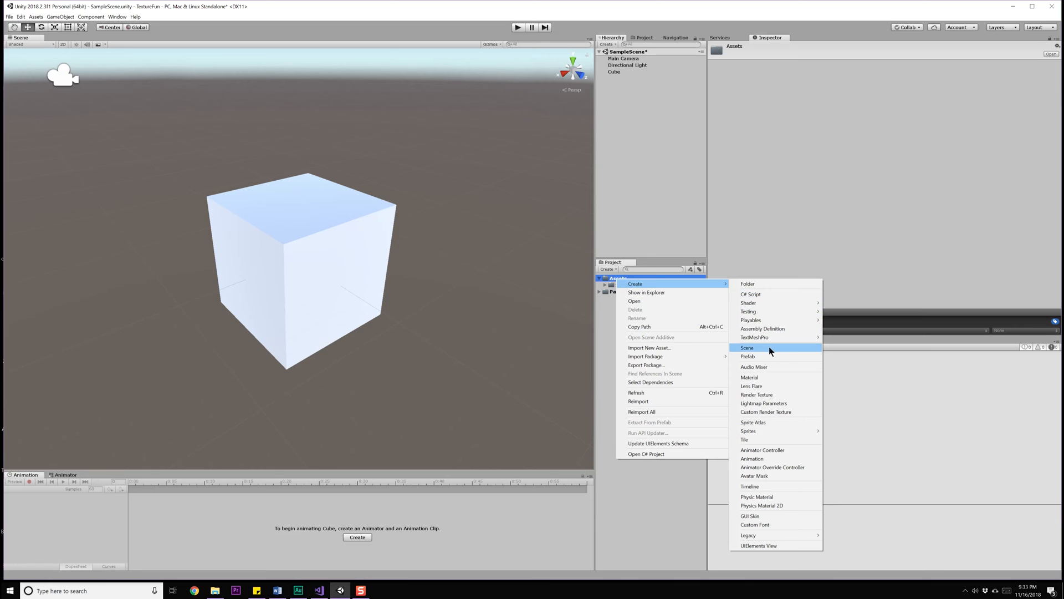
{"action": "left_click", "coordinate": [750, 377]}
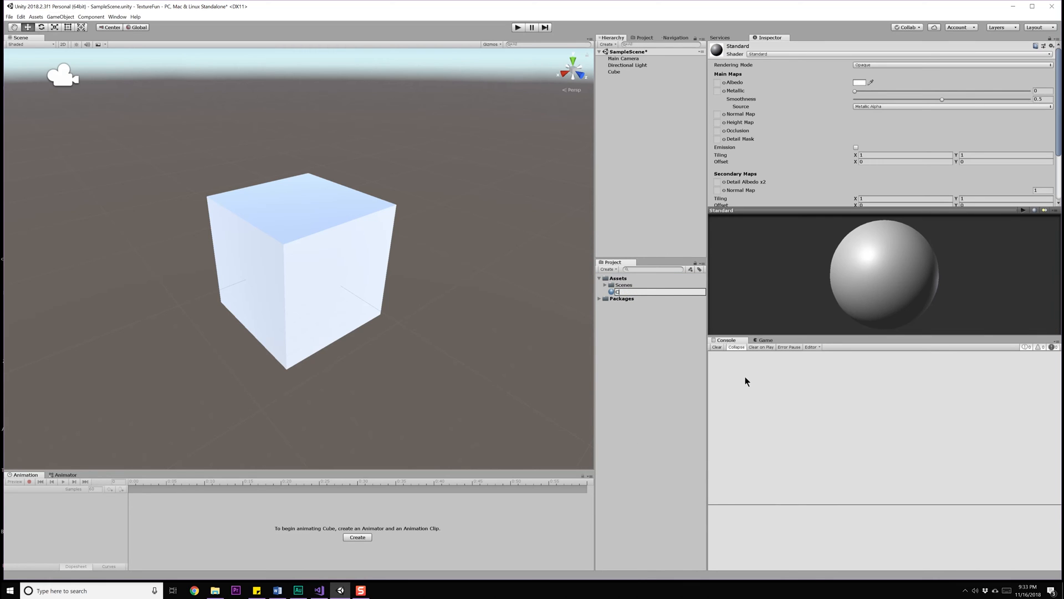
{"action": "type", "text": "Checkerboard"}
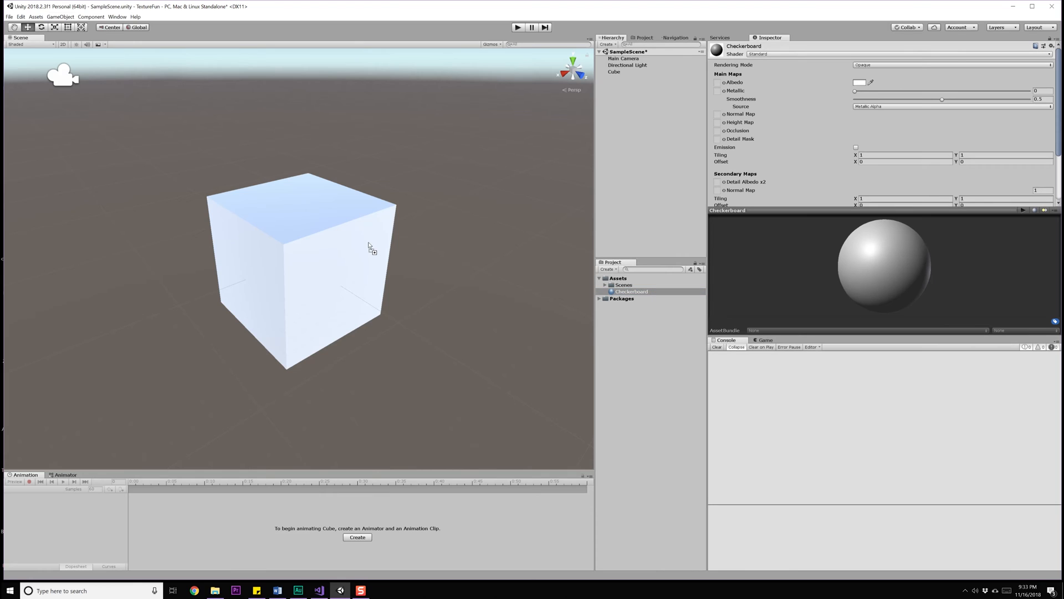
{"action": "mouse_move", "coordinate": [689, 100]}
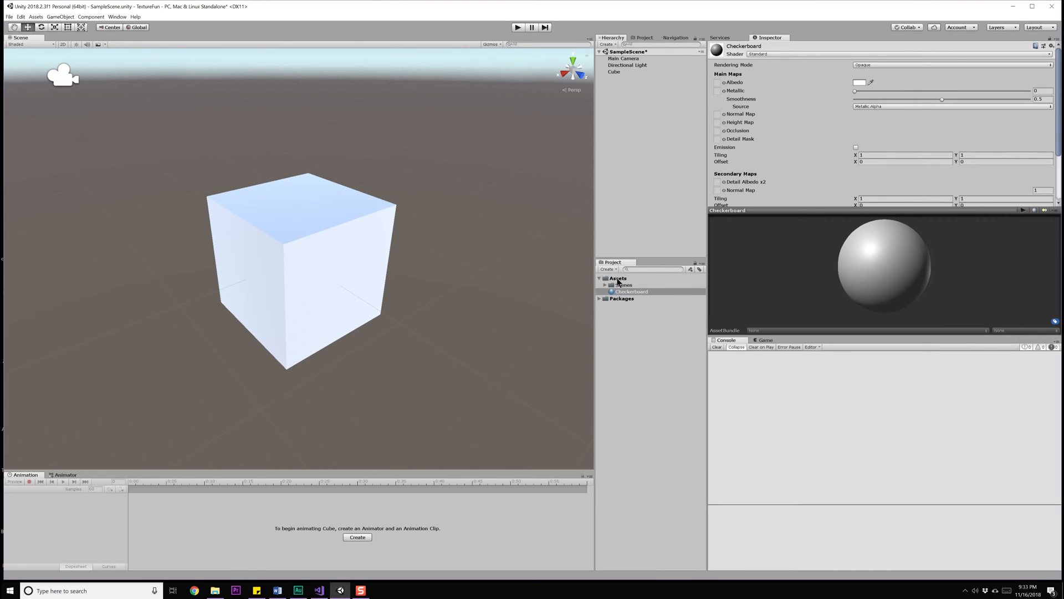
Step: Create a C# script named Checkerboard in Assets and bring it up in Visual Studio
{"action": "left_click", "coordinate": [618, 277]}
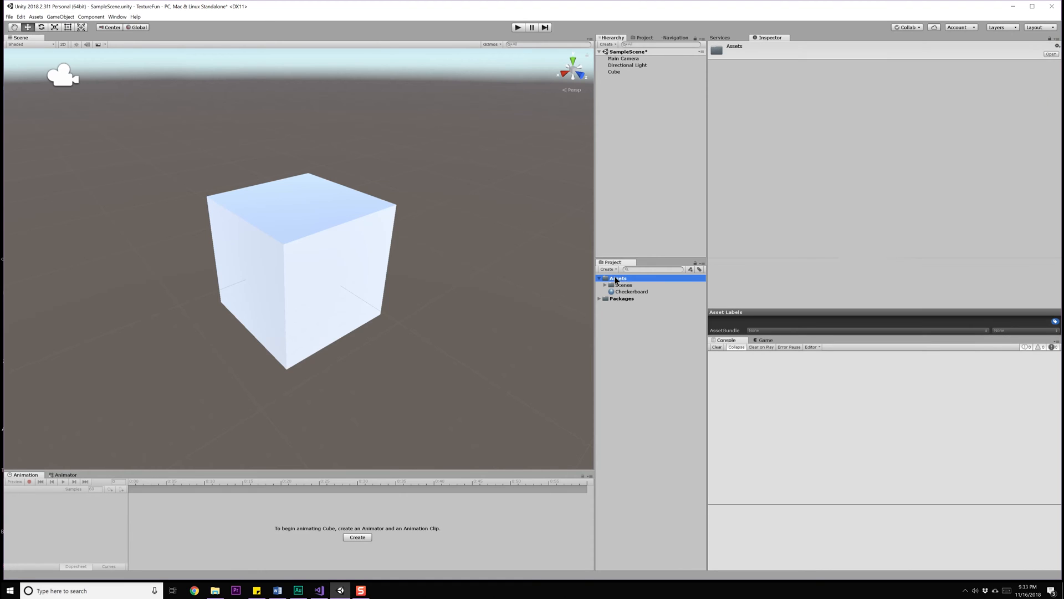
{"action": "right_click", "coordinate": [618, 277]}
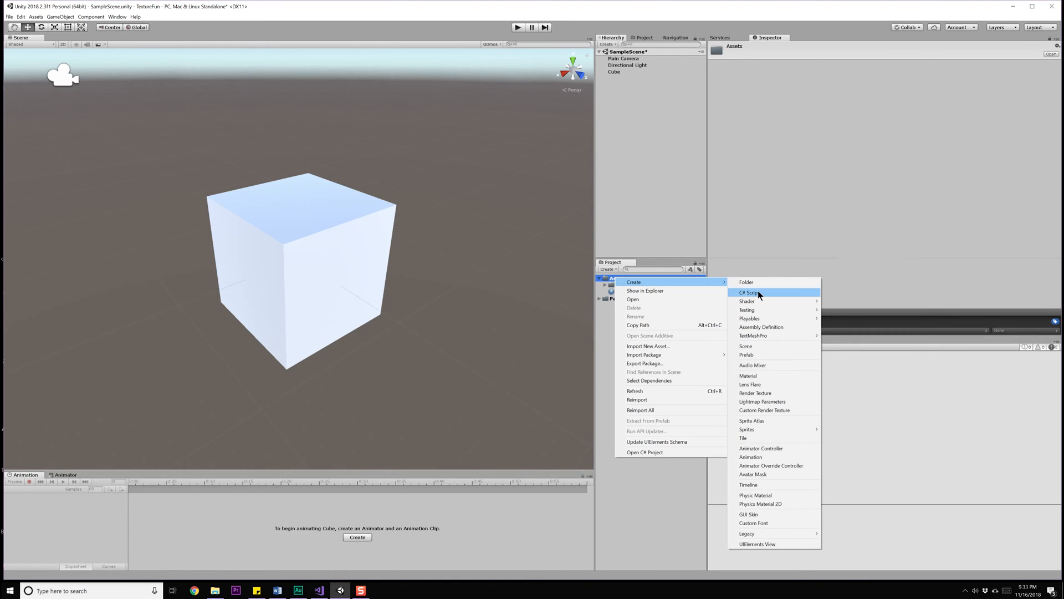
{"action": "left_click", "coordinate": [749, 293]}
{"action": "type", "text": "Checkerboard"}
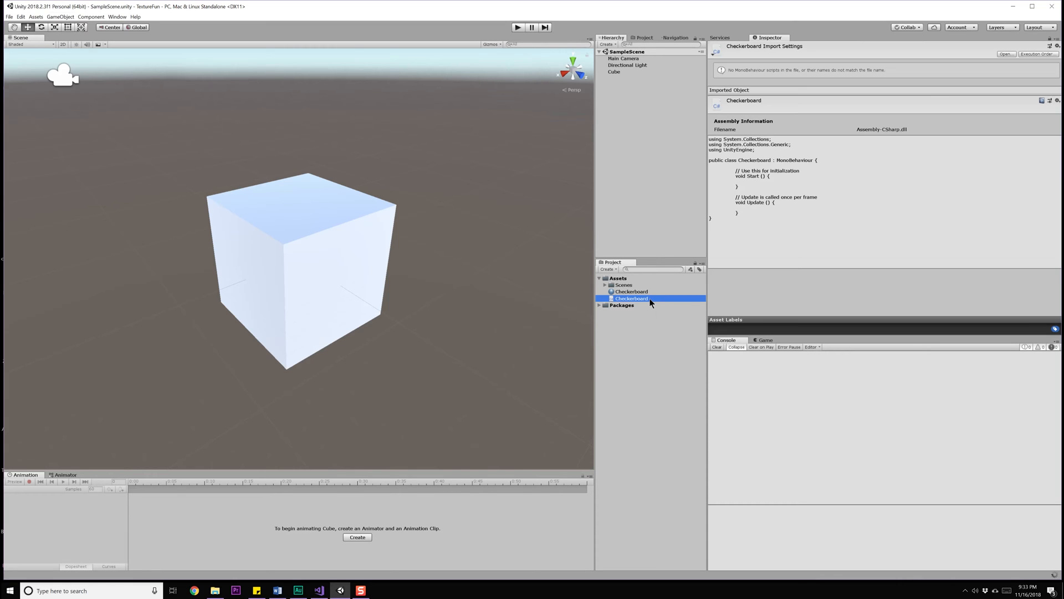
{"action": "double_click", "coordinate": [632, 298]}
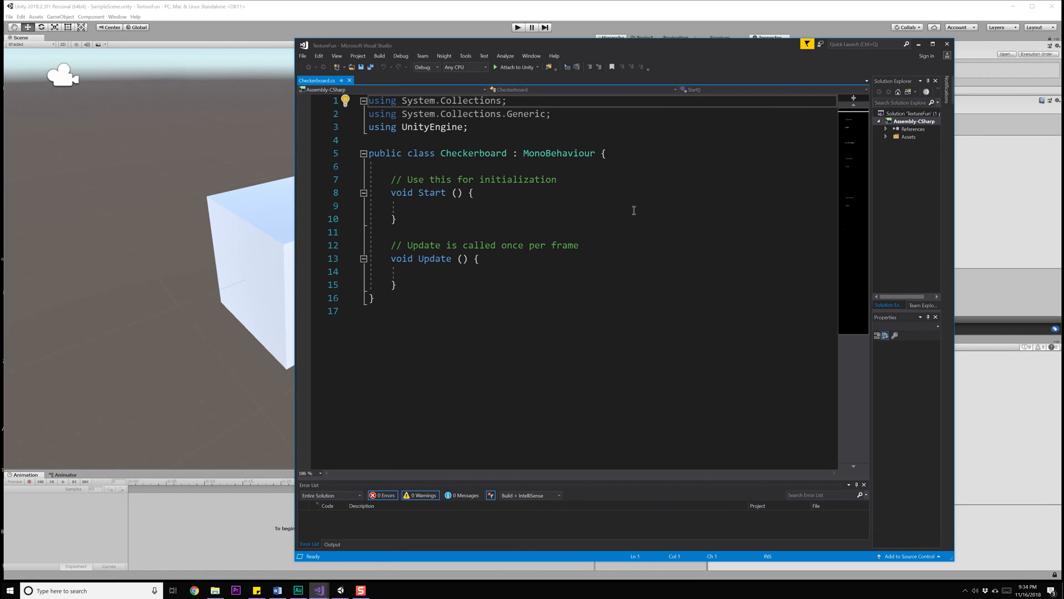
{"action": "mouse_move", "coordinate": [473, 153]}
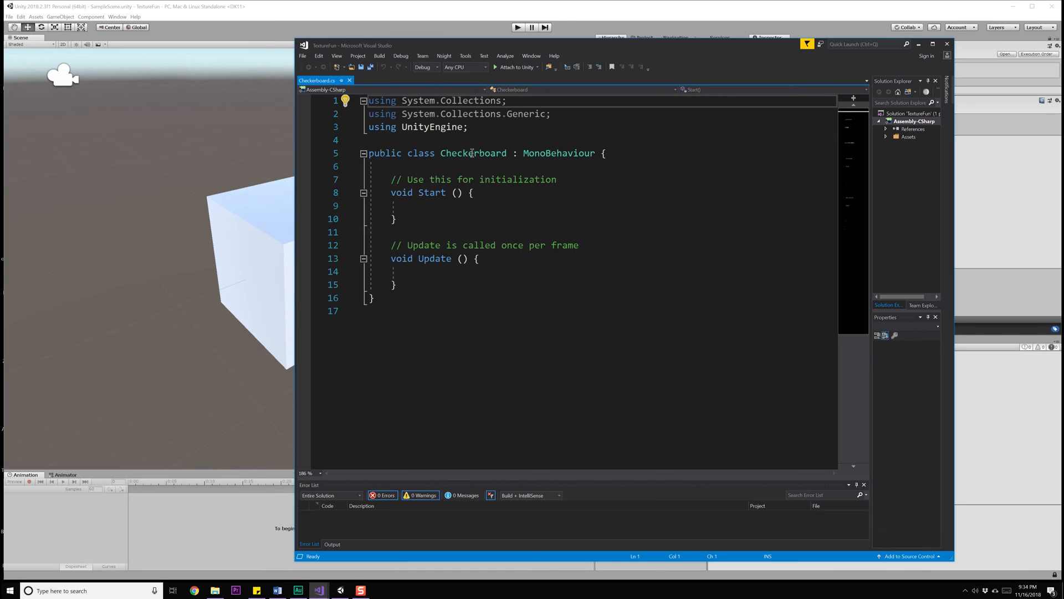
Step: Declare fields MeshRenderer meshRenderer, Material material and Texture2D texture in the Checkerboard class
{"action": "key", "text": "enter"}
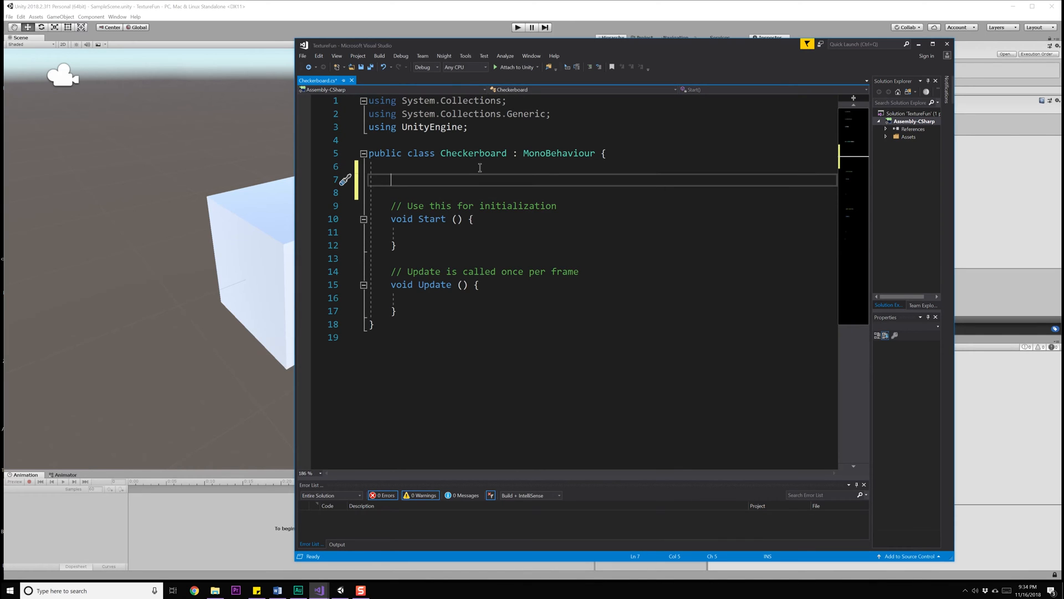
{"action": "type", "text": "MeshRenderer"}
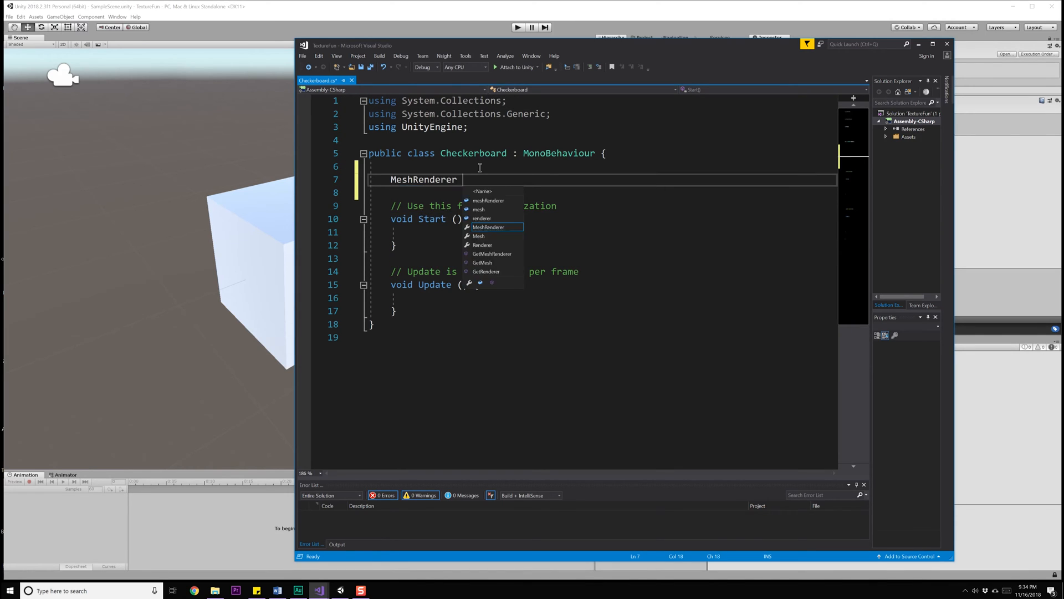
{"action": "type", "text": "meshREn"}
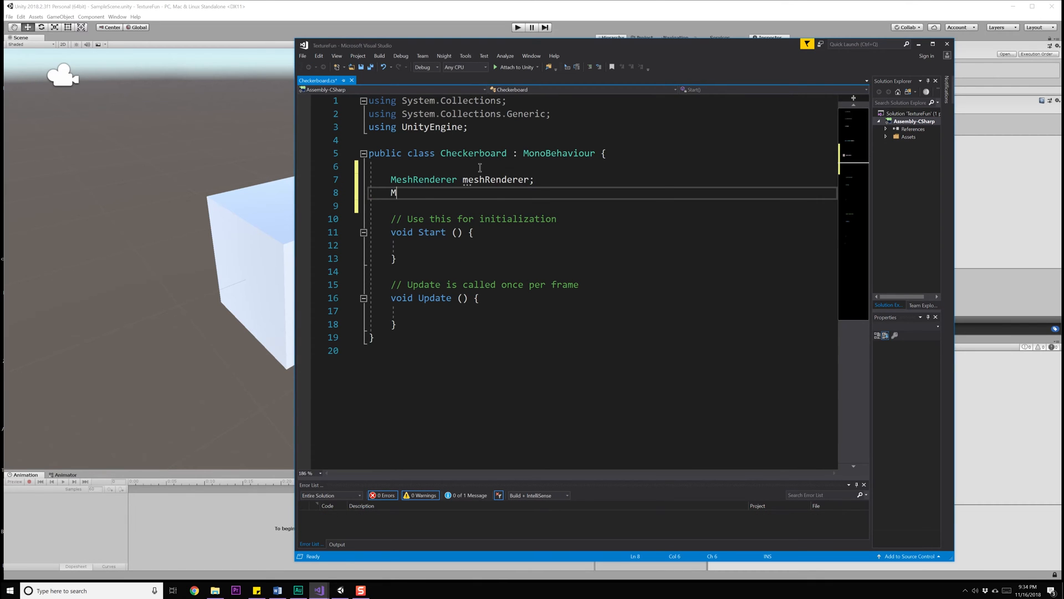
{"action": "type", "text": "aterial material;"}
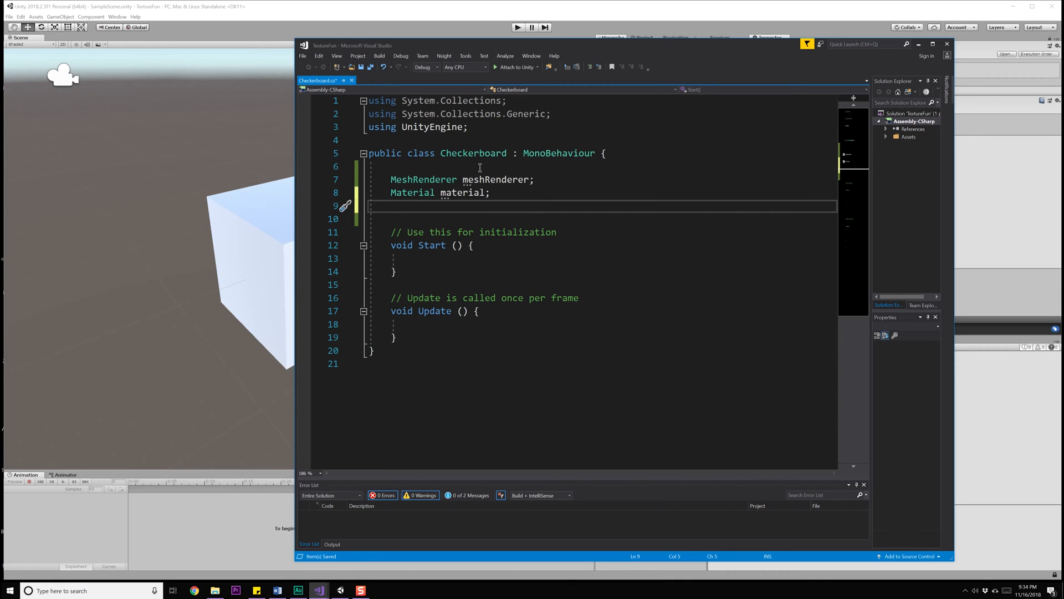
{"action": "type", "text": "Te"}
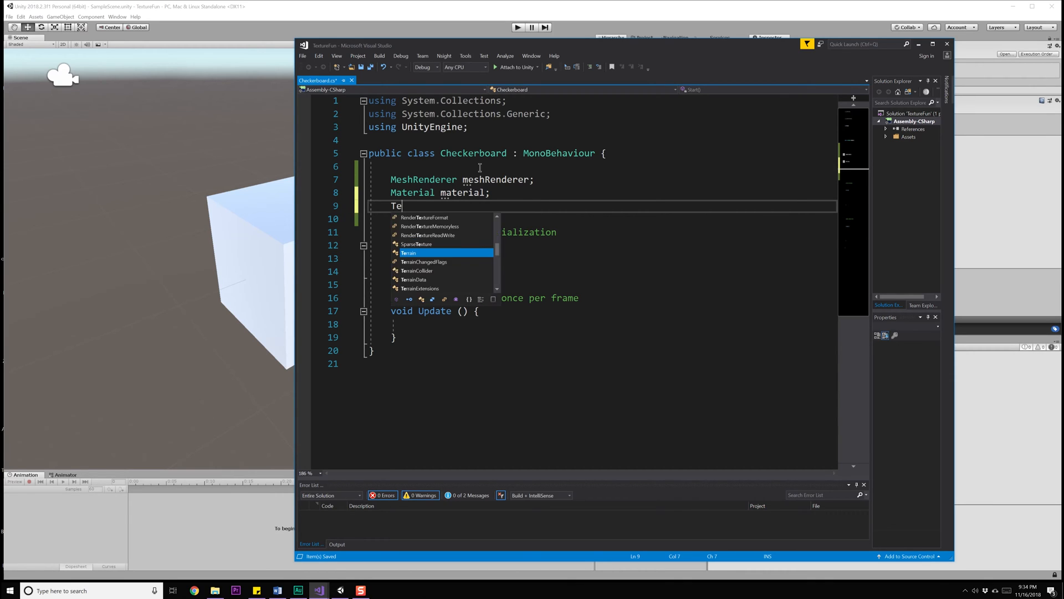
{"action": "type", "text": "xture"}
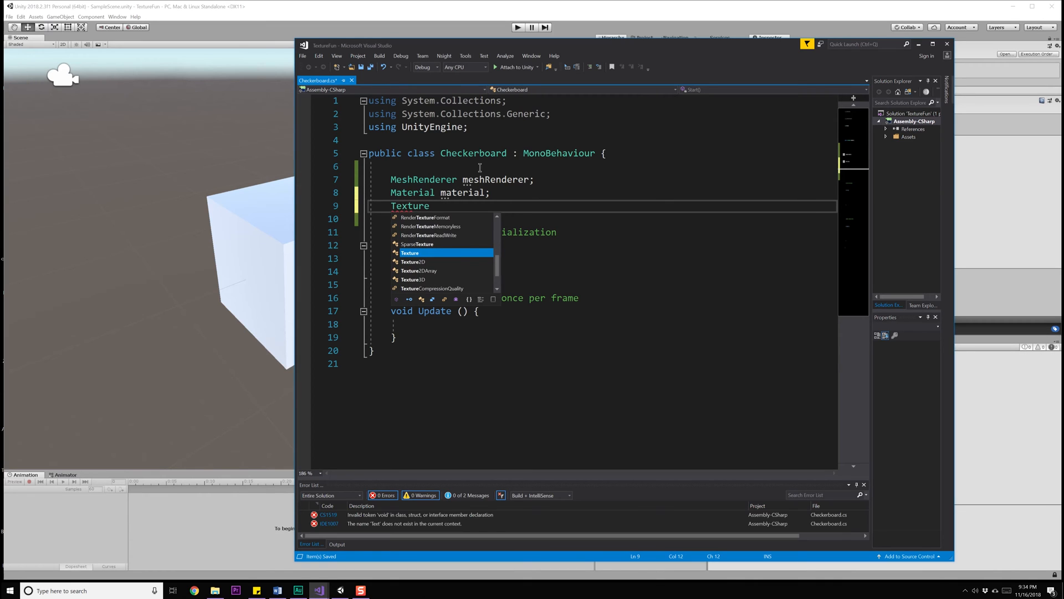
{"action": "type", "text": "2D texture;"}
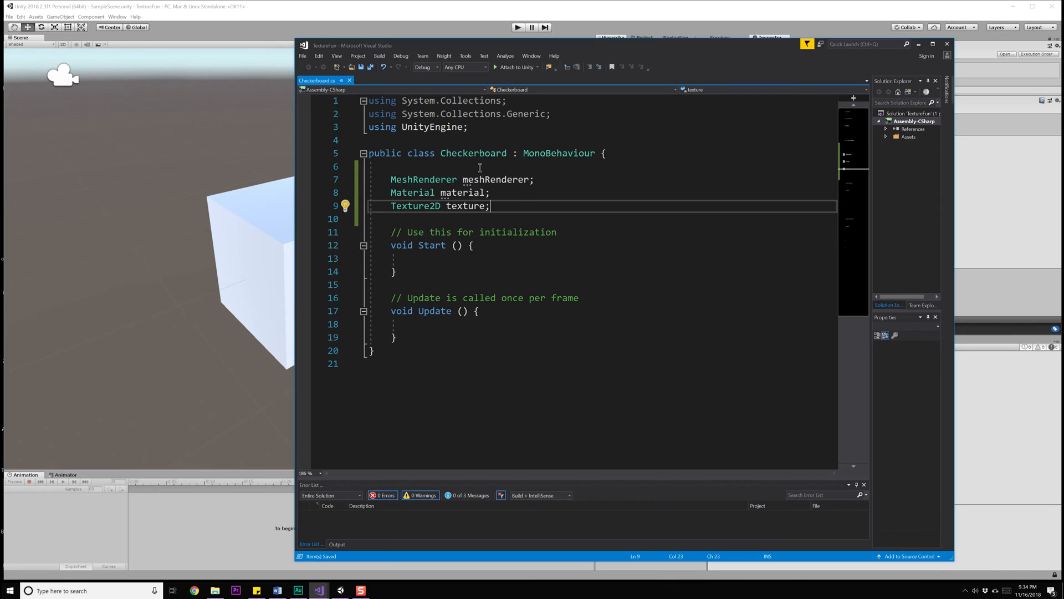
{"action": "left_click", "coordinate": [494, 258]}
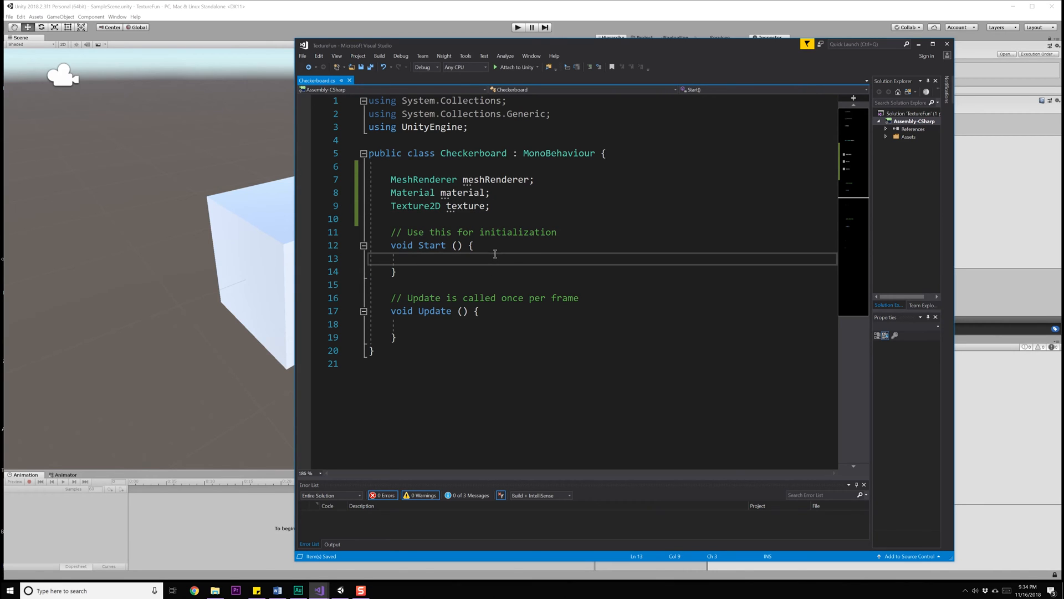
Step: In Start, assign meshRenderer via GetComponent<MeshRenderer>() and material from meshRenderer.material
{"action": "type", "text": "meshRenderer ="}
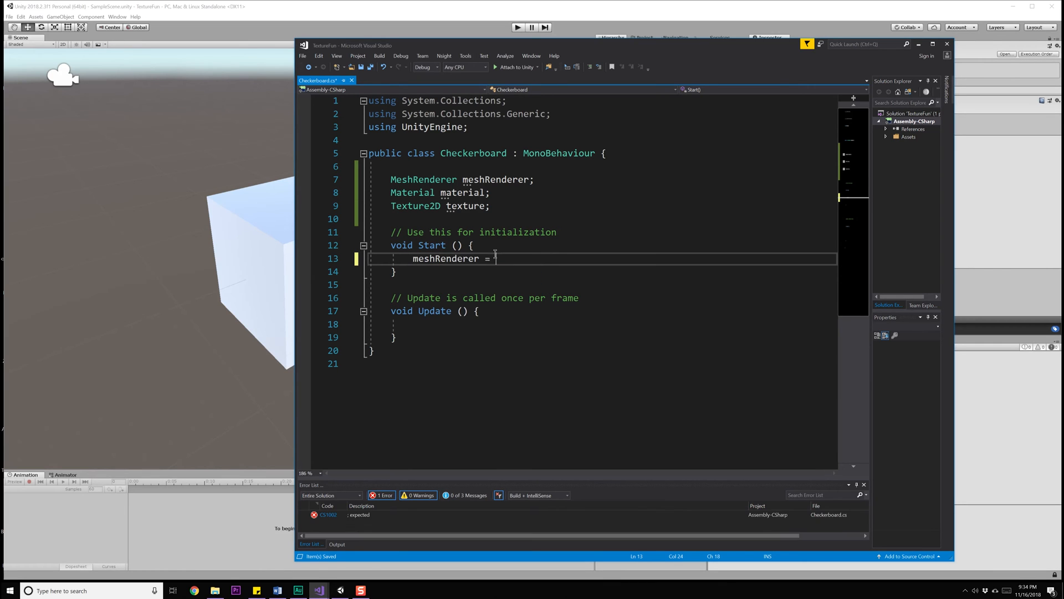
{"action": "type", "text": "GetComponent<MeshRenderer>();"}
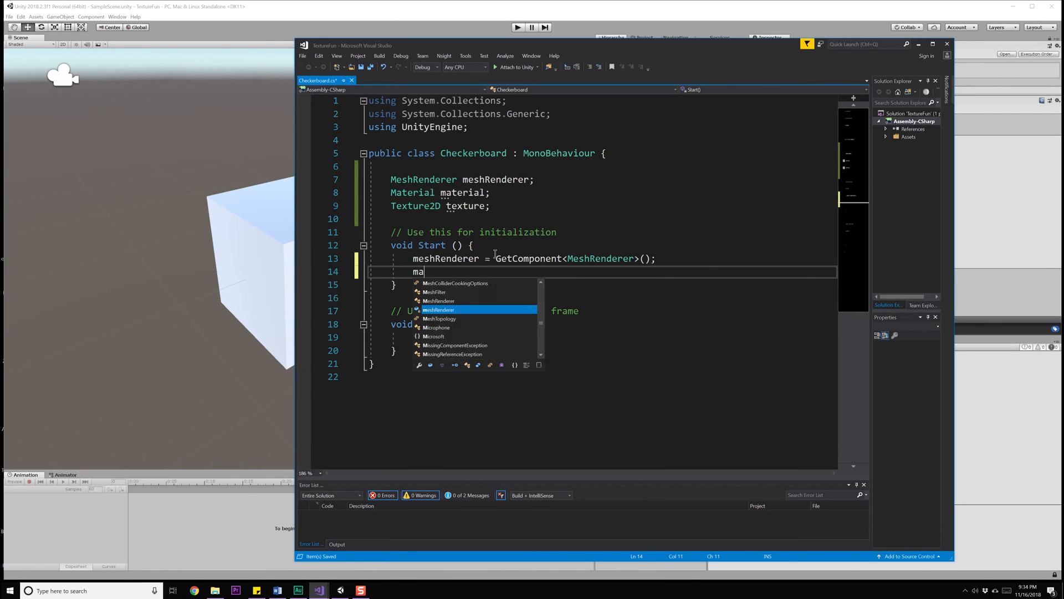
{"action": "type", "text": "material ="}
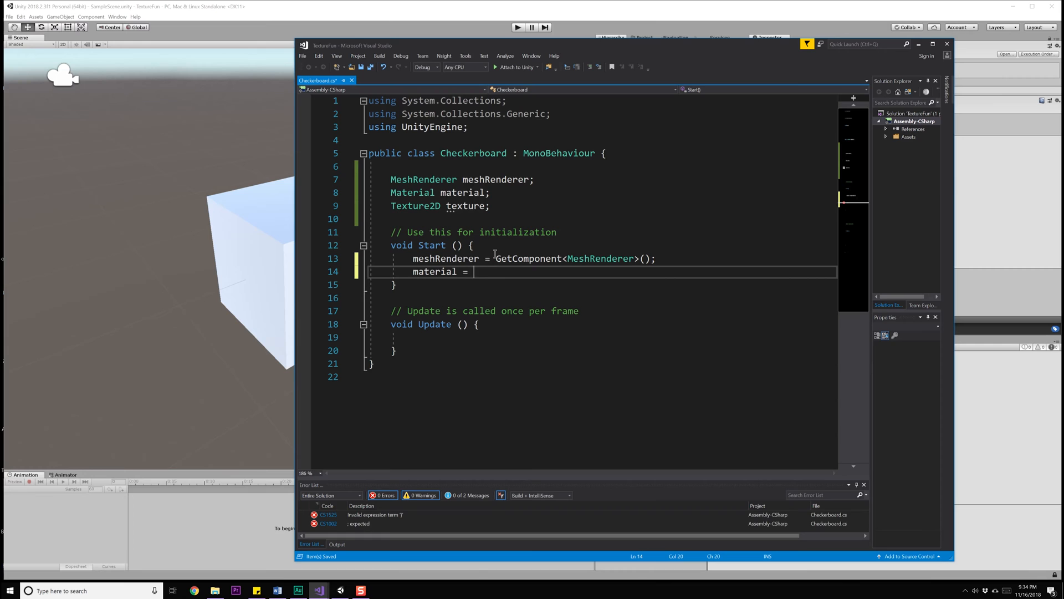
{"action": "type", "text": "MeshRenderer."}
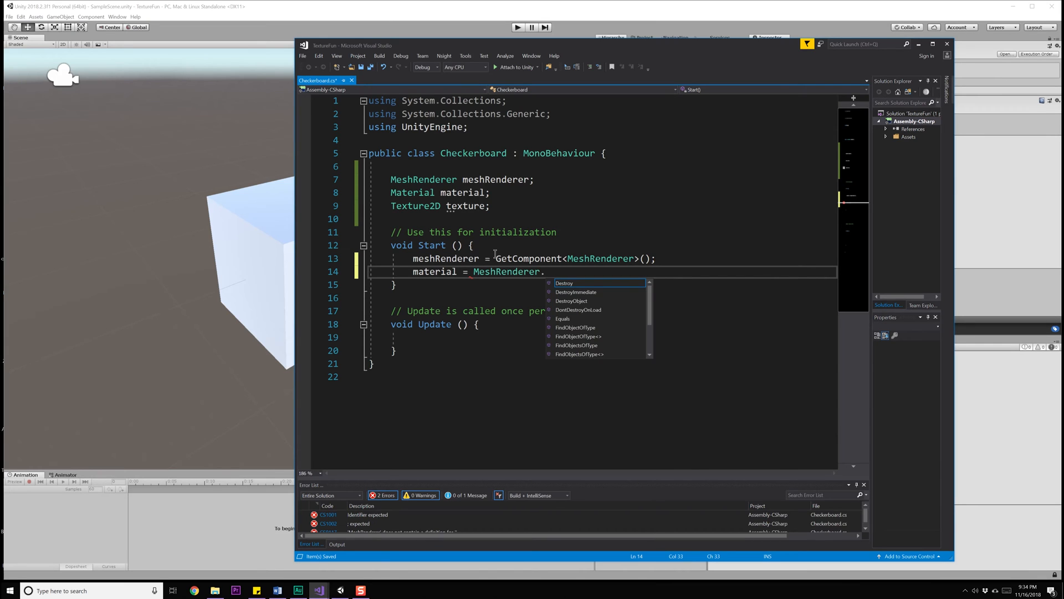
{"action": "type", "text": "material;"}
{"action": "type", "text": "["}
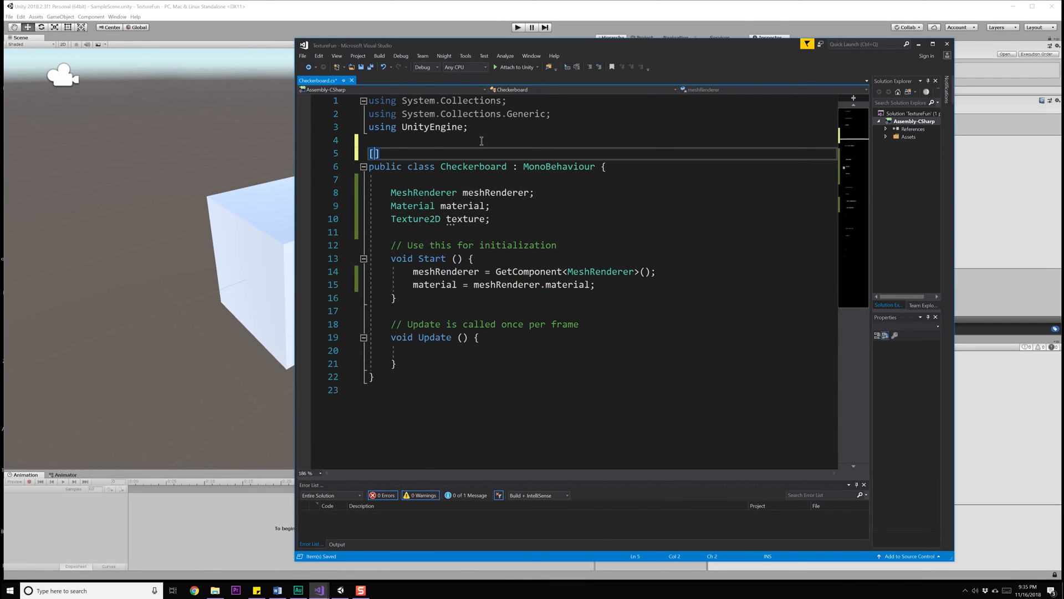
Step: Add [RequireComponent(typeof(MeshRenderer))] above the Checkerboard class
{"action": "type", "text": "RequireComponent"}
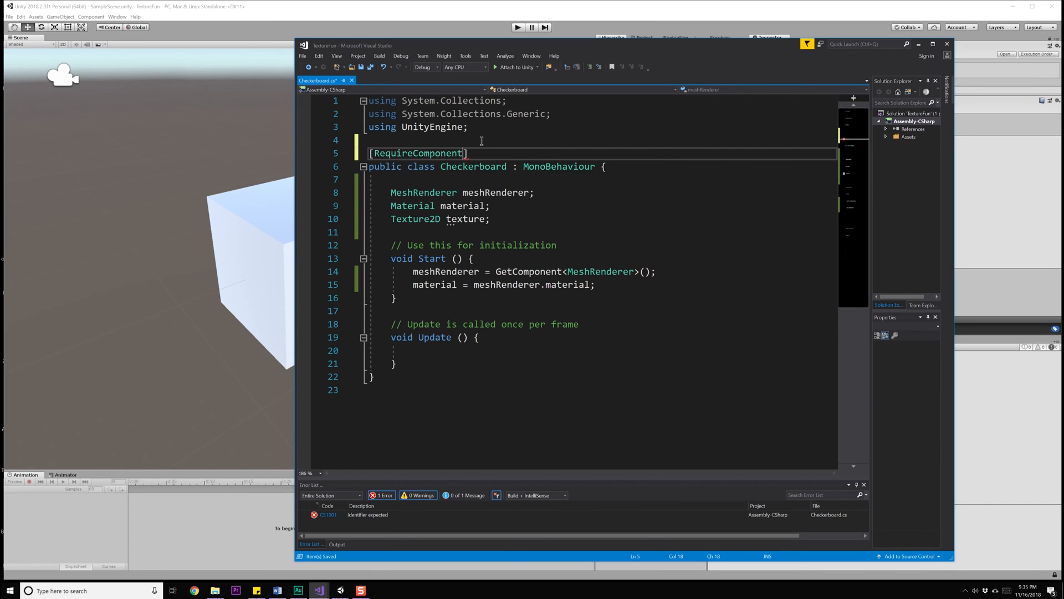
{"action": "type", "text": "(typeof"}
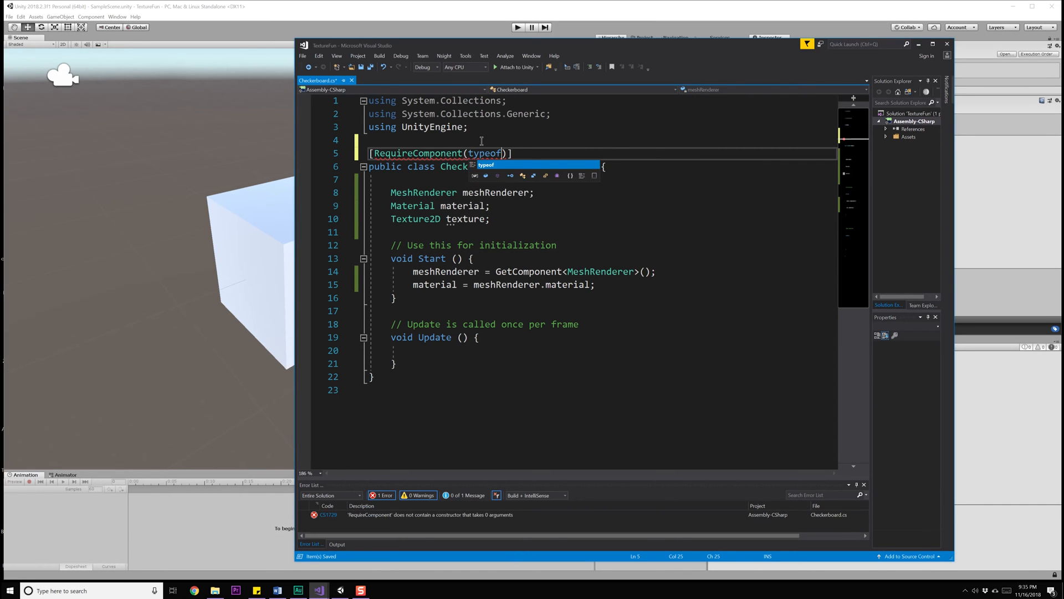
{"action": "type", "text": "meshRE"}
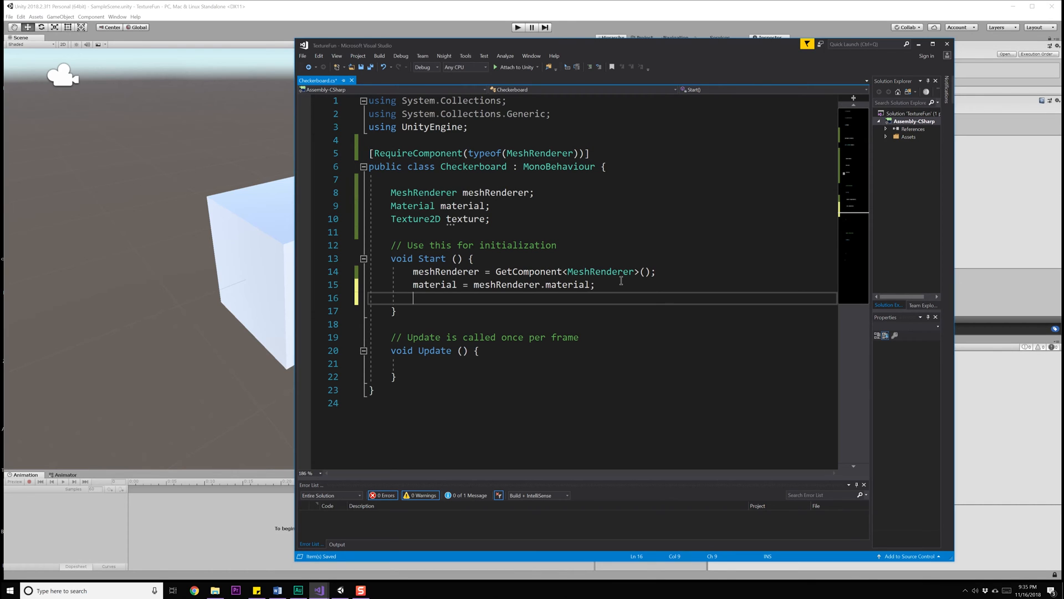
Step: Write texture = new Texture2D(256, 256, TextureFormat.RGBA32, true, true); in Start
{"action": "type", "text": "texture ="}
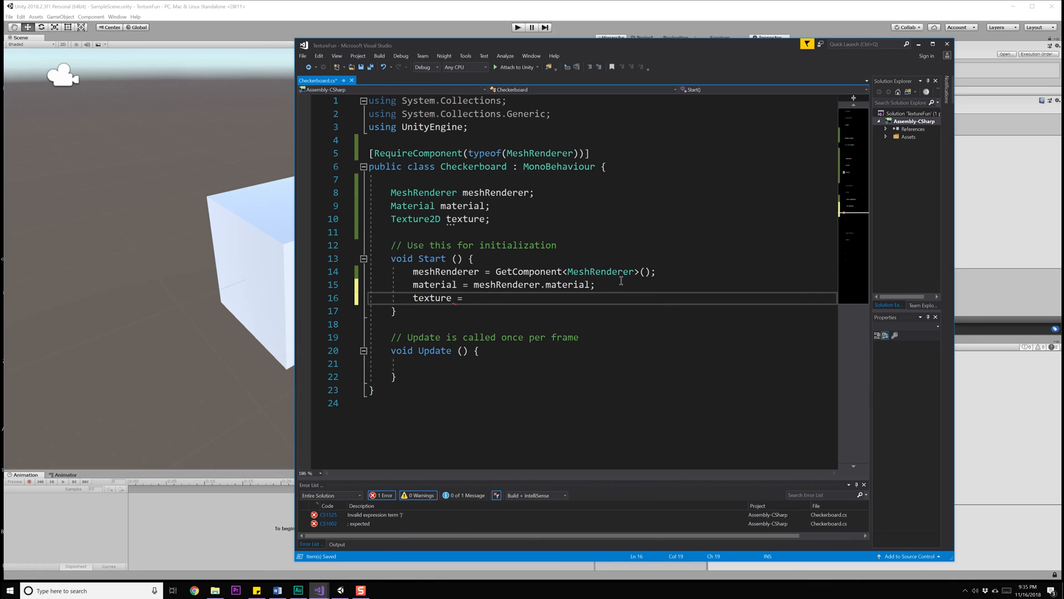
{"action": "type", "text": "new TExture2D("}
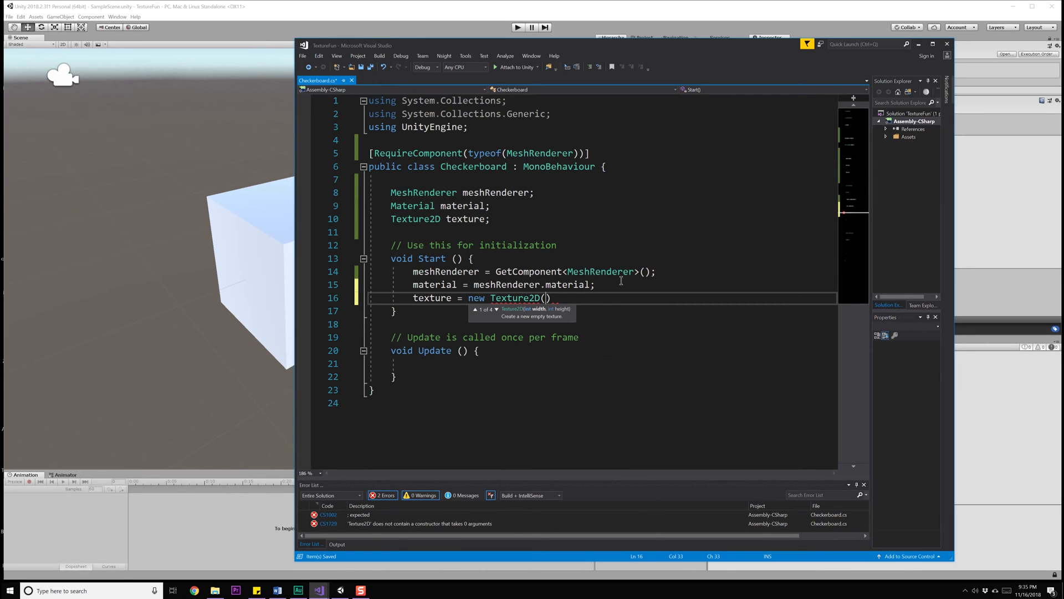
{"action": "type", "text": "256"}
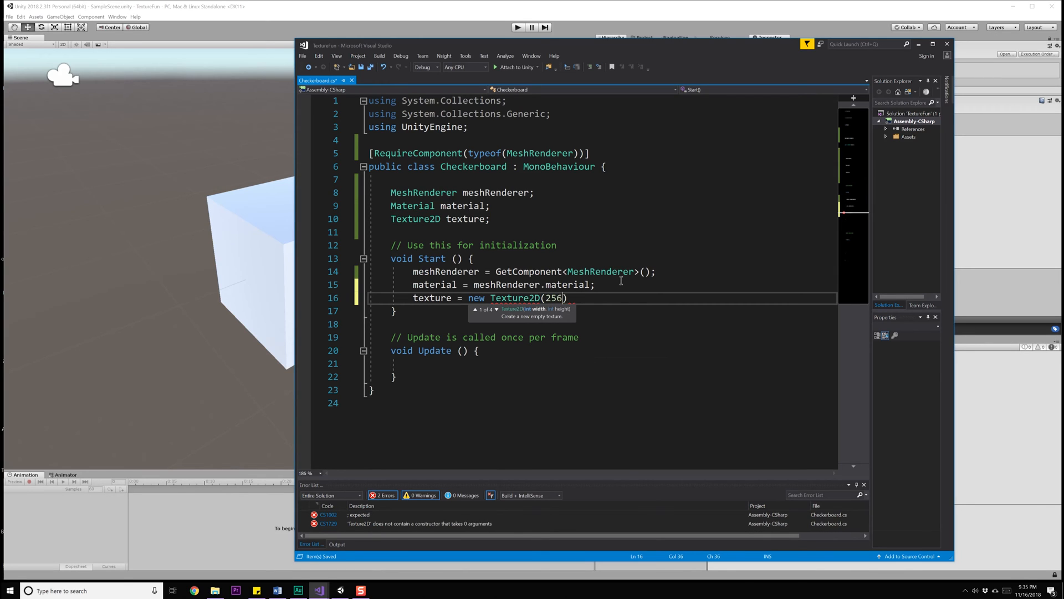
{"action": "type", "text": ", 256,"}
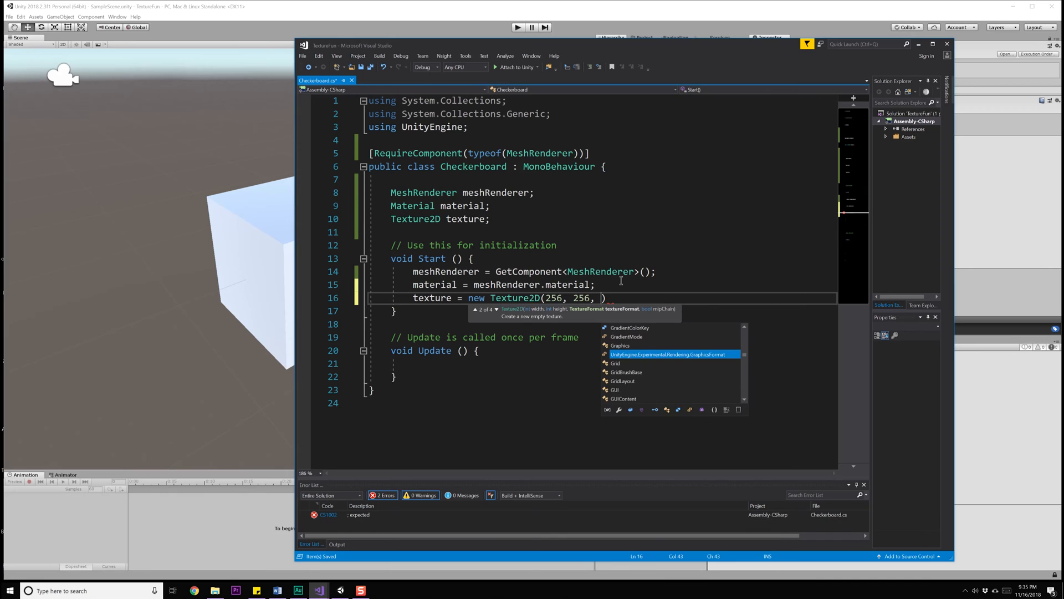
{"action": "type", "text": "TextureFormat.R"}
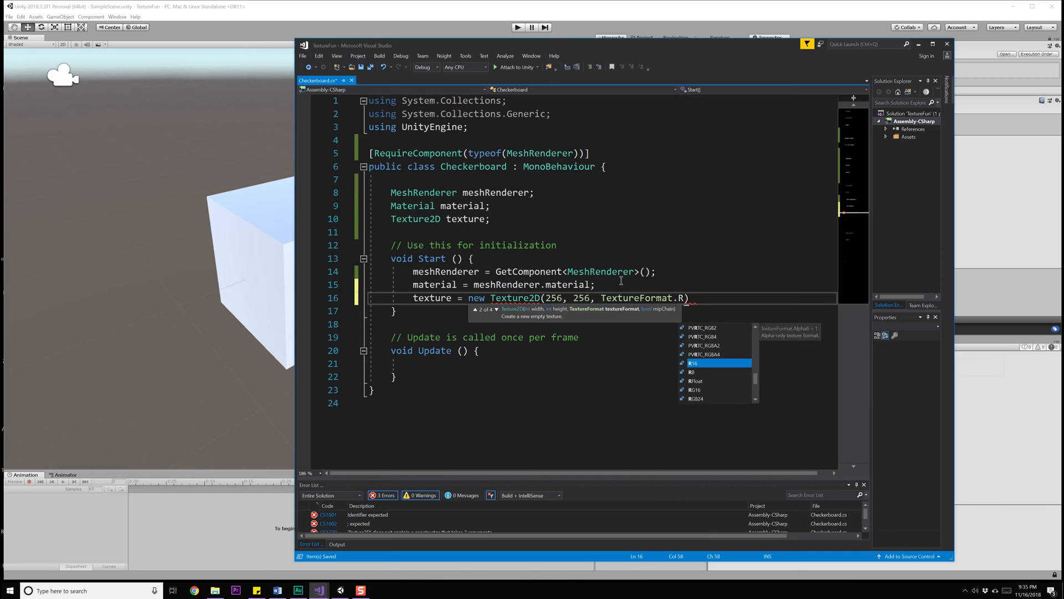
{"action": "type", "text": "GBA32"}
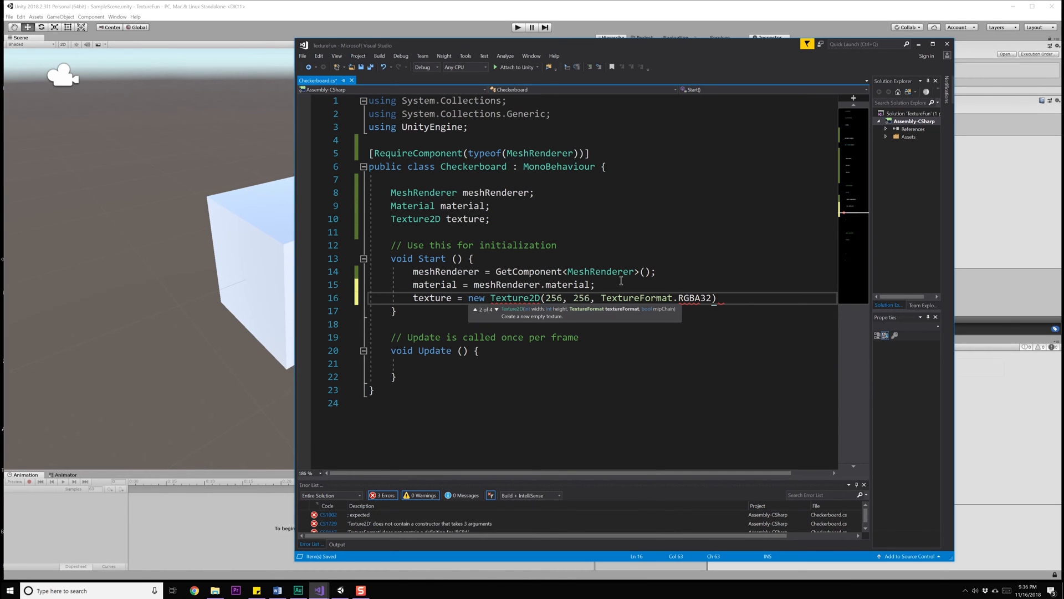
{"action": "double_click", "coordinate": [694, 298]}
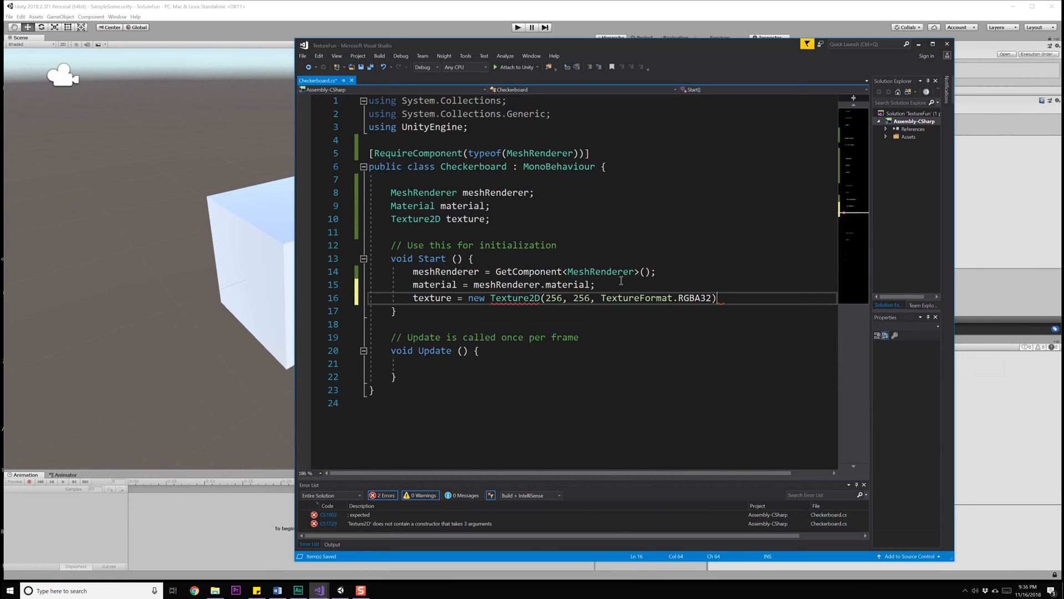
{"action": "type", "text": ","}
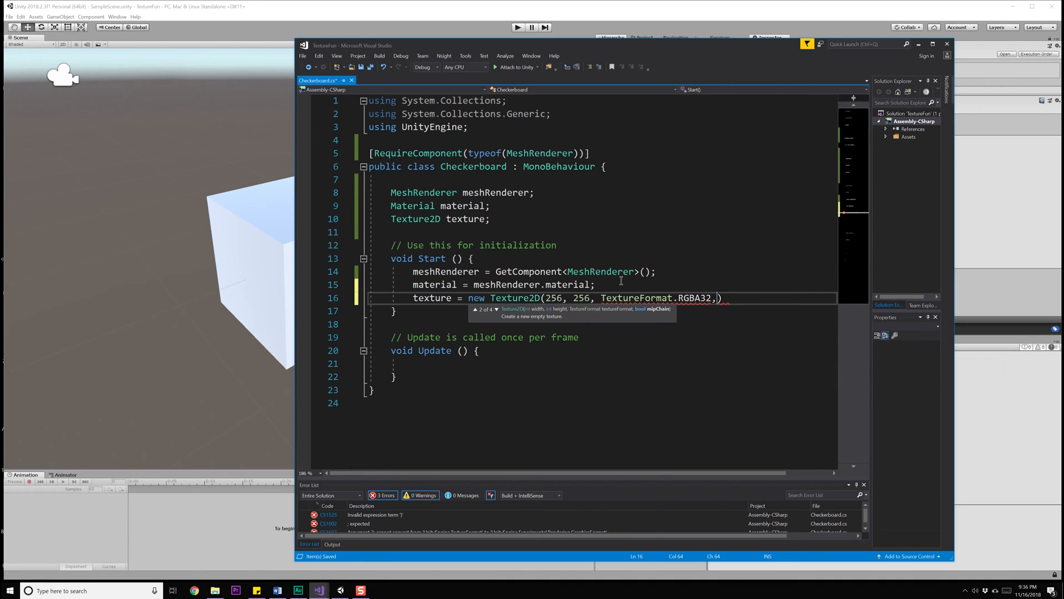
{"action": "type", "text": "true,"}
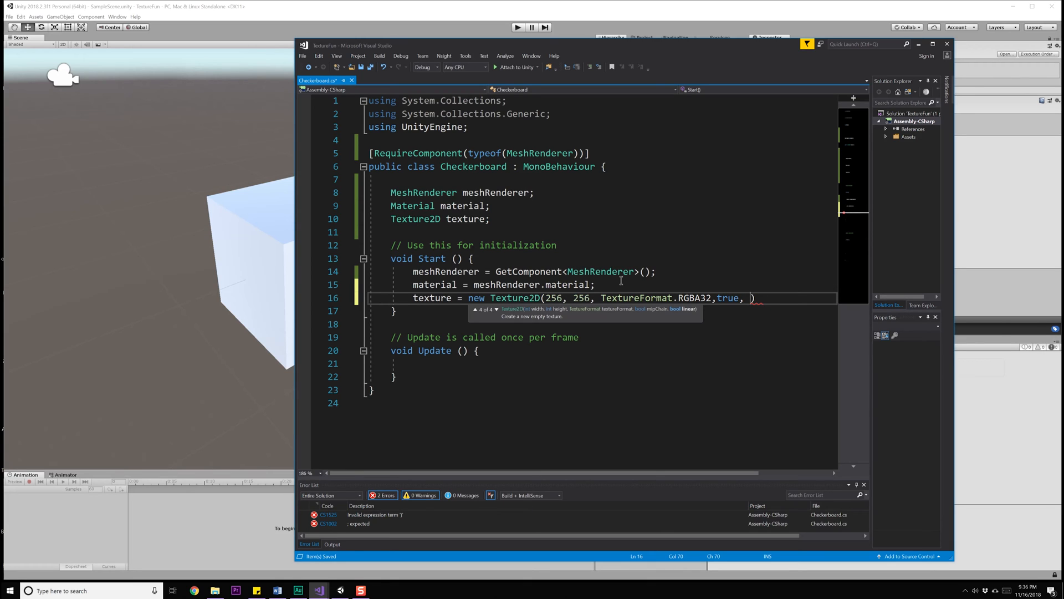
{"action": "type", "text": "true)"}
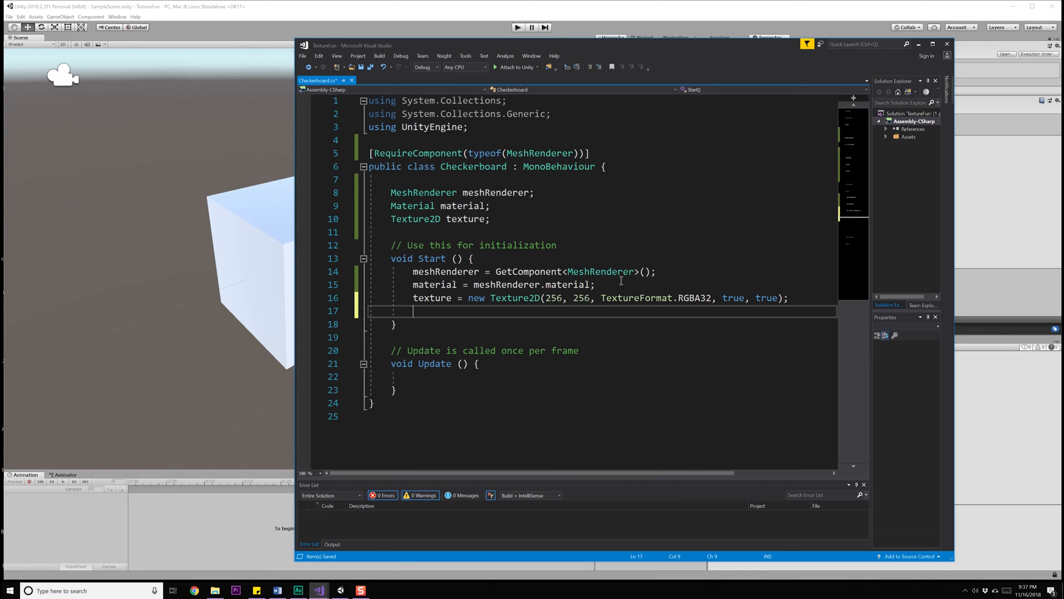
{"action": "type", "text": "te"}
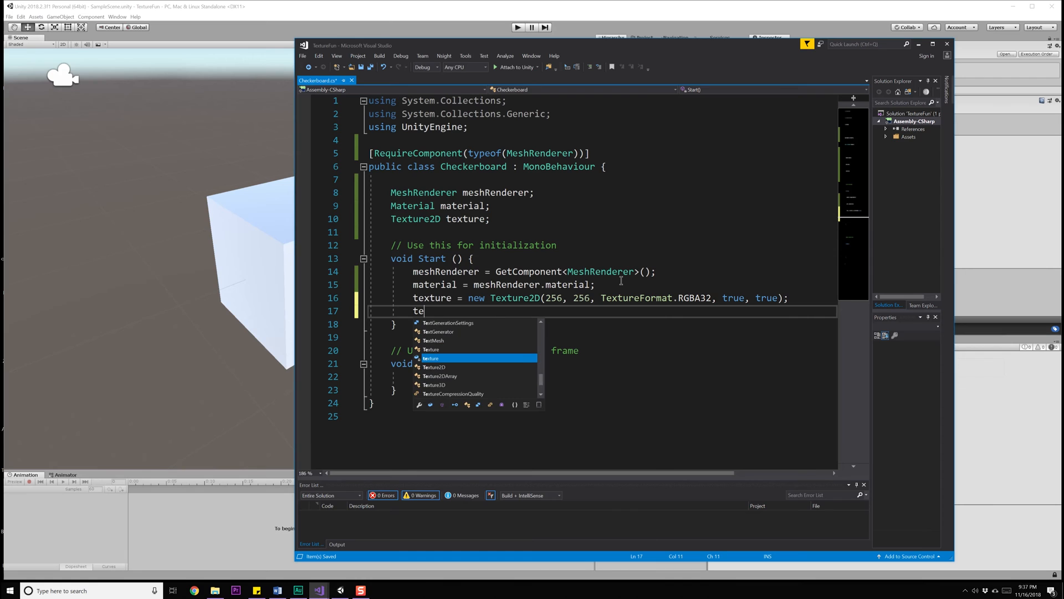
Step: Set texture.wrapMode to TextureWrapMode.Clamp and filterMode to FilterMode.Bilinear, then save
{"action": "type", "text": "xture."}
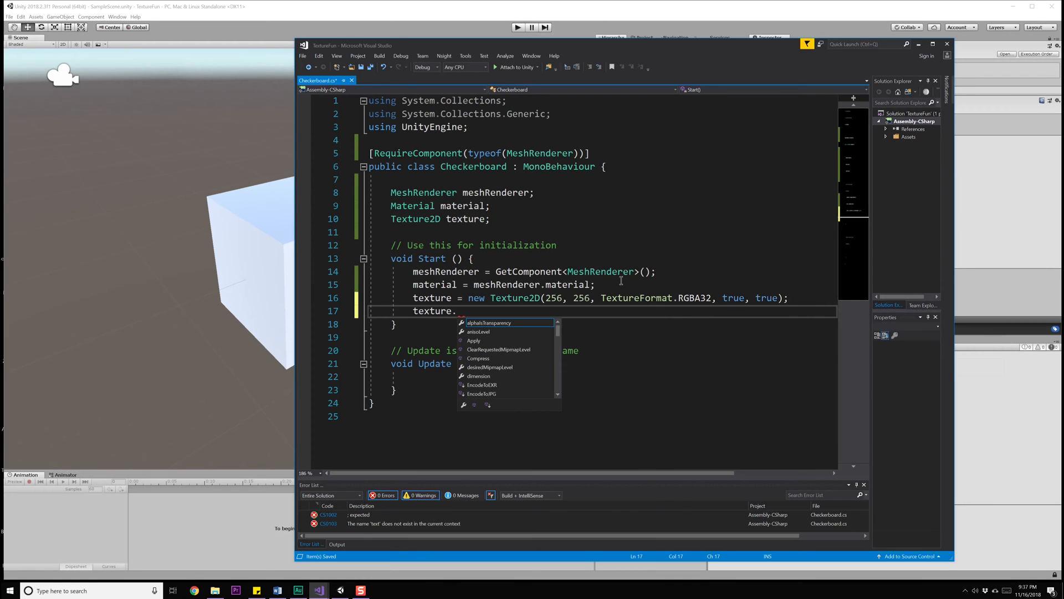
{"action": "type", "text": "wrapMode = TextureWrapMode."}
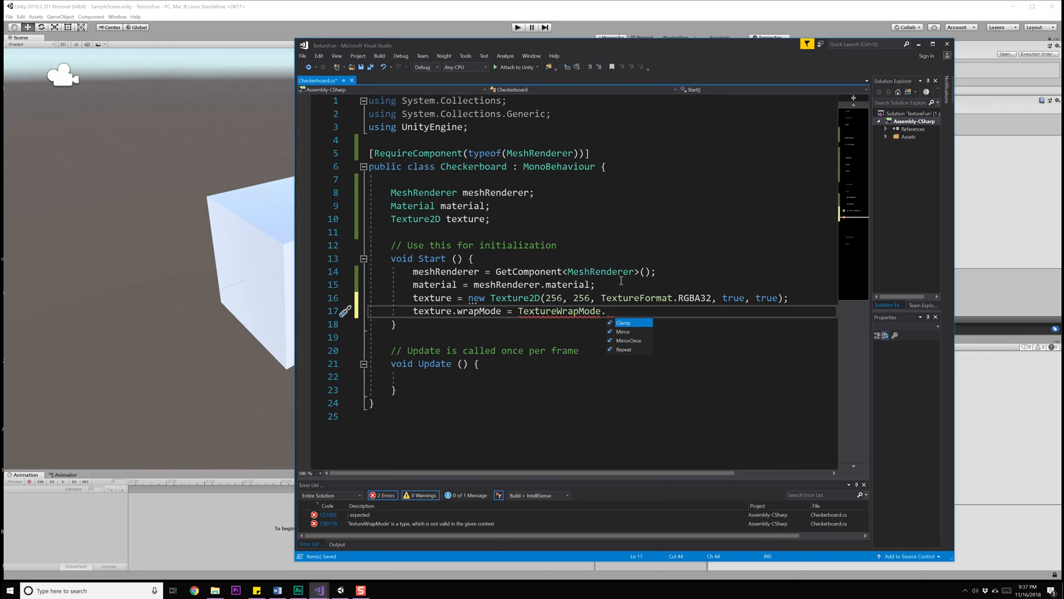
{"action": "left_click", "coordinate": [622, 323]}
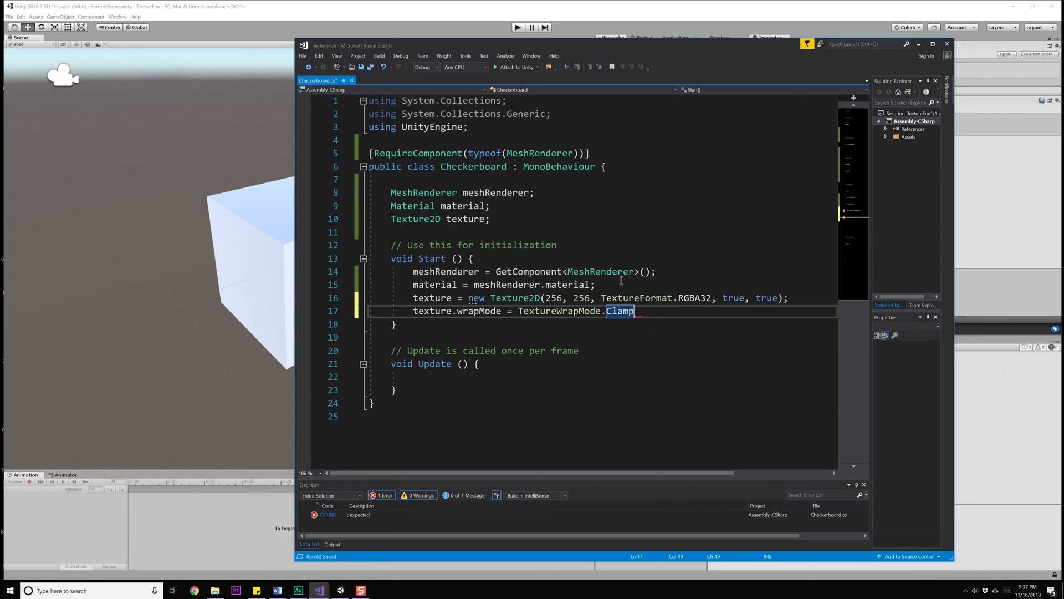
{"action": "type", "text": ";"}
{"action": "type", "text": "texture.filterMode"}
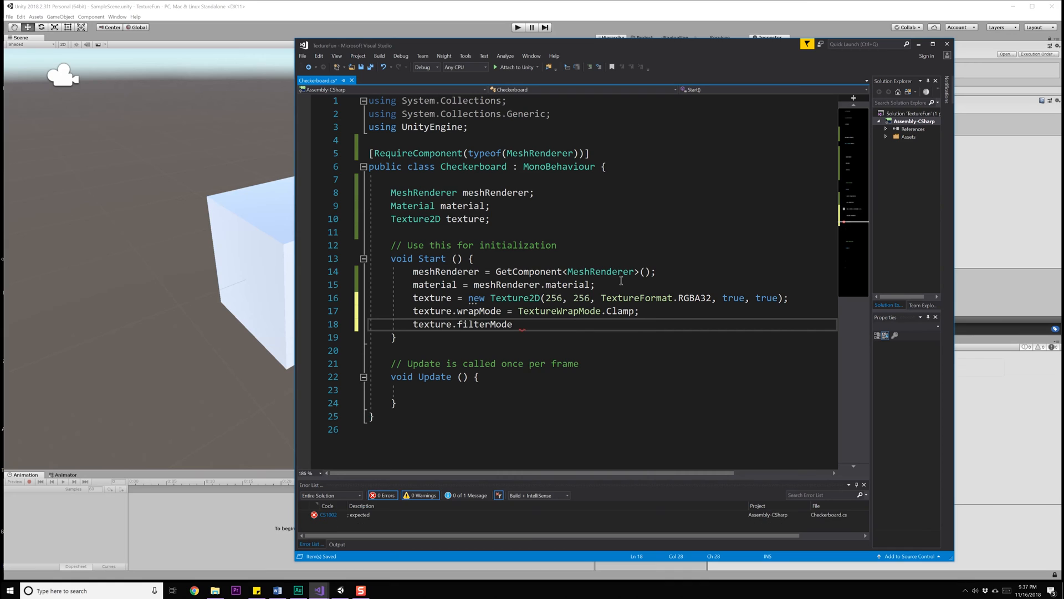
{"action": "type", "text": "= FilterMode.Bilinear;"}
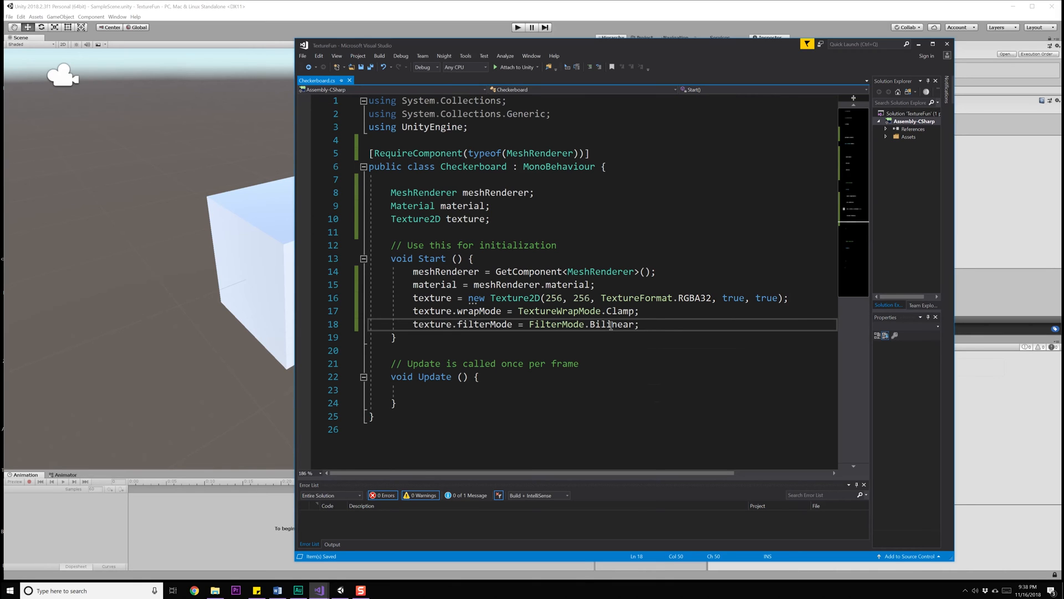
{"action": "key", "text": "Return"}
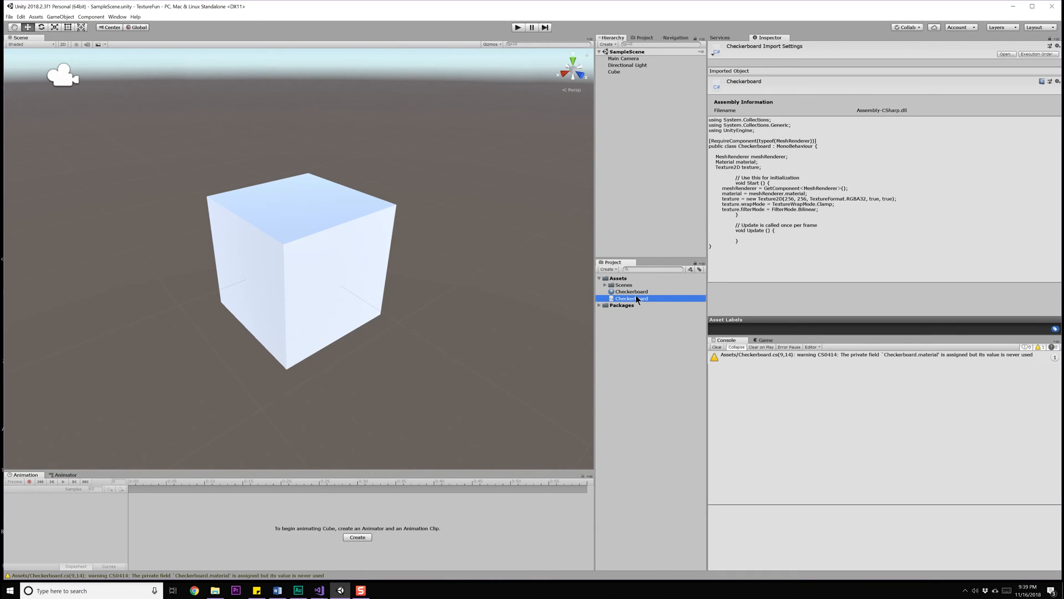
Step: Select the Checkerboard material and view its Standard shader properties to find _MainTex
{"action": "left_click", "coordinate": [631, 291]}
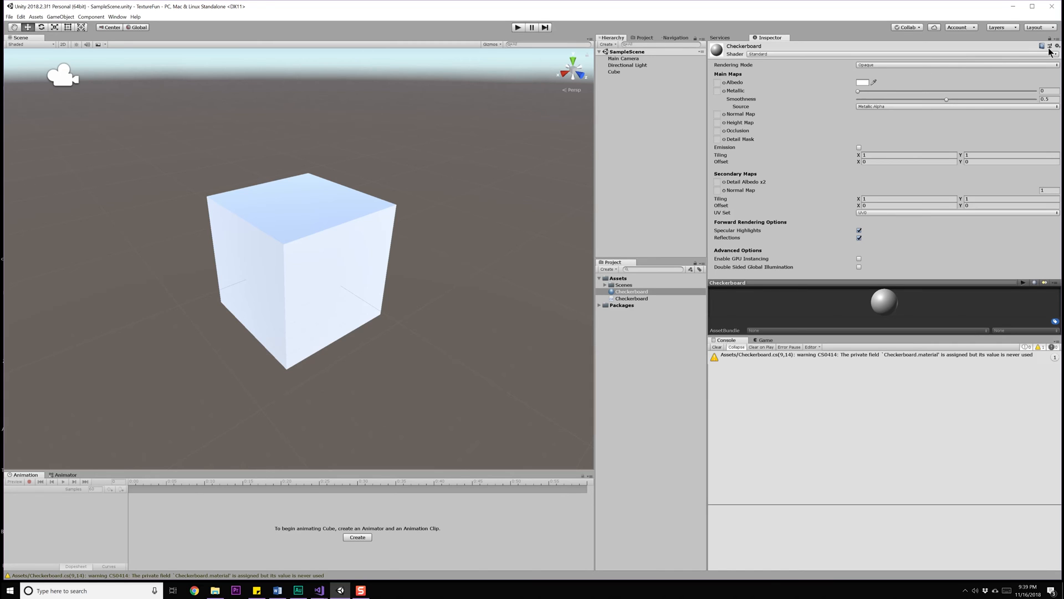
{"action": "left_click", "coordinate": [1055, 47]}
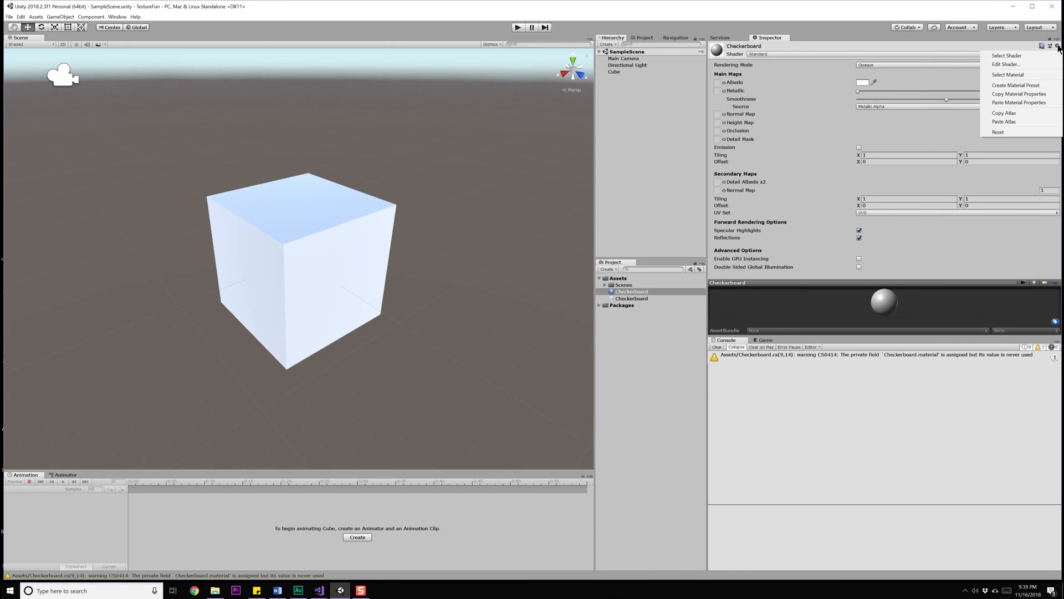
{"action": "left_click", "coordinate": [1006, 64]}
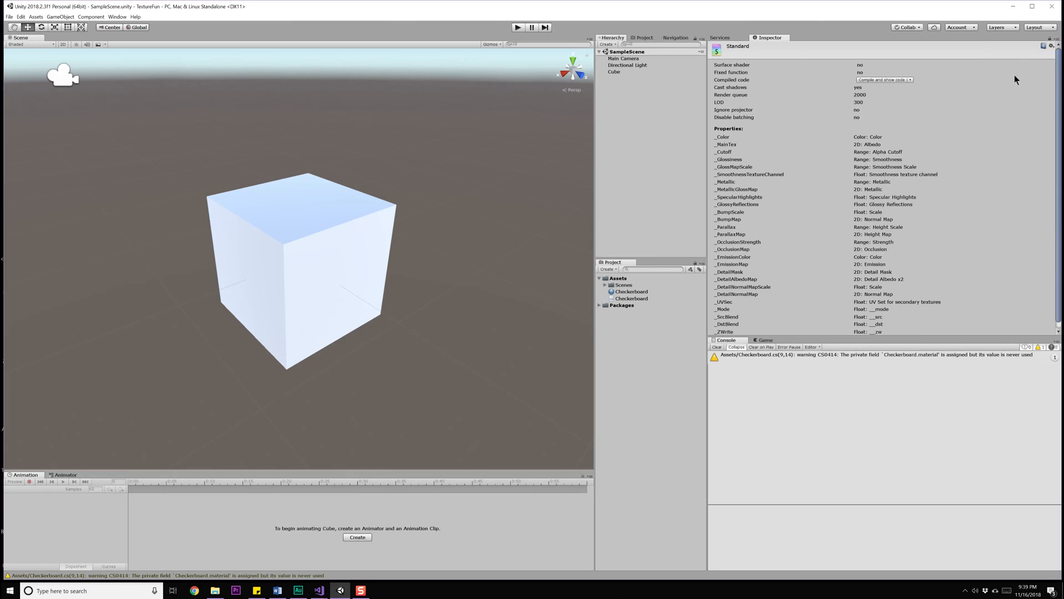
{"action": "mouse_move", "coordinate": [872, 210]}
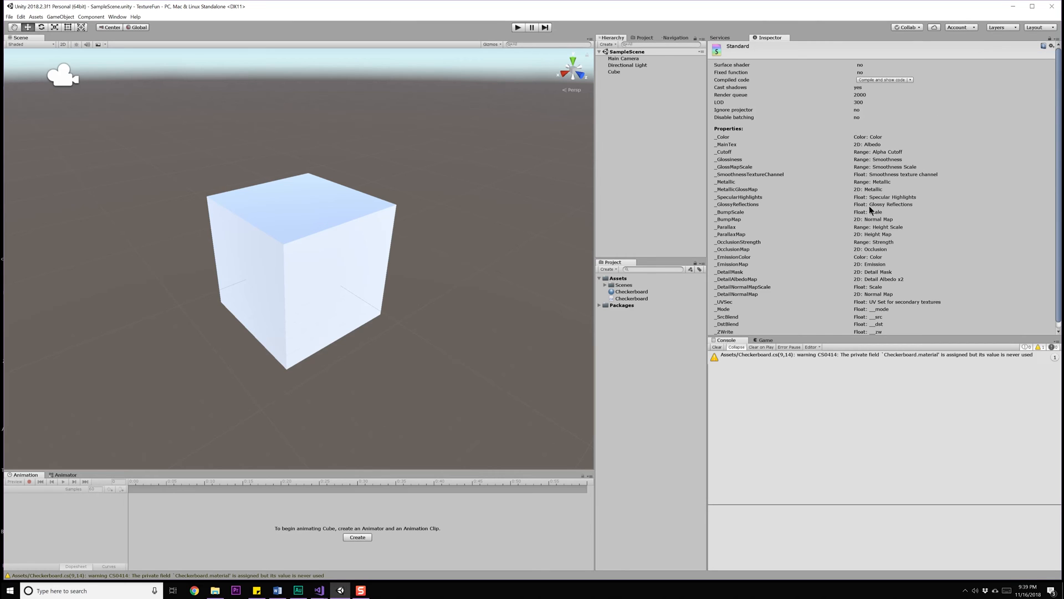
{"action": "mouse_move", "coordinate": [726, 147]}
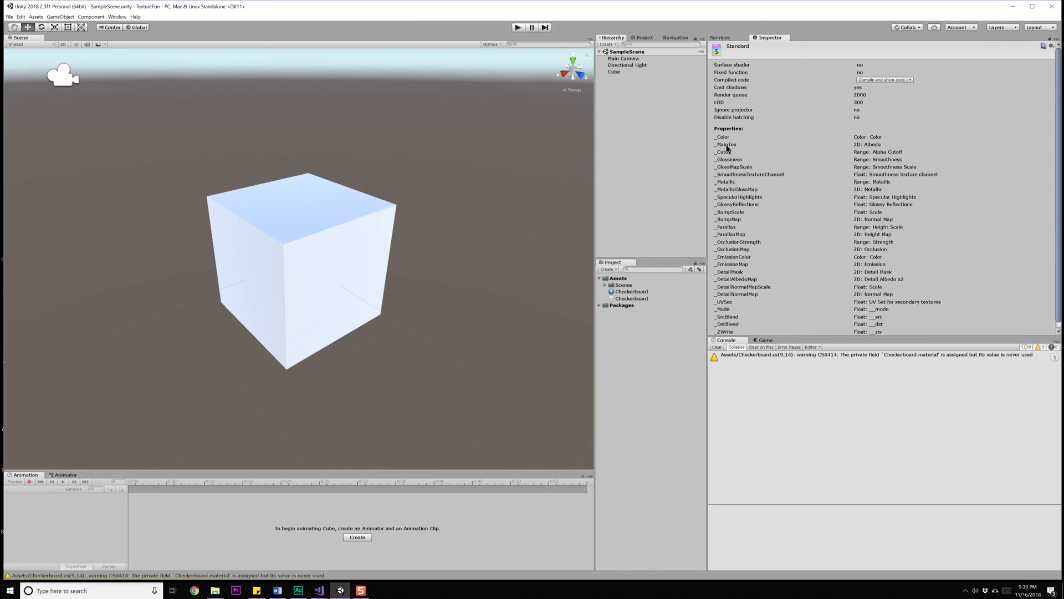
{"action": "mouse_move", "coordinate": [876, 151]}
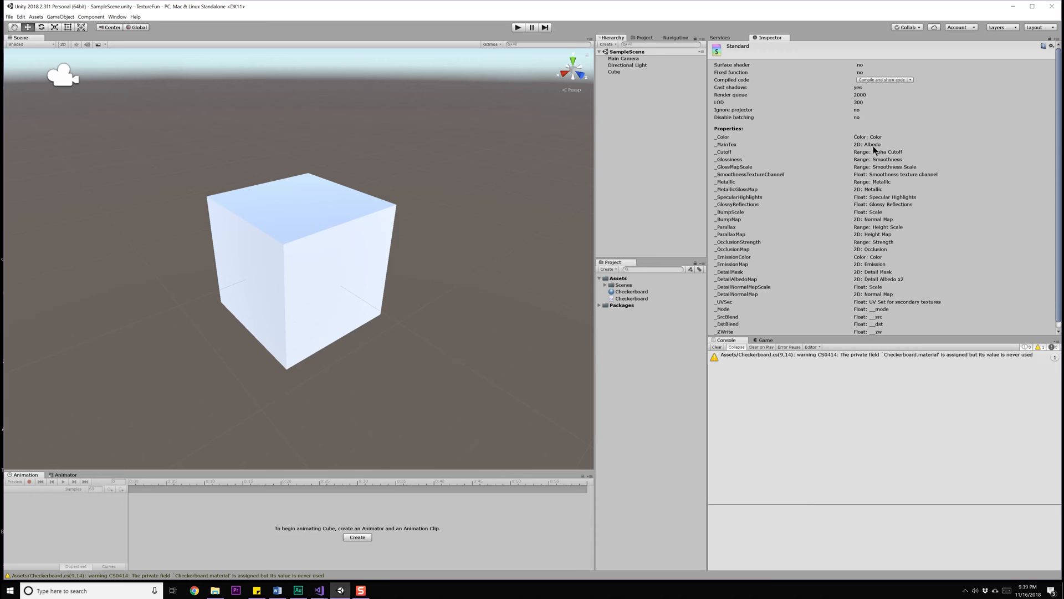
{"action": "mouse_move", "coordinate": [740, 147]}
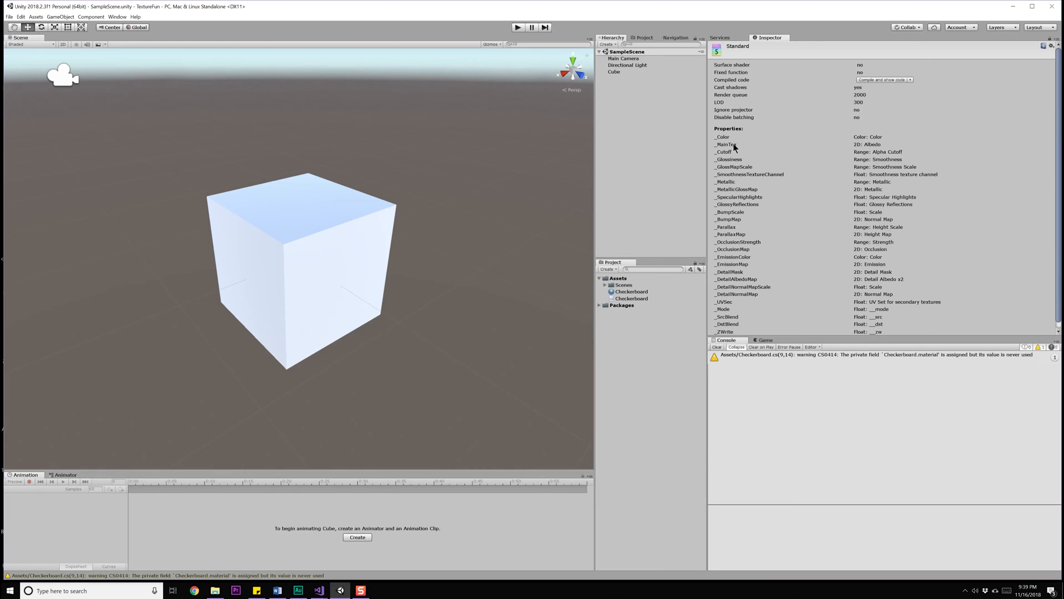
{"action": "mouse_move", "coordinate": [418, 463]}
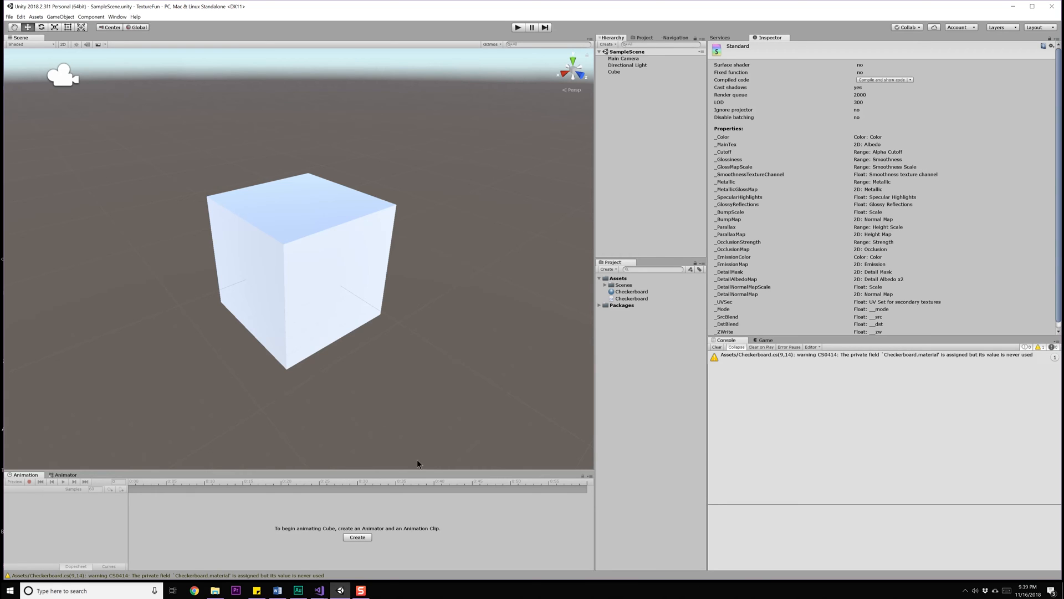
{"action": "mouse_move", "coordinate": [339, 589]}
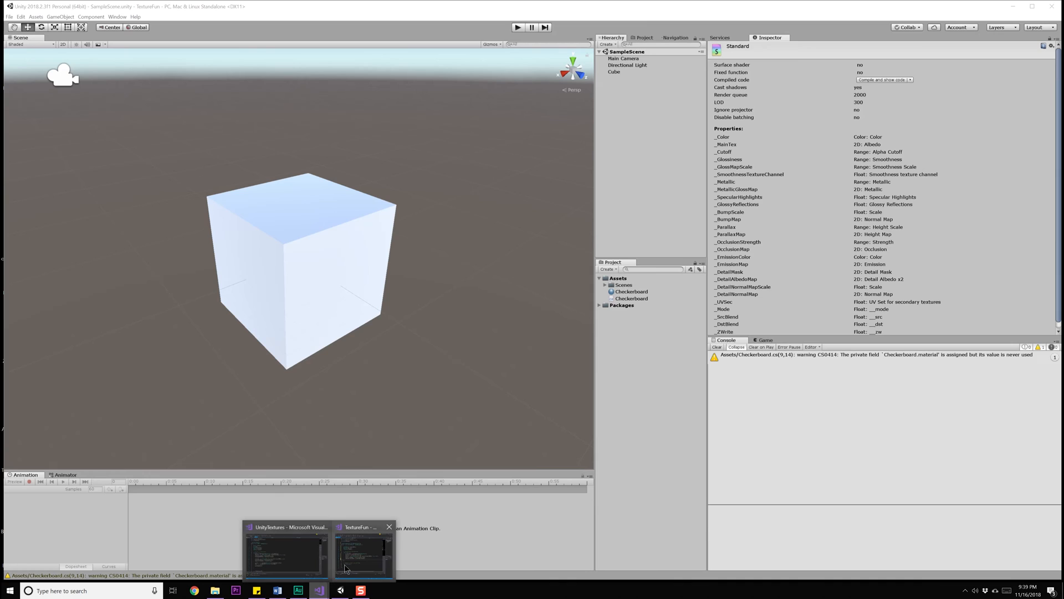
Step: Add material.SetTexture("_MainTex", texture); at the end of Start and save the script
{"action": "left_click", "coordinate": [362, 549]}
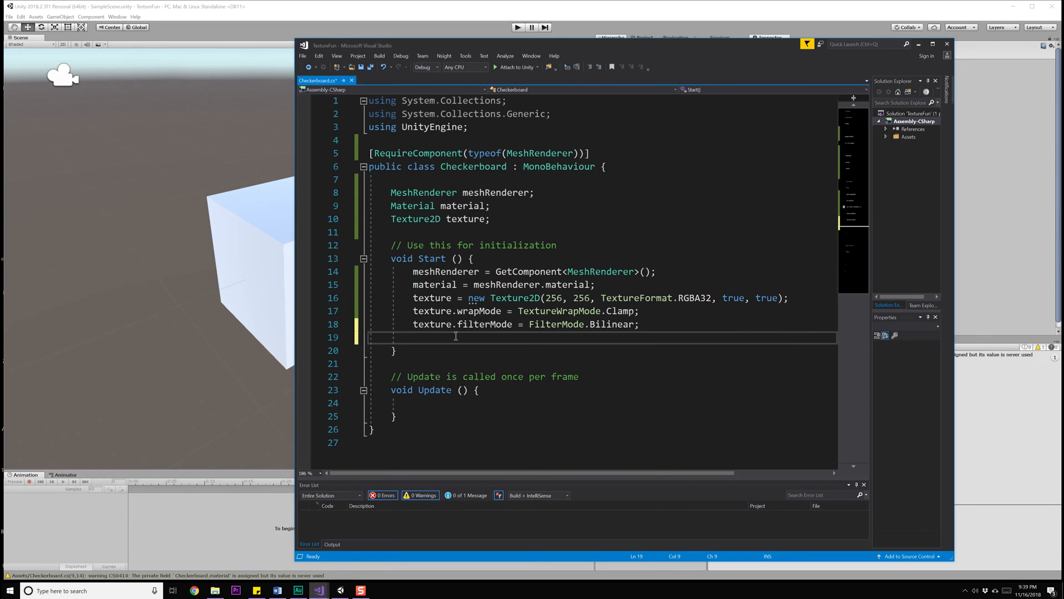
{"action": "type", "text": "material.SetTexture(\""}
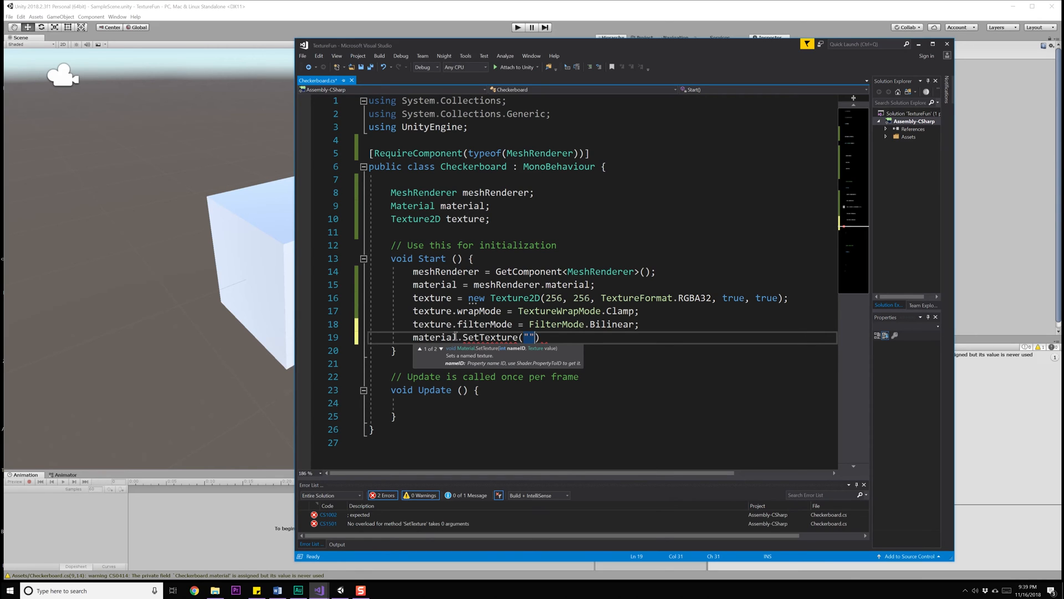
{"action": "type", "text": "_MainTex"}
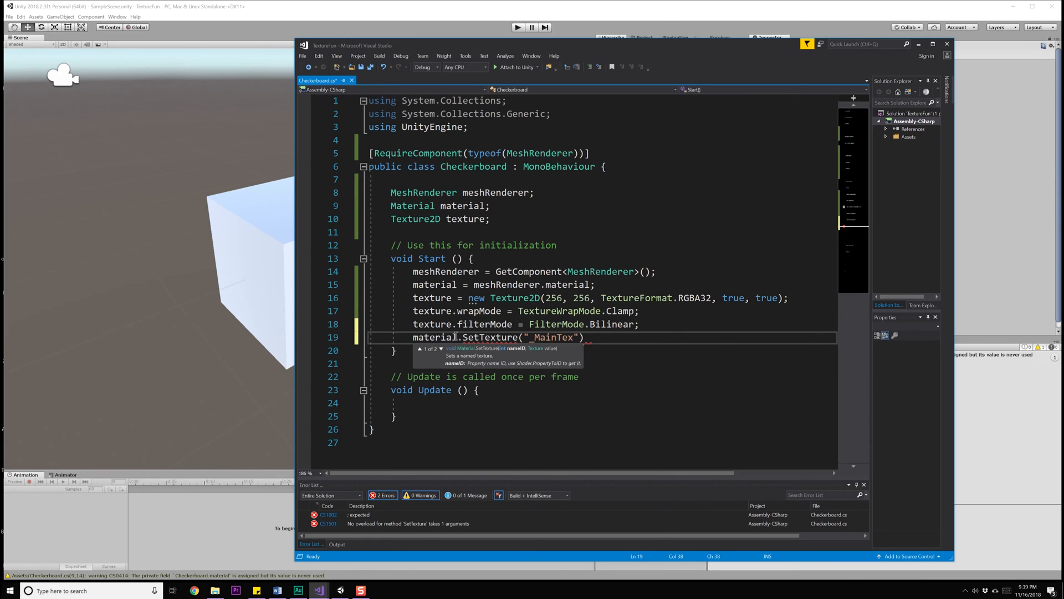
{"action": "type", "text": ", texture"}
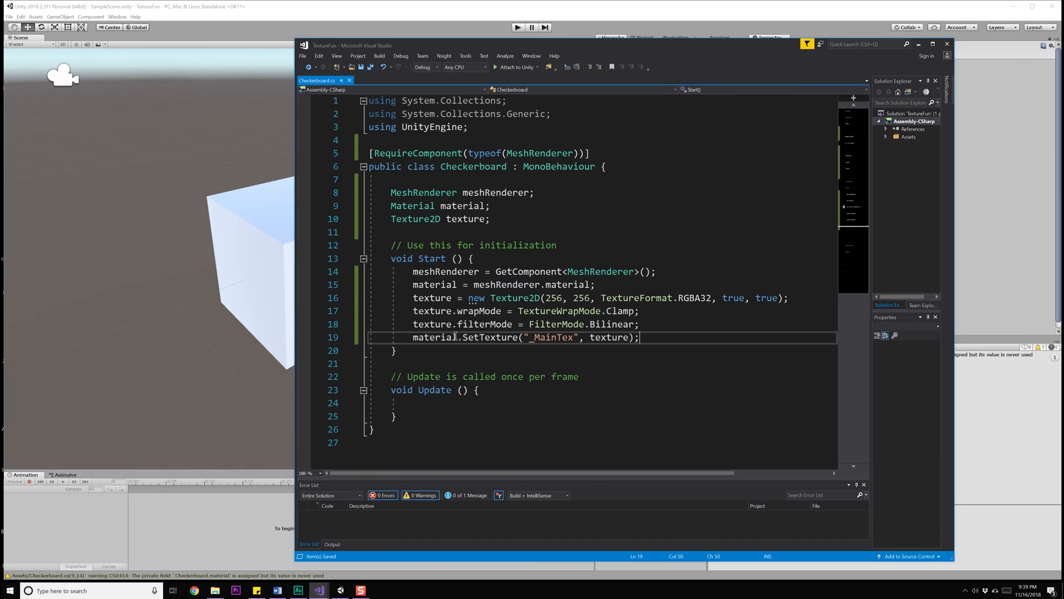
{"action": "left_click", "coordinate": [396, 350]}
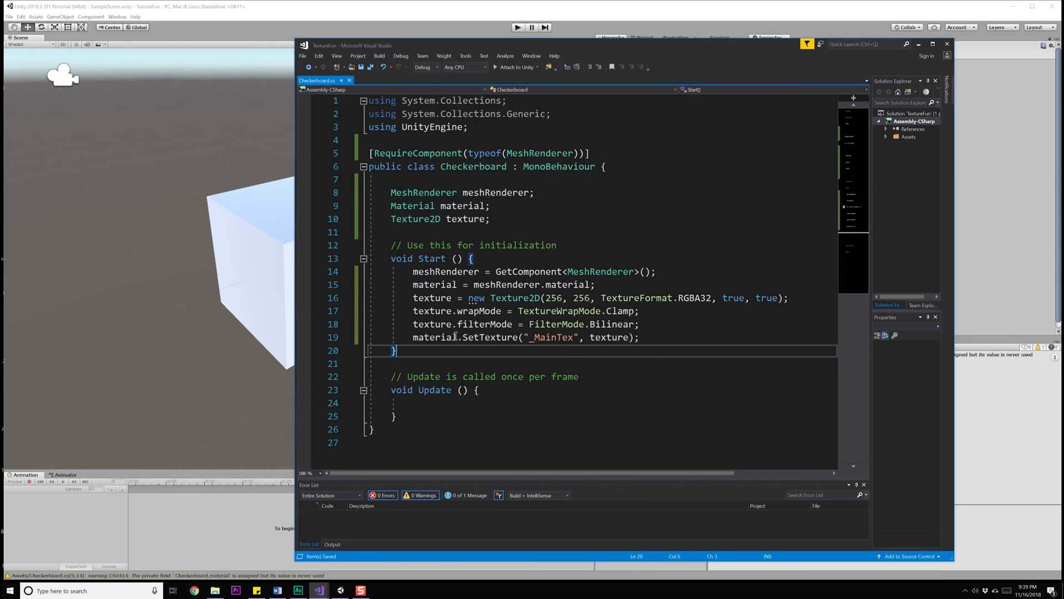
{"action": "key", "text": "enter"}
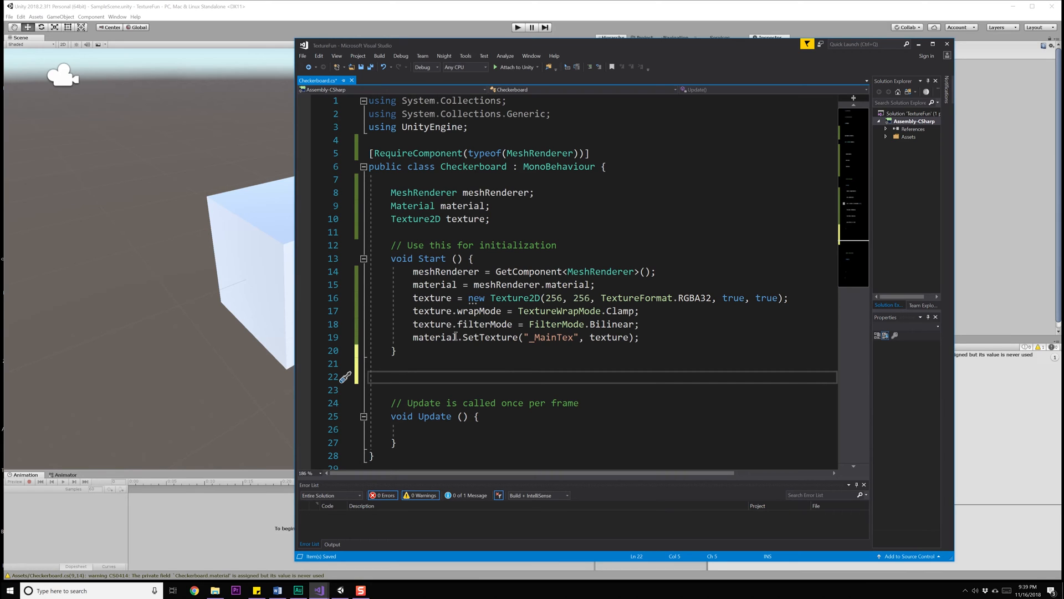
Step: Add an empty void CreateCheckerboard() method stub below Start
{"action": "type", "text": "void"}
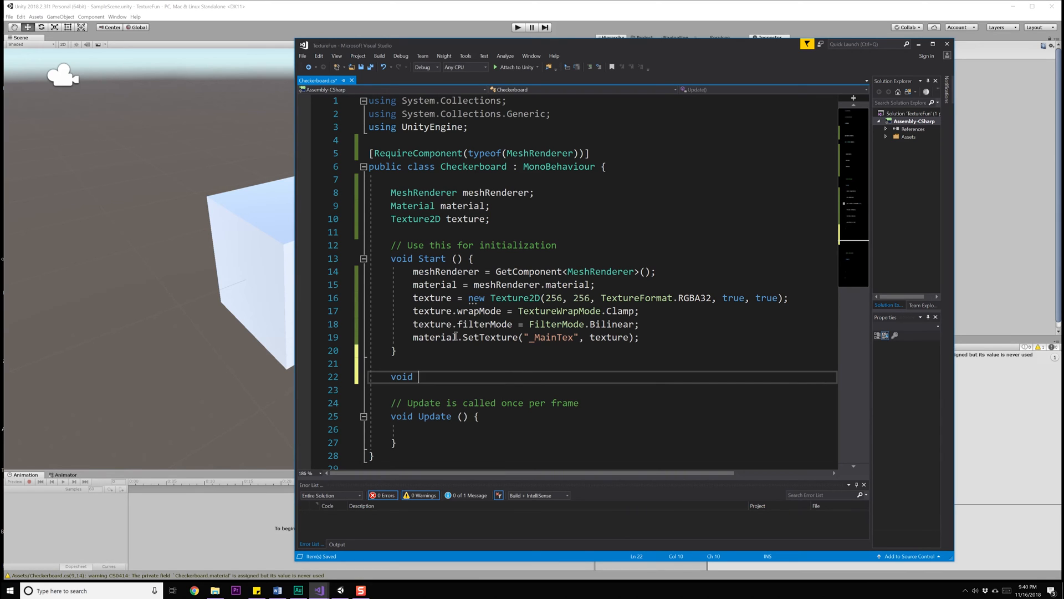
{"action": "type", "text": "Cera"}
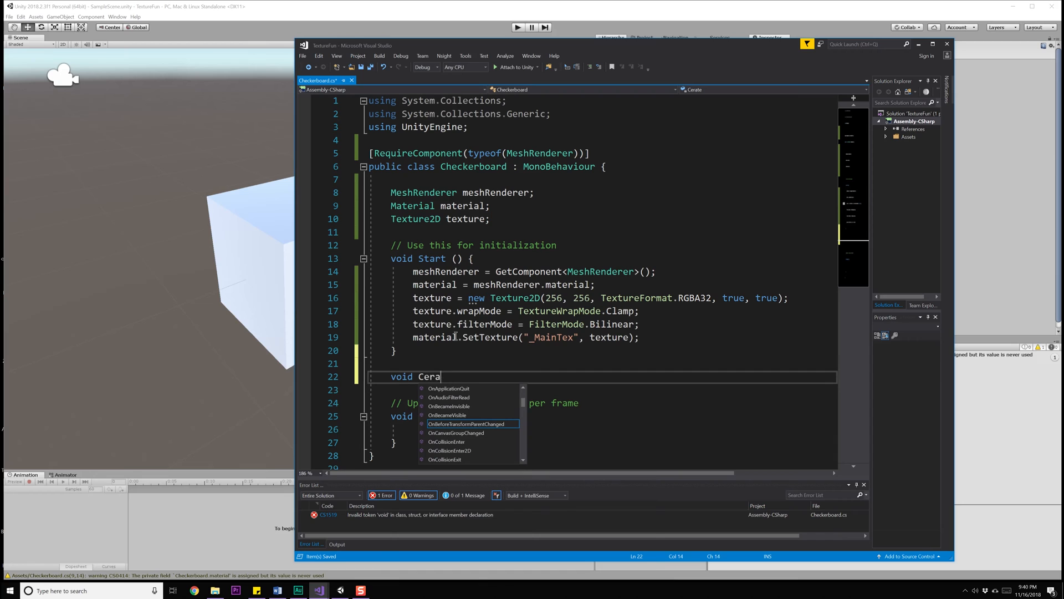
{"action": "type", "text": "CreateCheckerboard("}
{"action": "left_click", "coordinate": [601, 389]}
{"action": "type", "text": "{"}
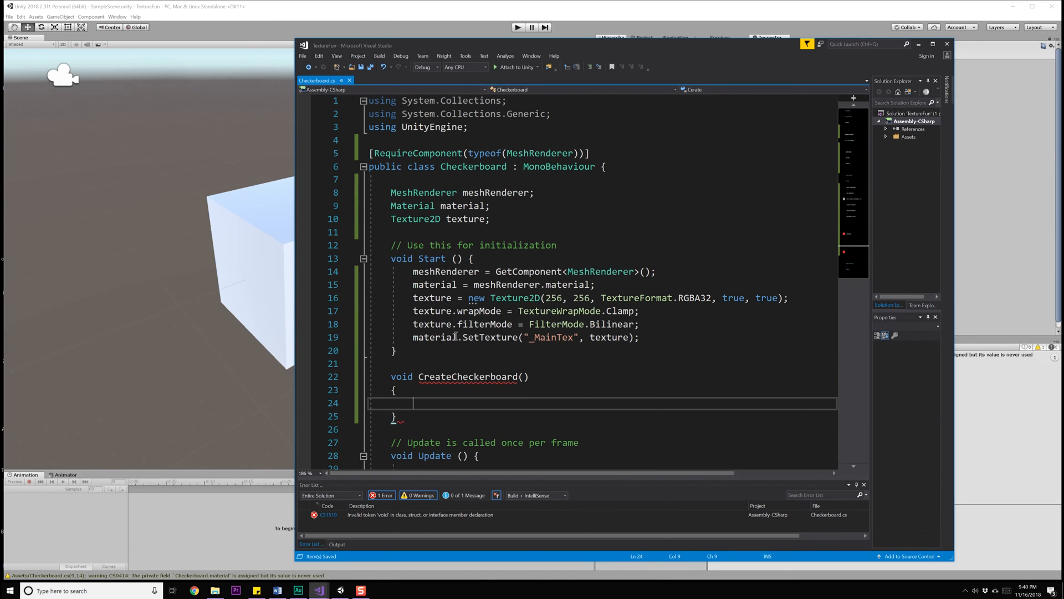
{"action": "type", "text": "void EvaluateCh"}
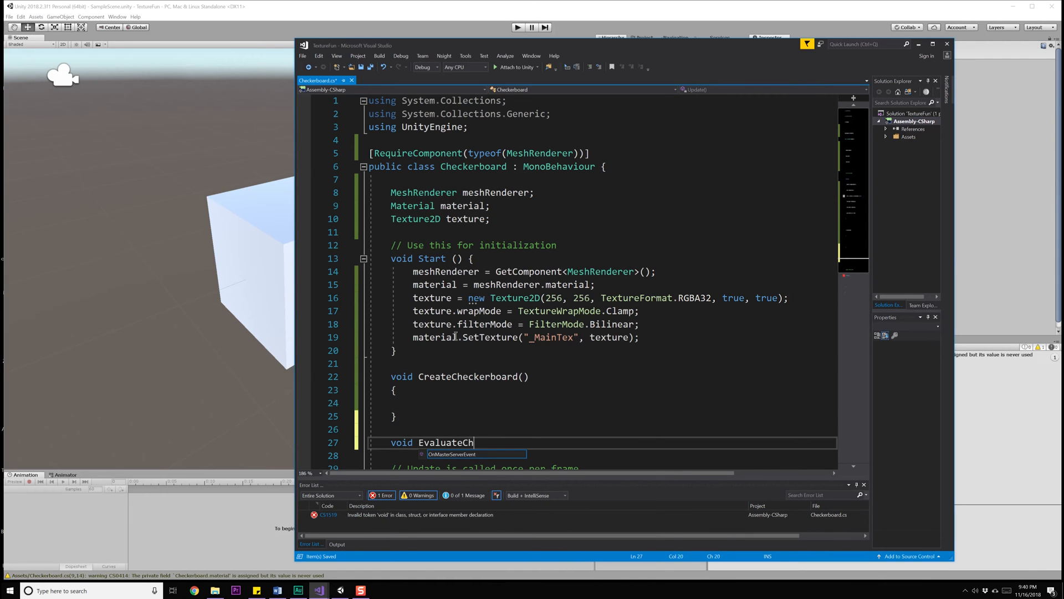
{"action": "type", "text": "eckerboard"}
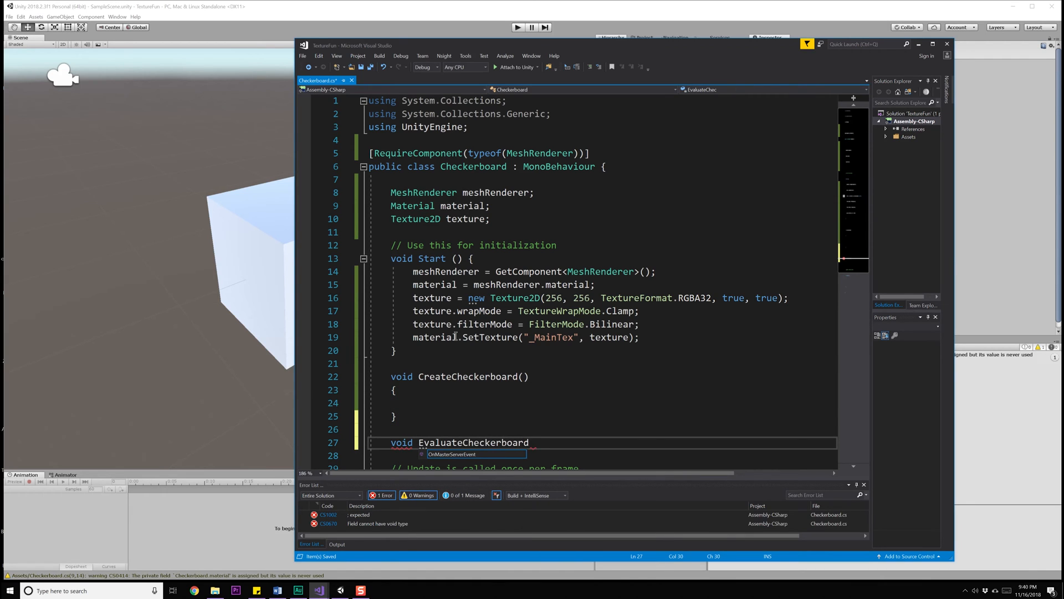
{"action": "type", "text": "Pixel()"}
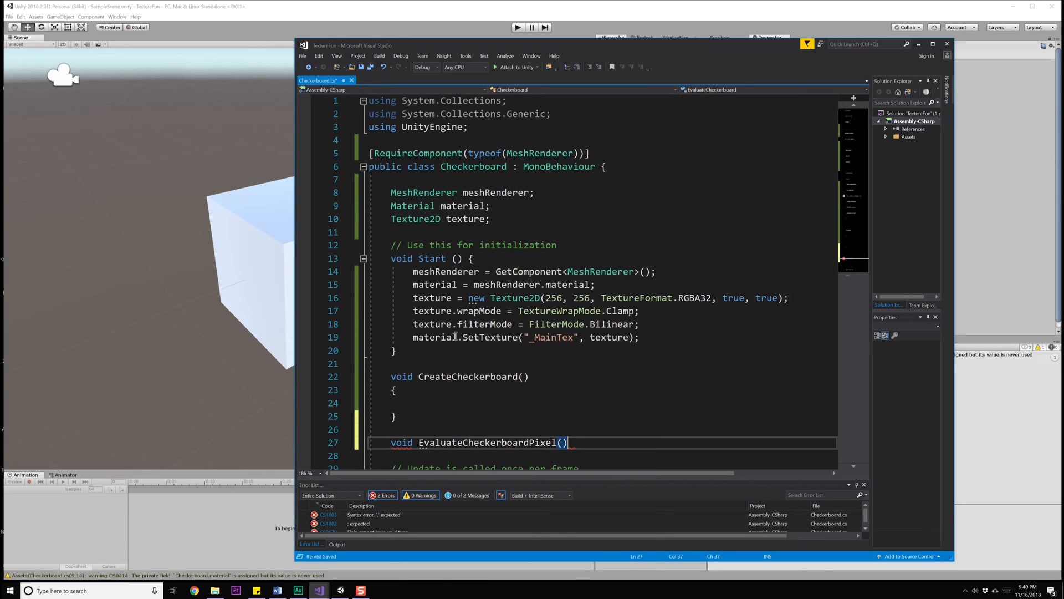
Step: Add an empty Color EvaluateCheckerboardPixel(int x, int y) method stub
{"action": "type", "text": "int x,"}
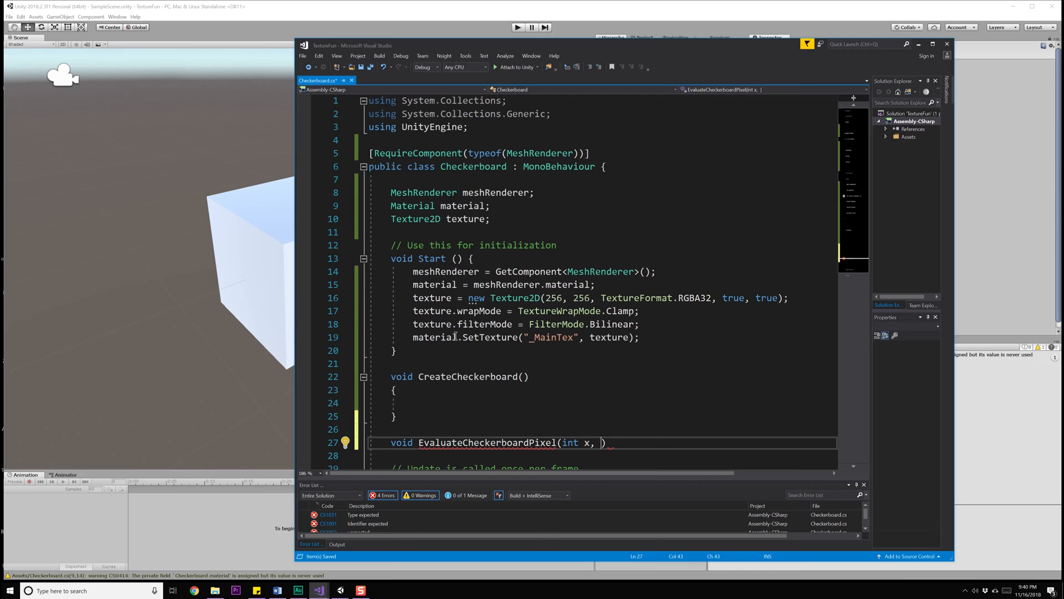
{"action": "type", "text": "int"}
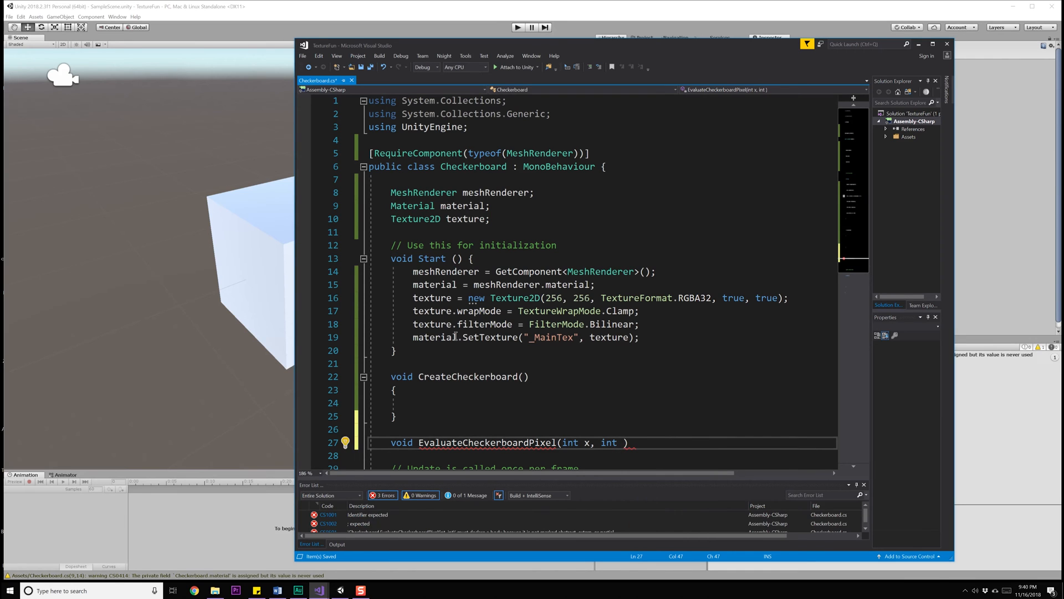
{"action": "type", "text": "y"}
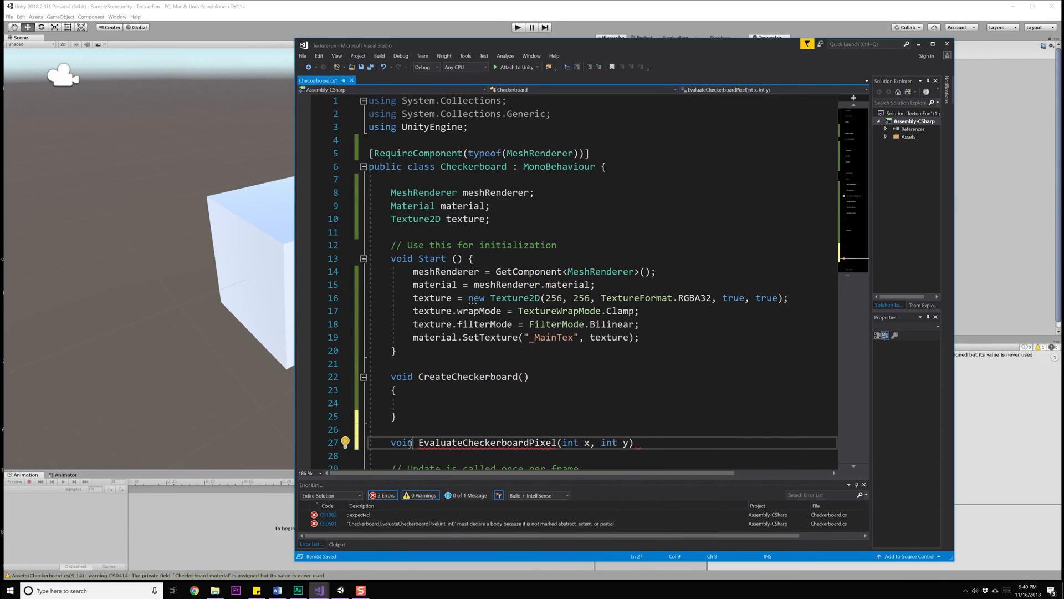
{"action": "type", "text": "Color"}
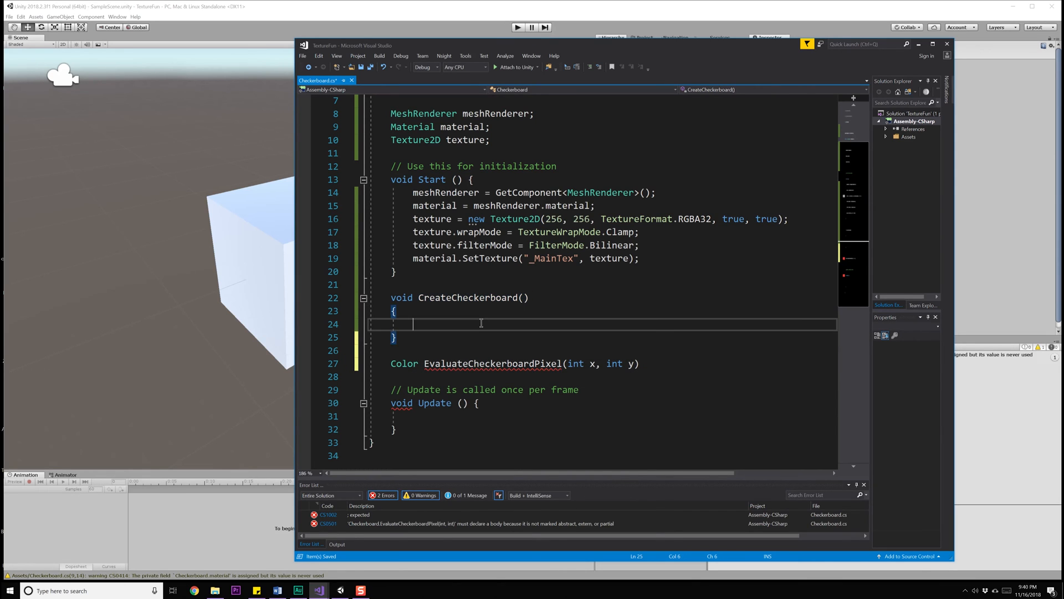
{"action": "left_click", "coordinate": [481, 323]}
{"action": "type", "text": "{"}
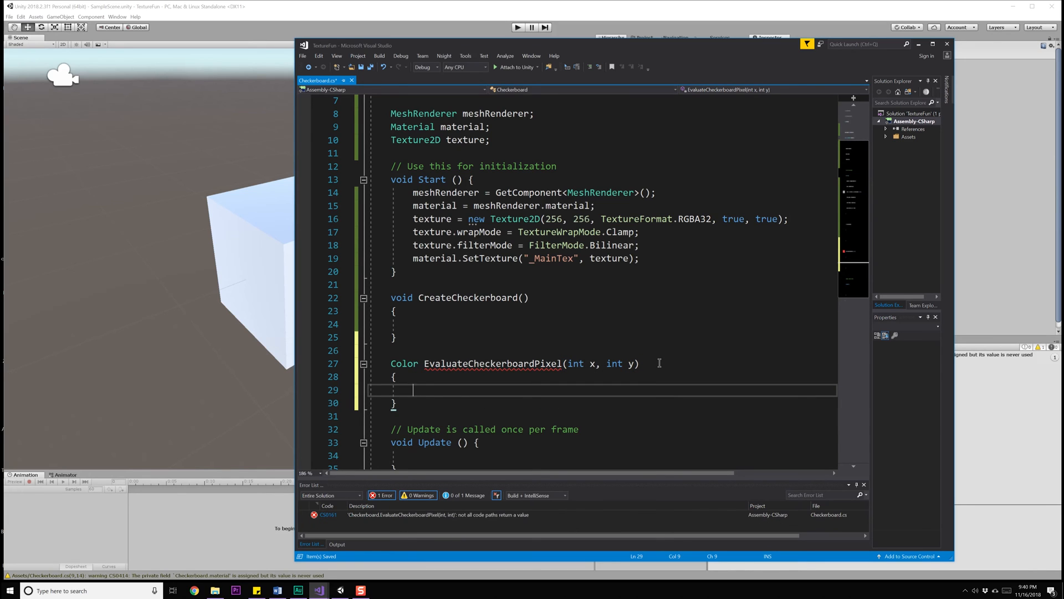
{"action": "left_click", "coordinate": [413, 323]}
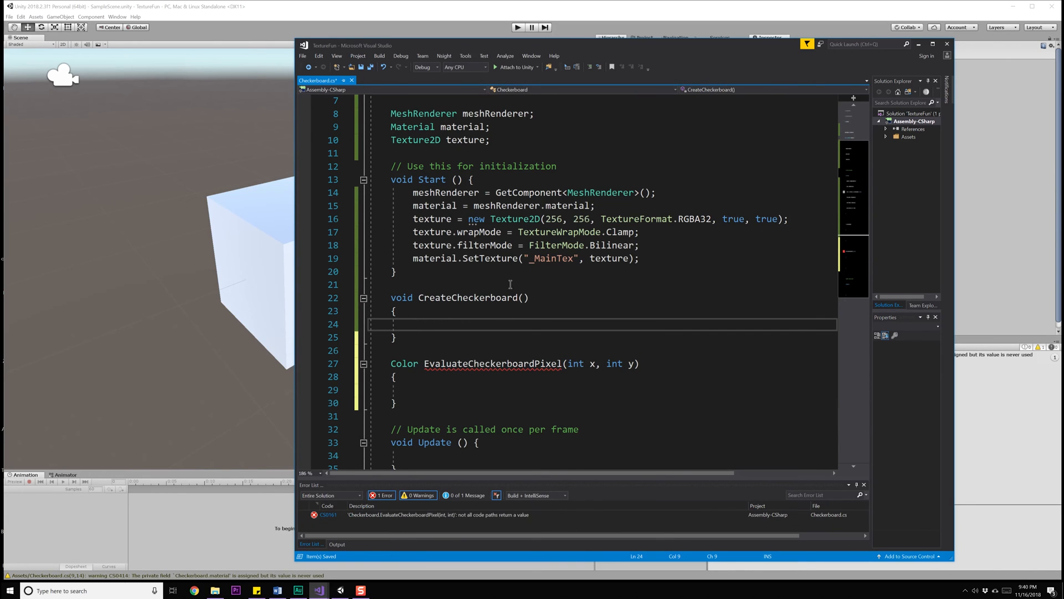
{"action": "scroll", "scroll_direction": "up", "scroll_amount": 3}
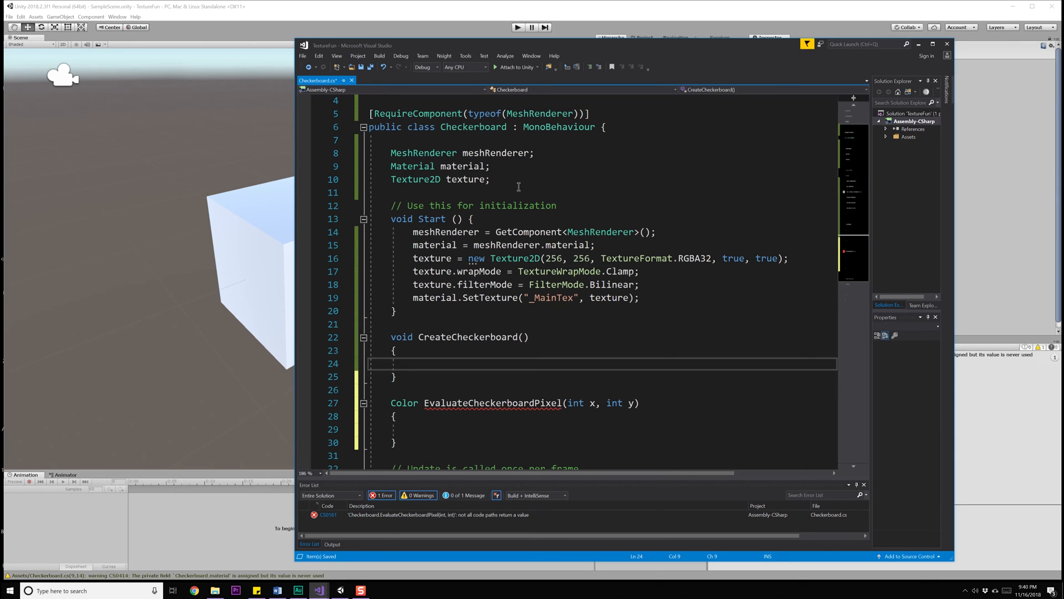
Step: Declare [SerializeField] float width = 10.0f; under the texture field
{"action": "type", "text": "[SerializeField"}
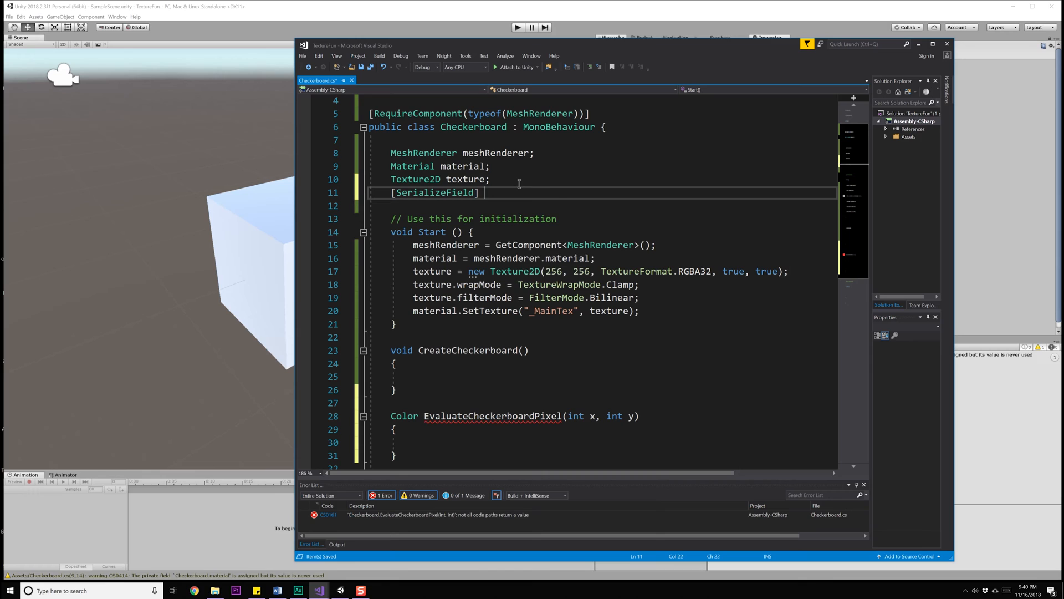
{"action": "type", "text": "float width = 1"}
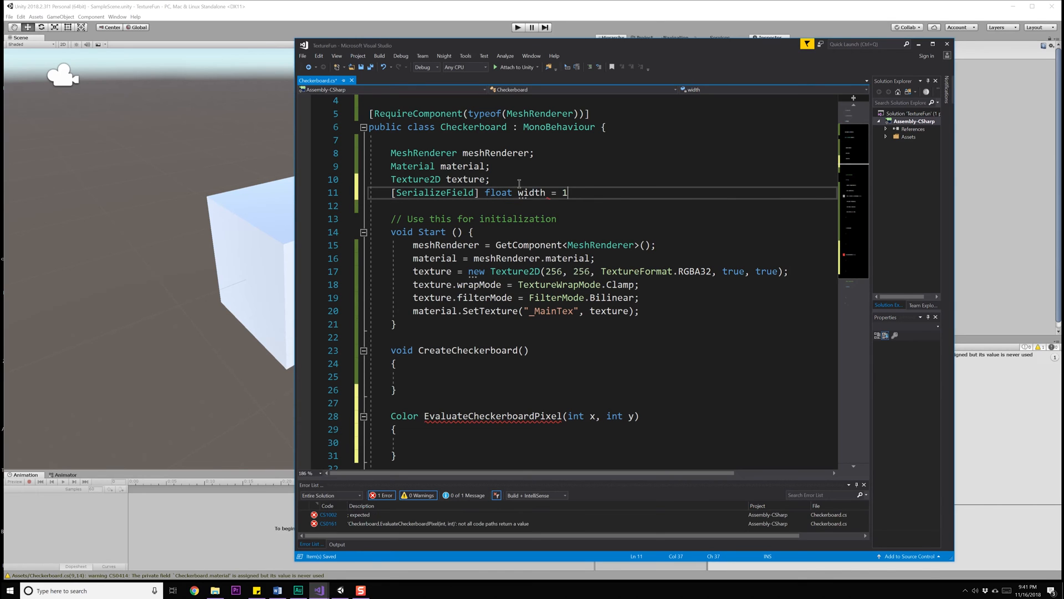
{"action": "type", "text": "0.0f;"}
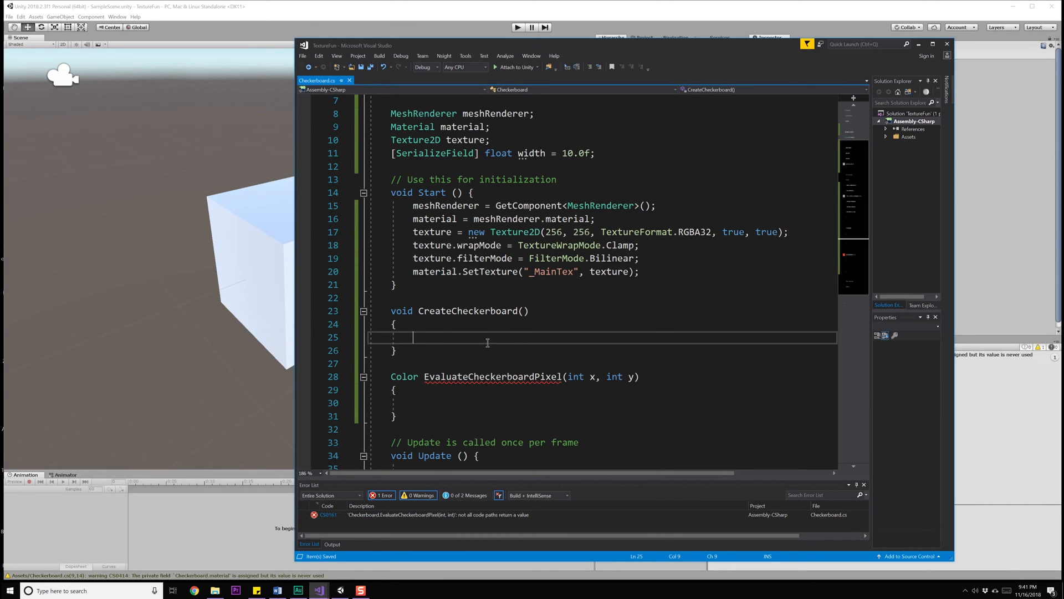
Step: Write nested for loops with y over texture.height and x over texture.width
{"action": "type", "text": "f"}
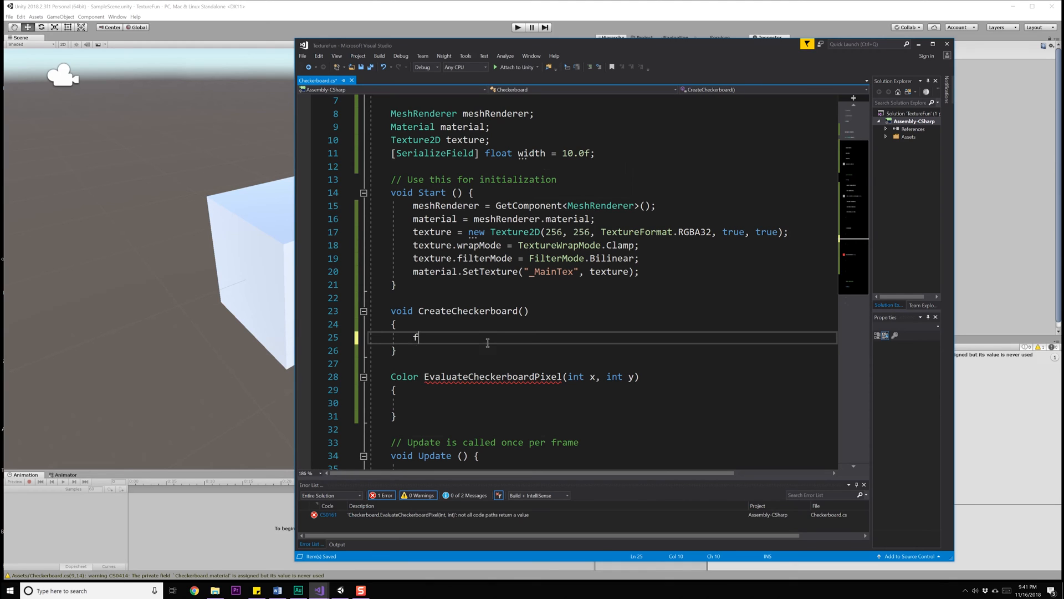
{"action": "type", "text": "or()"}
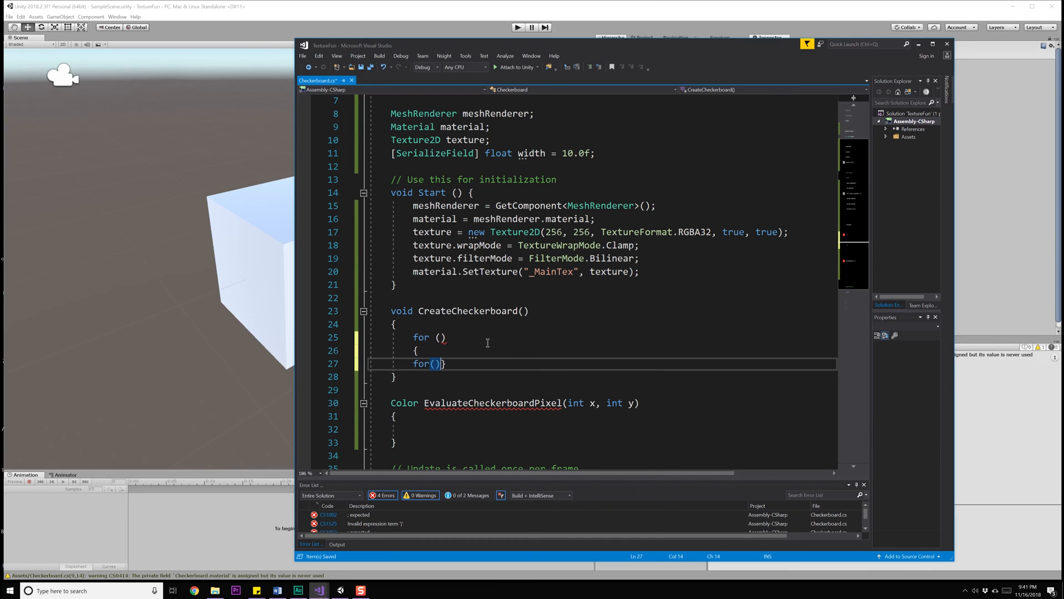
{"action": "key", "text": "enter"}
{"action": "type", "text": "{"}
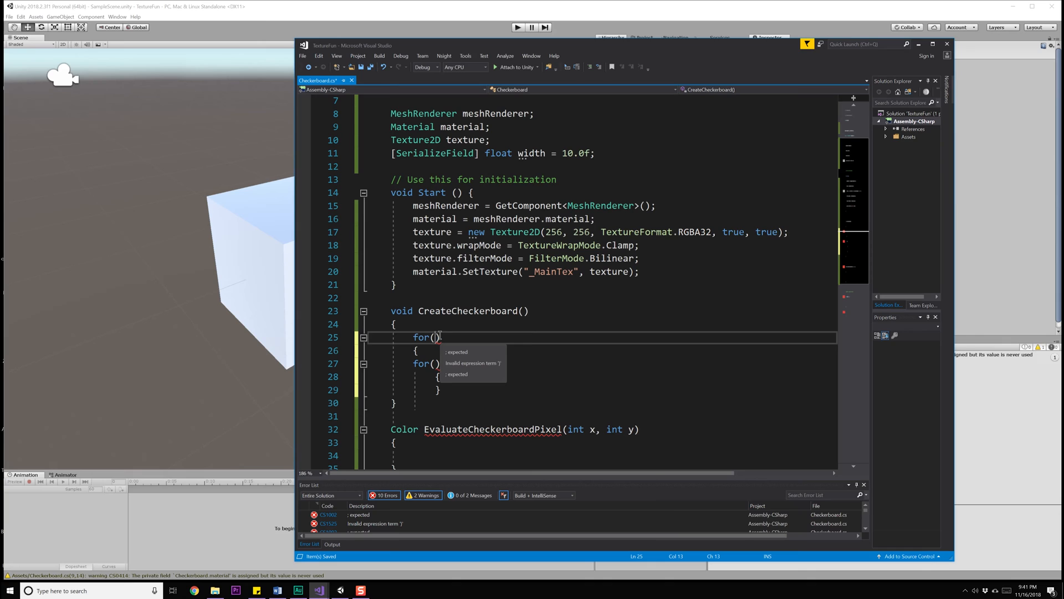
{"action": "type", "text": "int y = 0"}
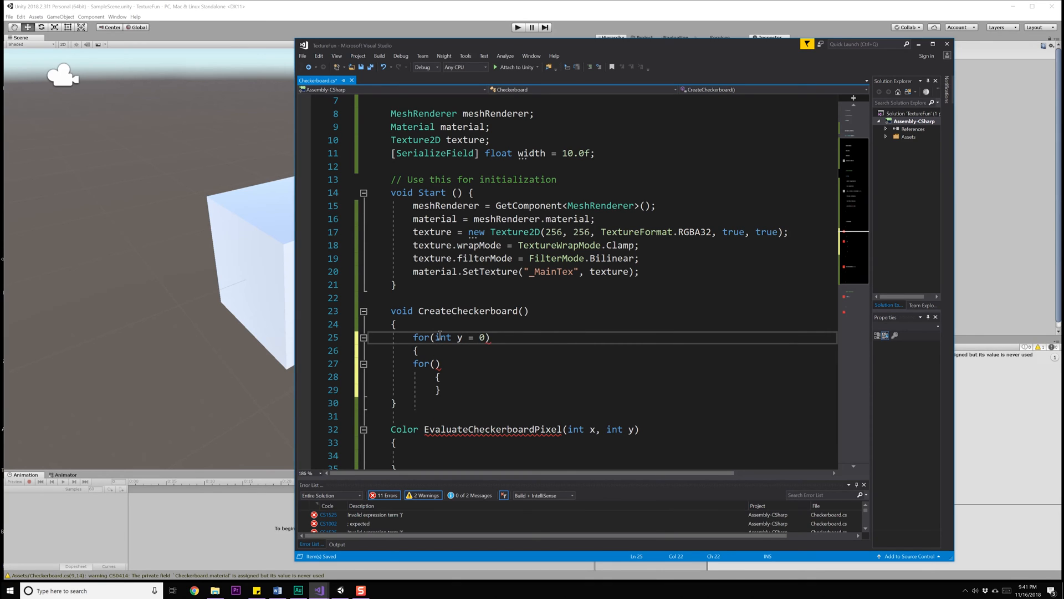
{"action": "type", "text": "; y <"}
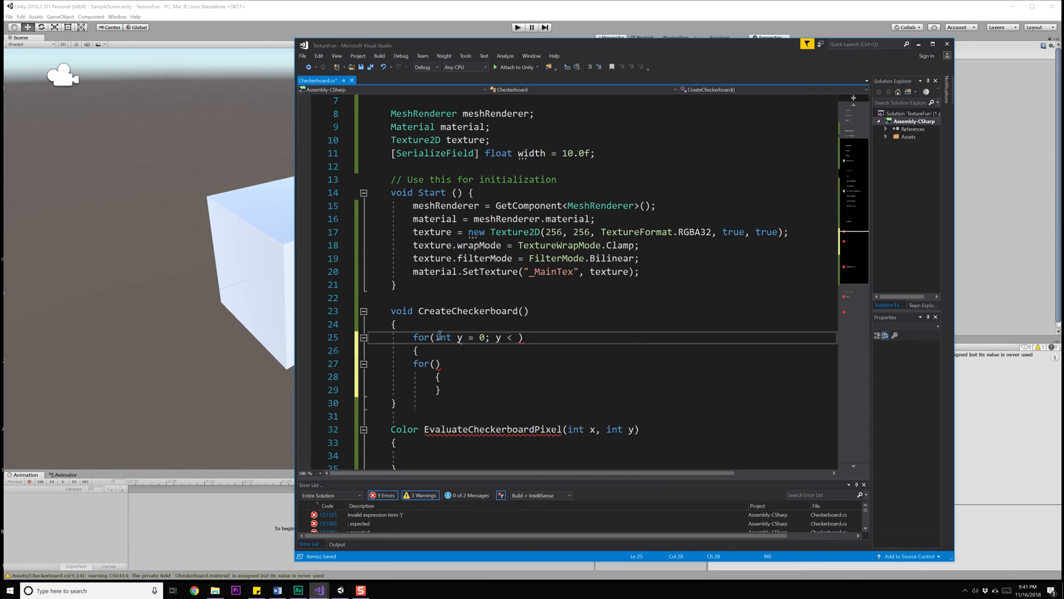
{"action": "type", "text": "texture.height;"}
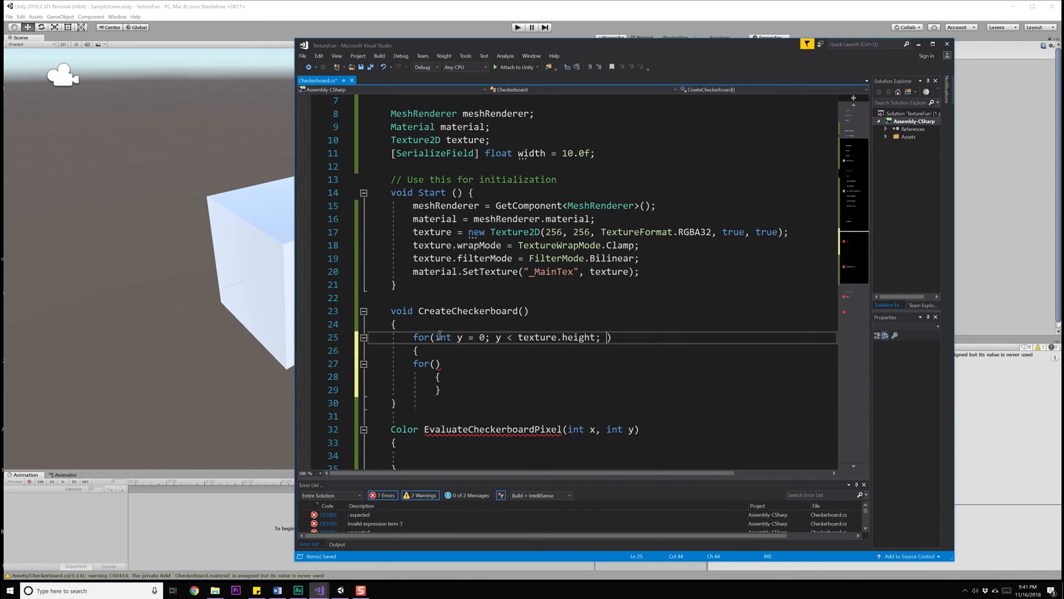
{"action": "type", "text": "y++"}
{"action": "left_click", "coordinate": [601, 363]}
{"action": "type", "text": "int x = 0; x < texture.width; x++"}
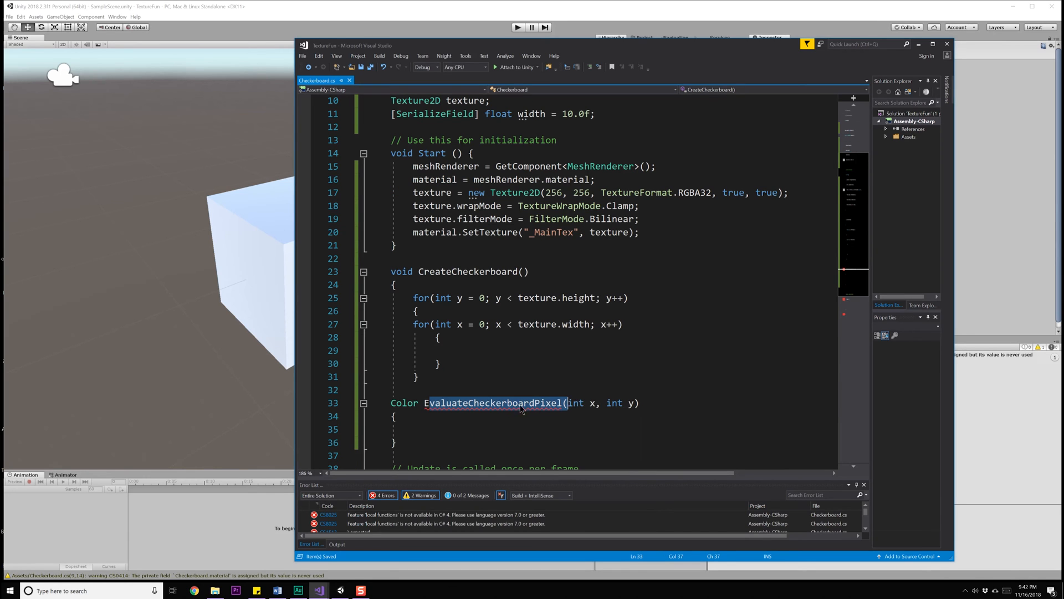
Step: Call EvaluateCheckerboardPixel(x, y); inside the inner loop
{"action": "type", "text": "EvaluateCheckerboardPixel"}
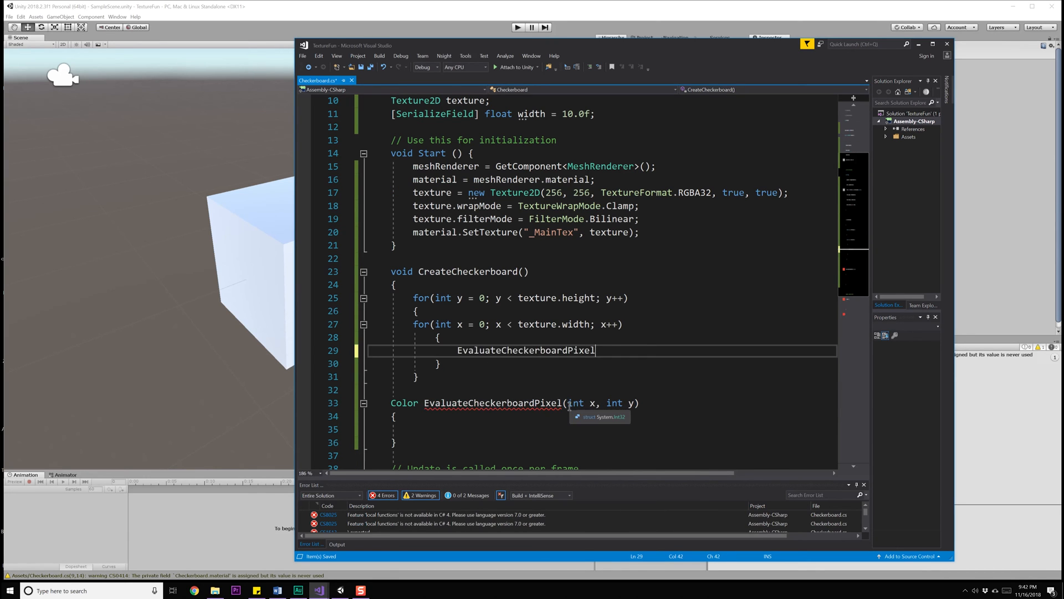
{"action": "type", "text": "()"}
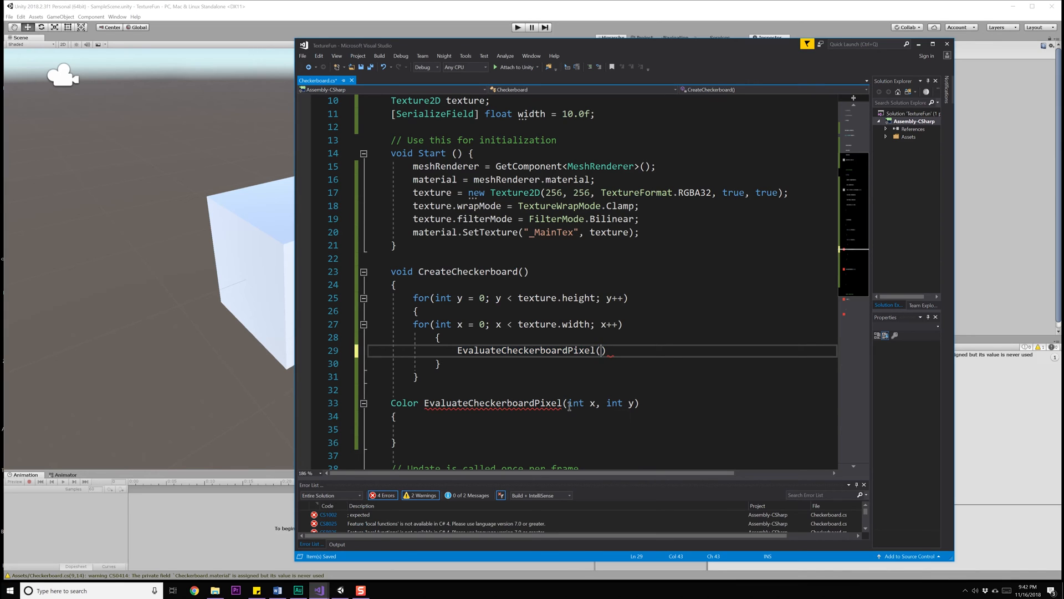
{"action": "type", "text": "x, y"}
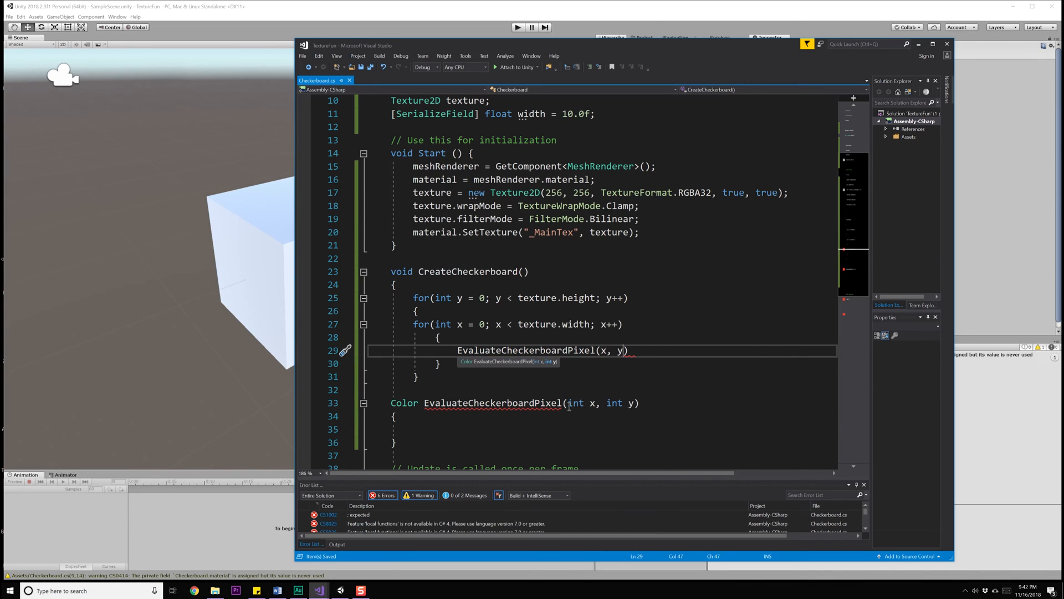
{"action": "type", "text": ";"}
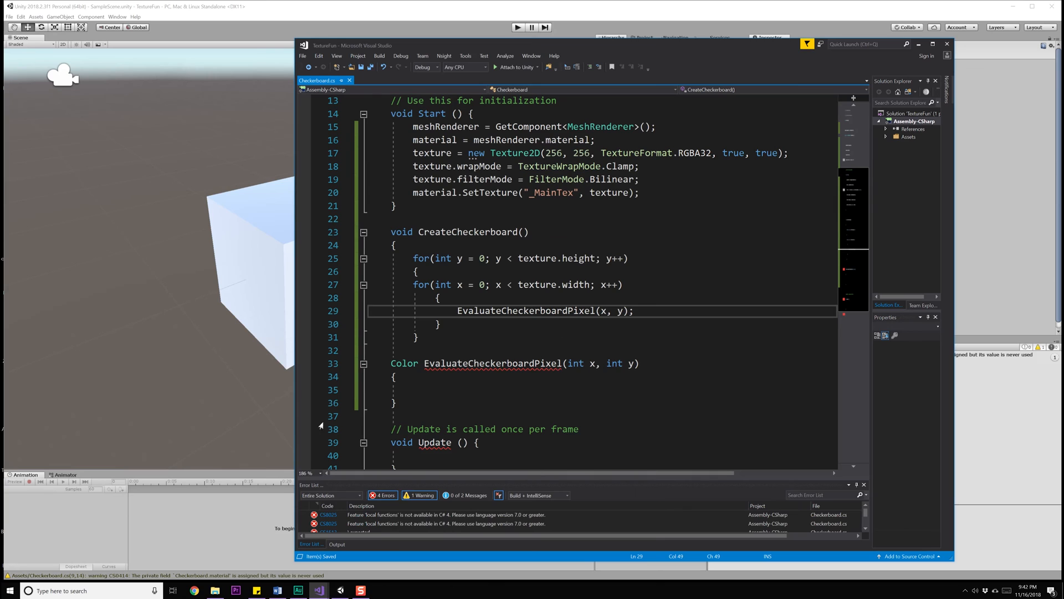
{"action": "left_click", "coordinate": [395, 402]}
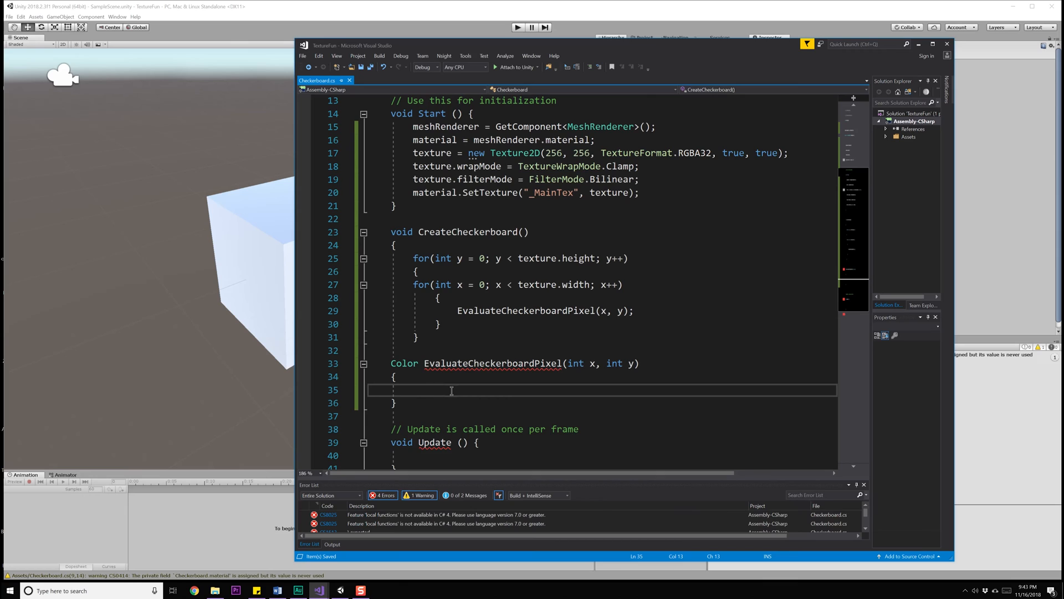
{"action": "mouse_move", "coordinate": [533, 152]}
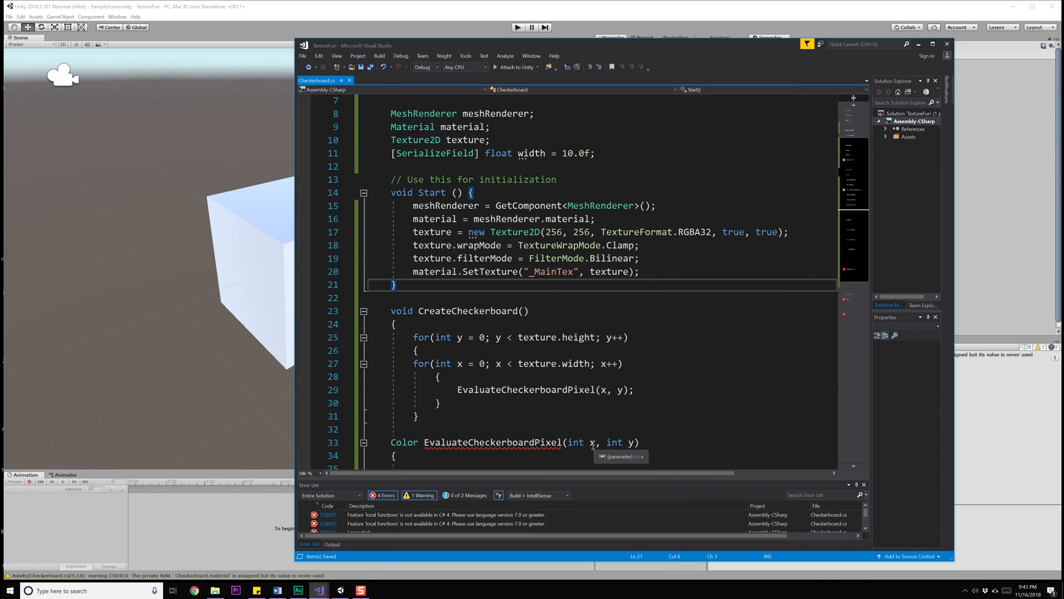
{"action": "mouse_move", "coordinate": [575, 442]}
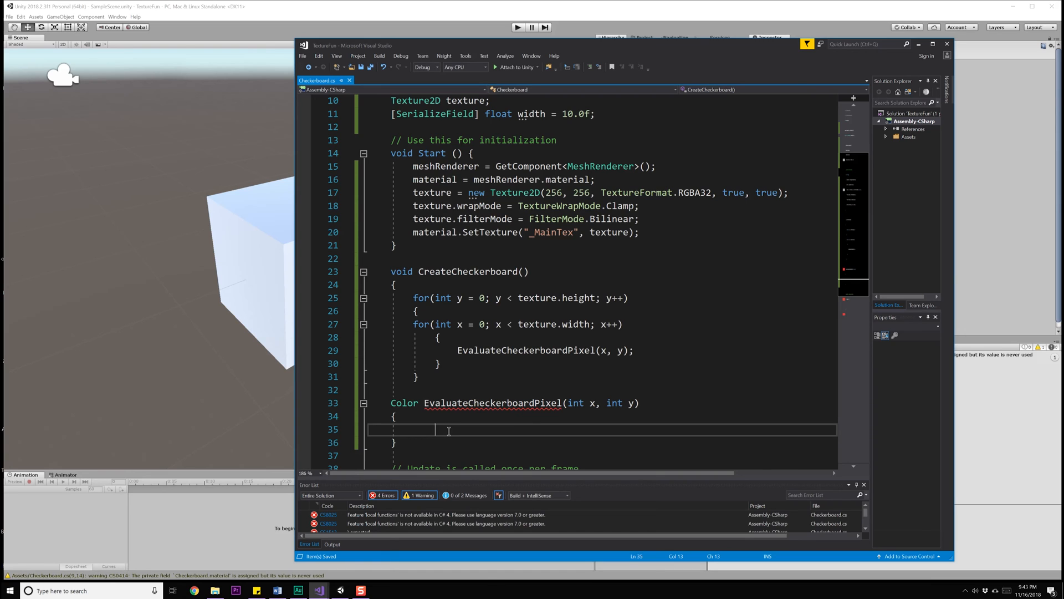
Step: Start the line as float valueX = x % width;
{"action": "type", "text": "float va"}
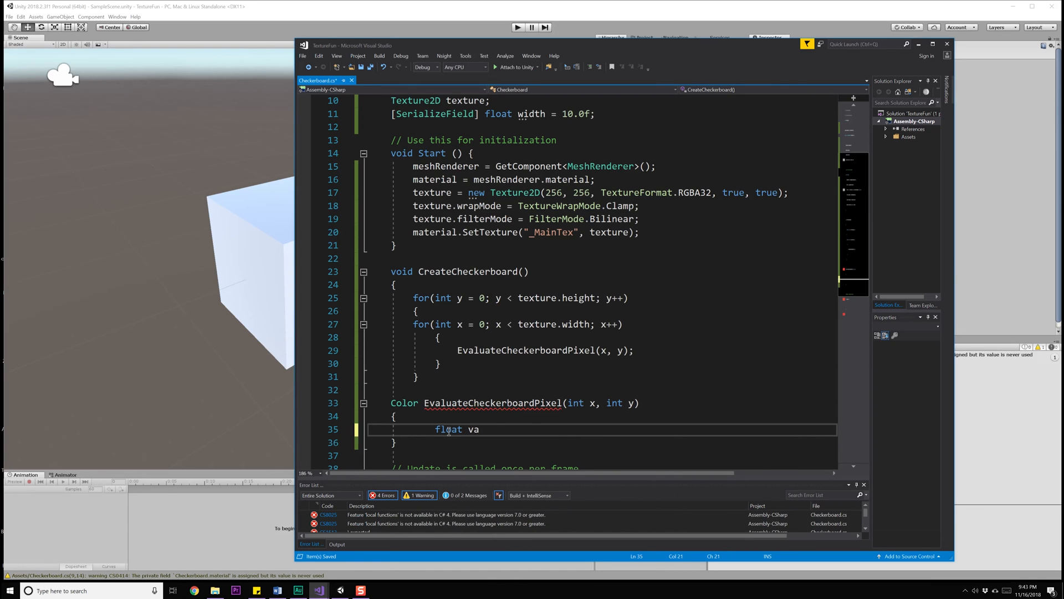
{"action": "type", "text": "lueX ="}
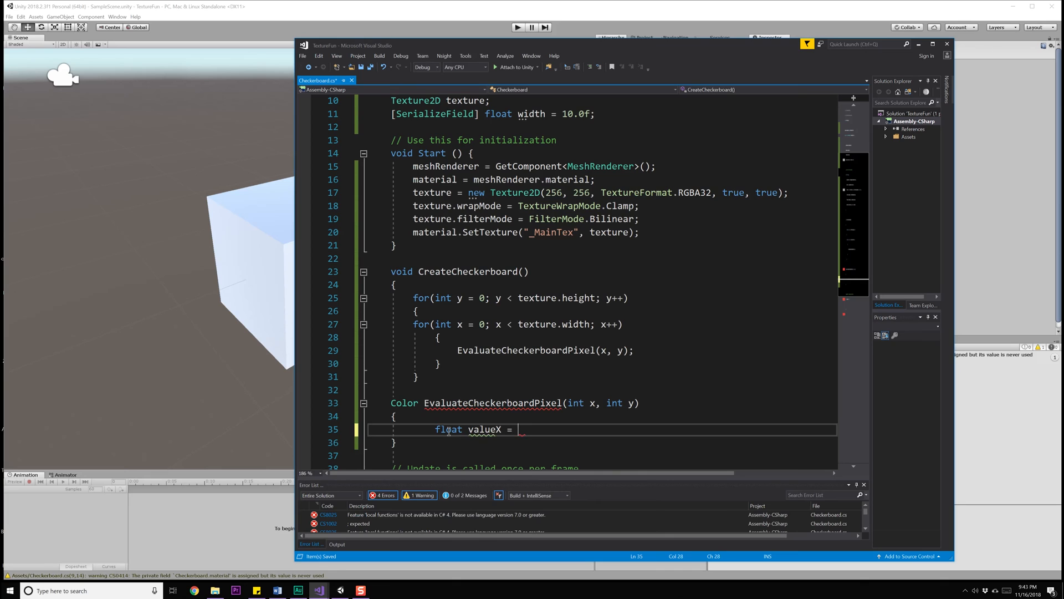
{"action": "type", "text": "width"}
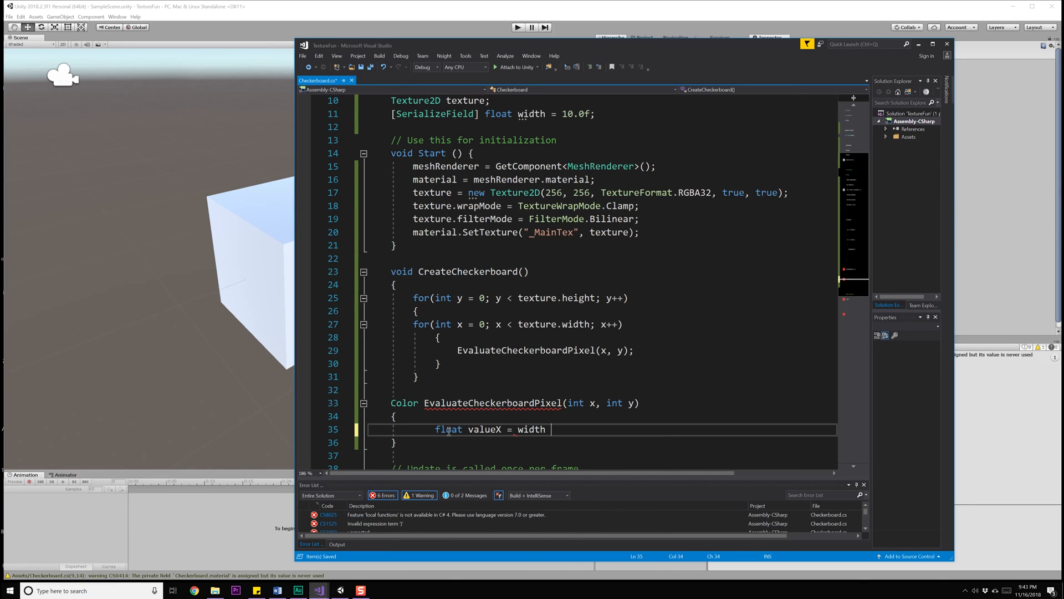
{"action": "type", "text": "x"}
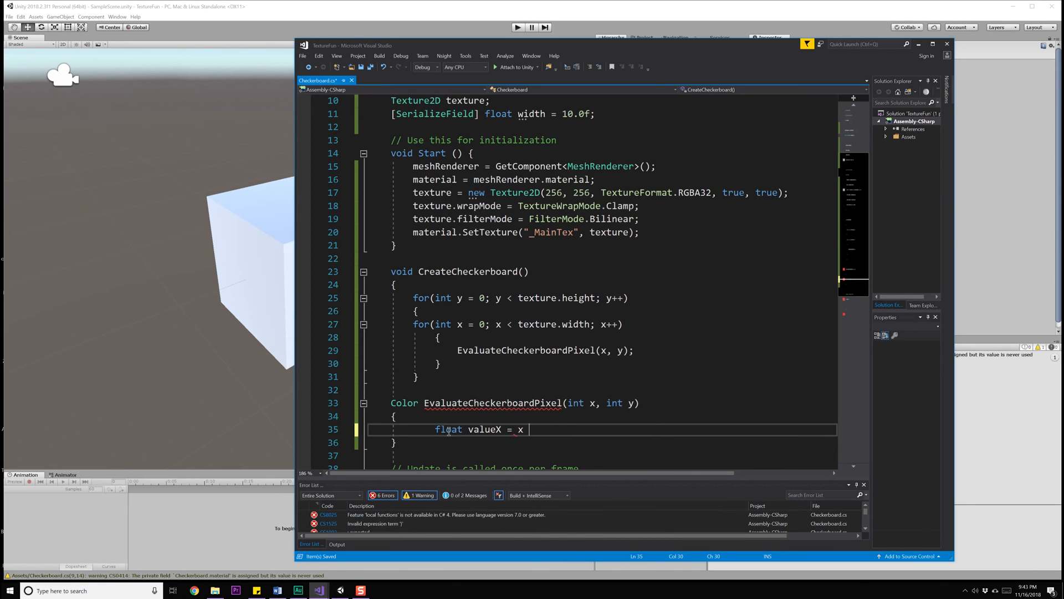
{"action": "type", "text": "% wi"}
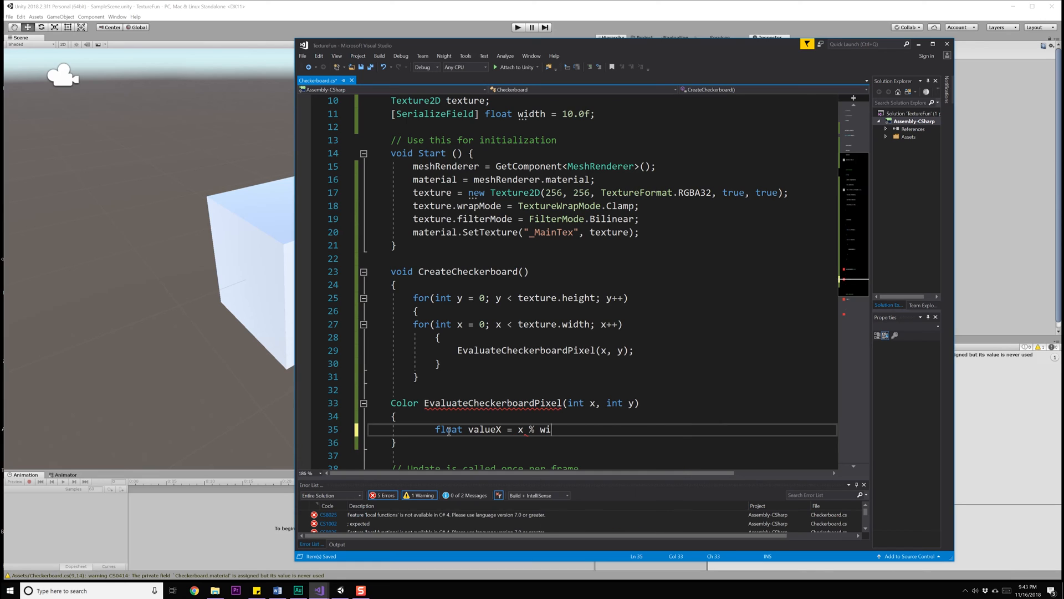
{"action": "type", "text": "dth;"}
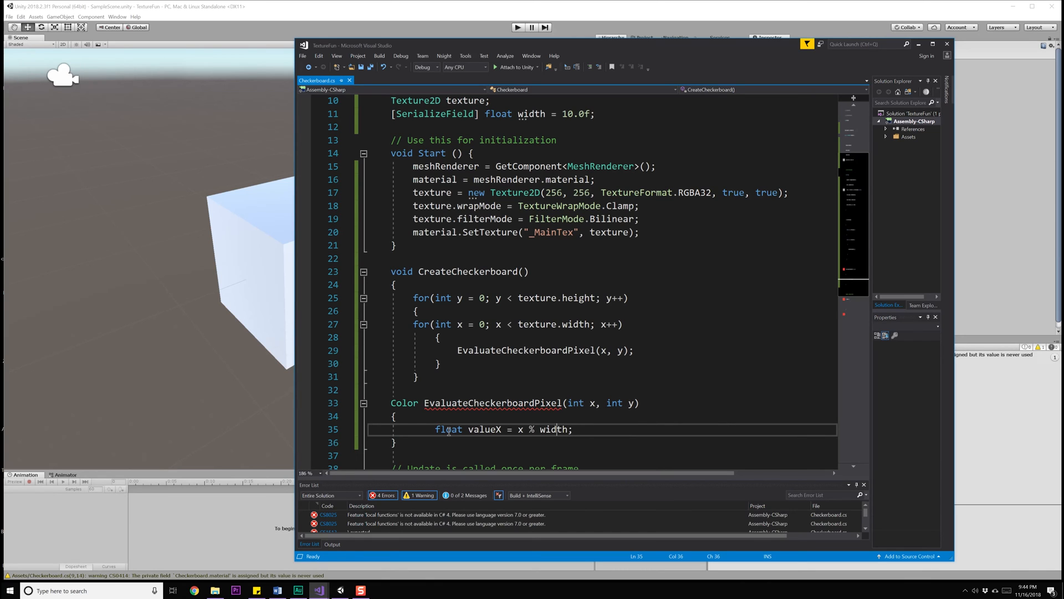
Step: Rework it to float valueX = (x % (width * 2.0f)) / (width * 2.0f);
{"action": "type", "text": "("}
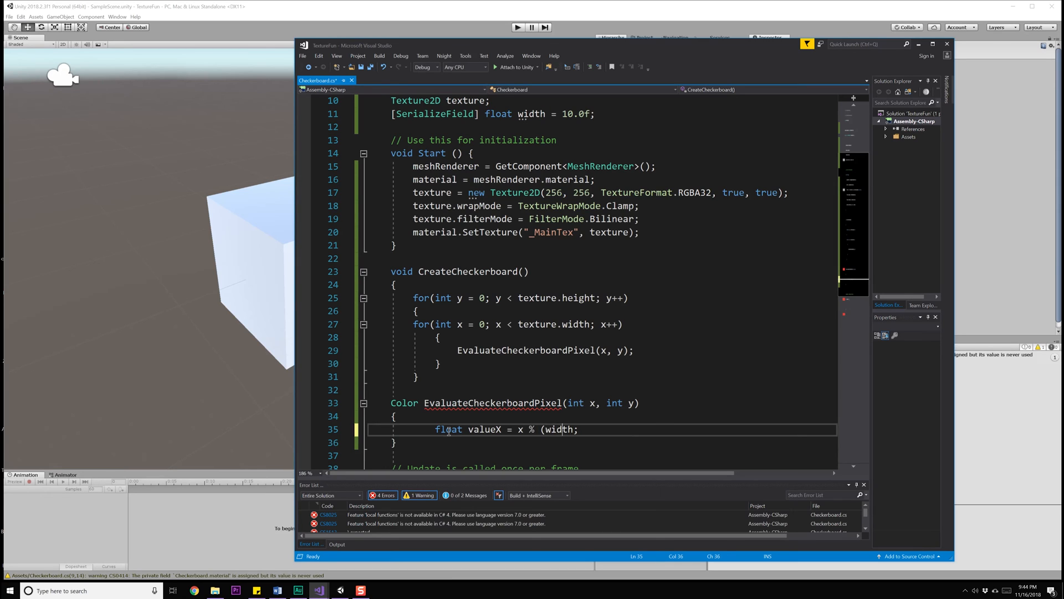
{"action": "type", "text": ")"}
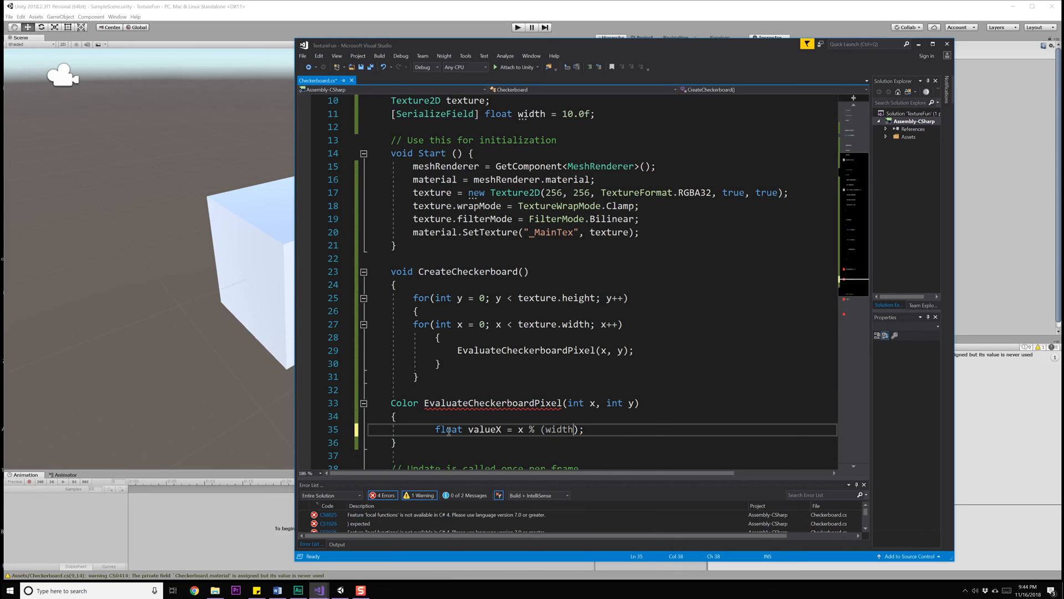
{"action": "type", "text": "* 2.0f"}
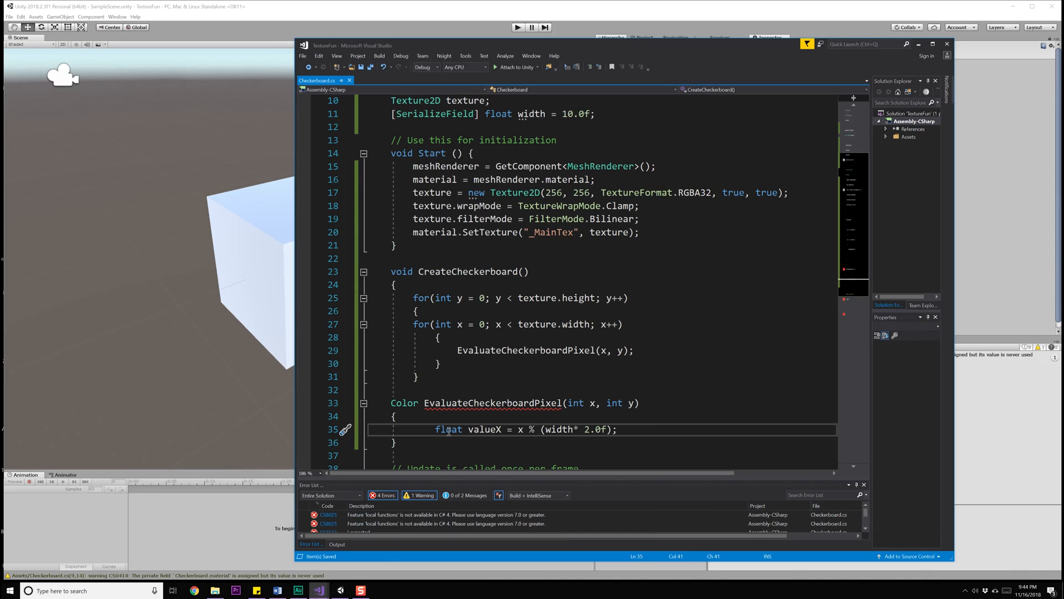
{"action": "type", "text": "("}
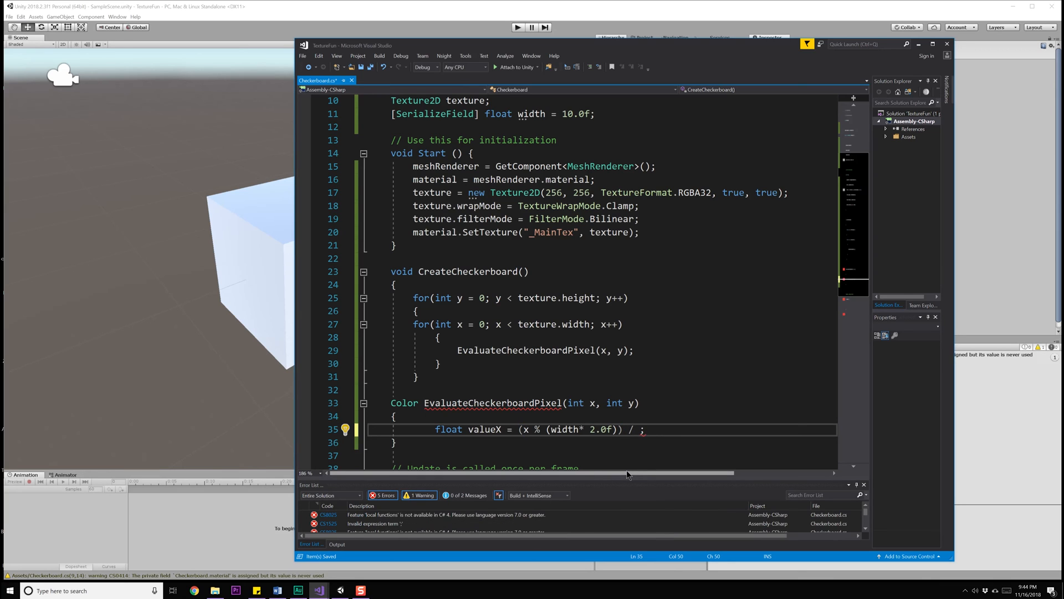
{"action": "scroll", "scroll_direction": "down", "scroll_amount": 3}
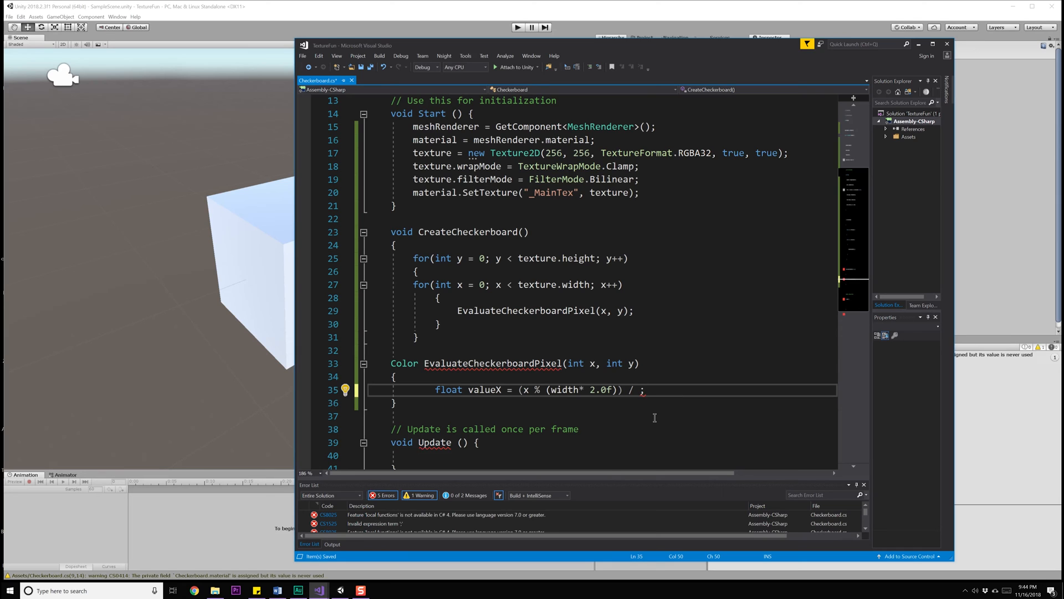
{"action": "type", "text": "("}
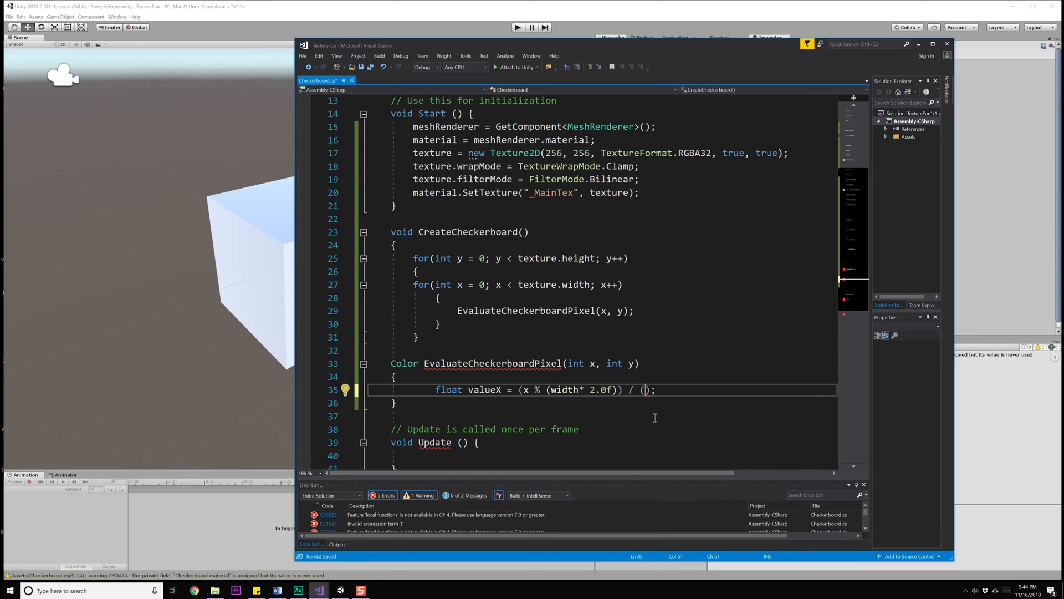
{"action": "type", "text": "width * 2.0"}
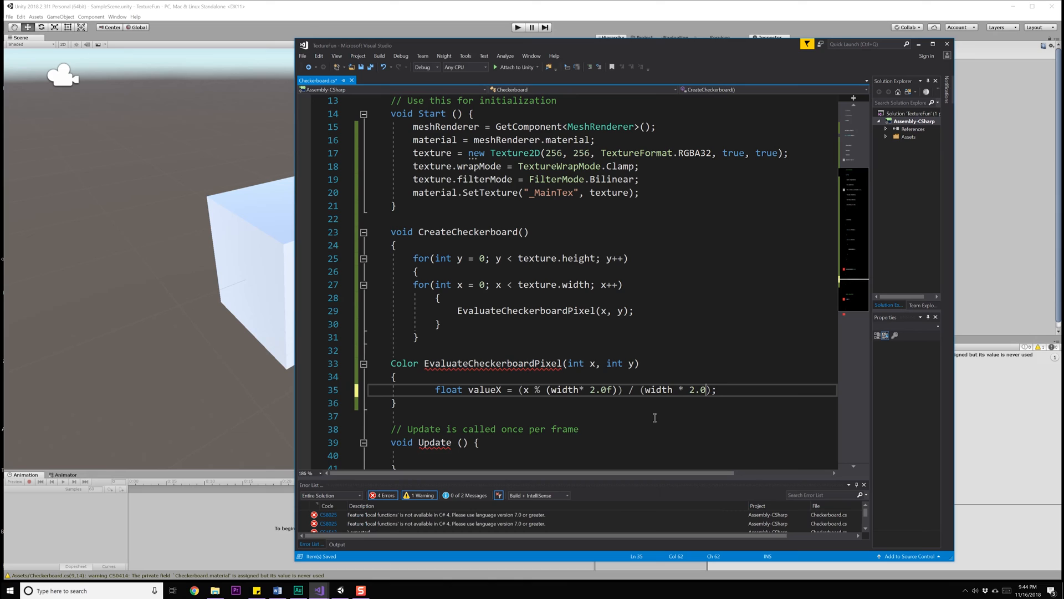
{"action": "type", "text": "f;"}
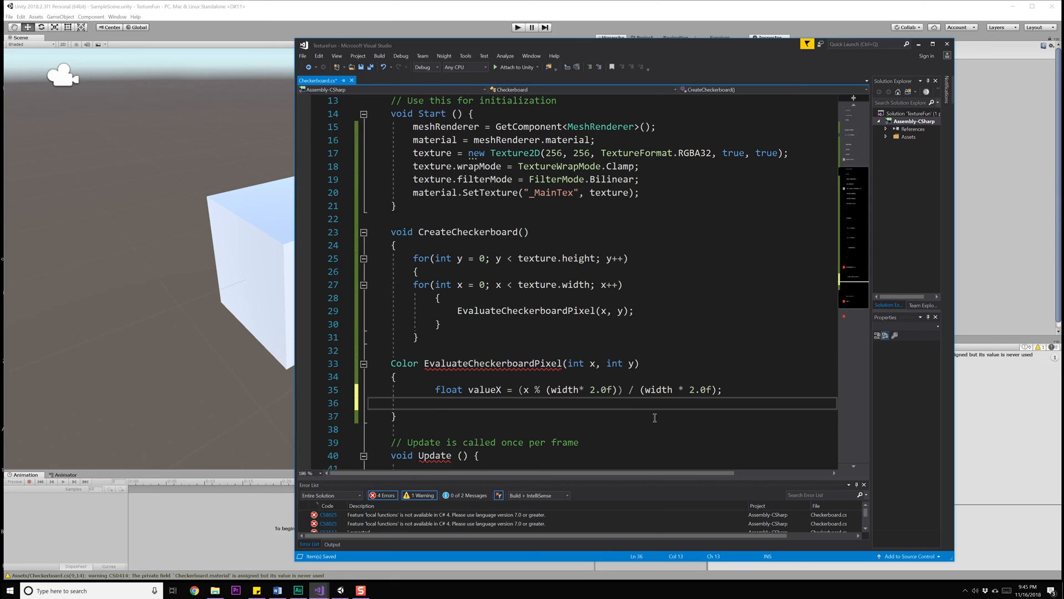
Step: Add int vX = 1; and if (valueX < 0.5f) vX = 0; below the valueX line
{"action": "left_click", "coordinate": [435, 403]}
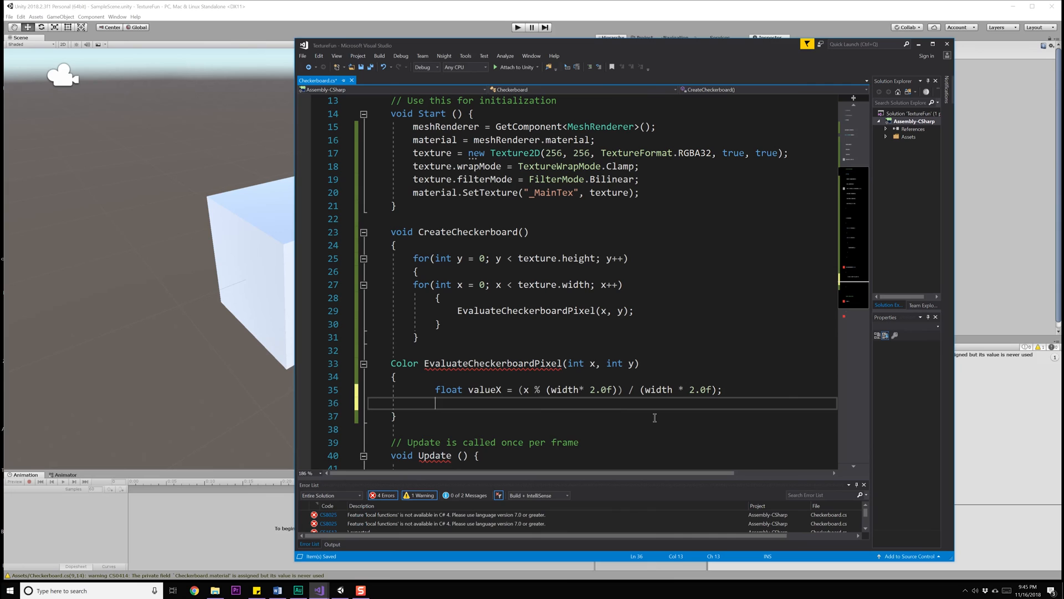
{"action": "type", "text": "int"}
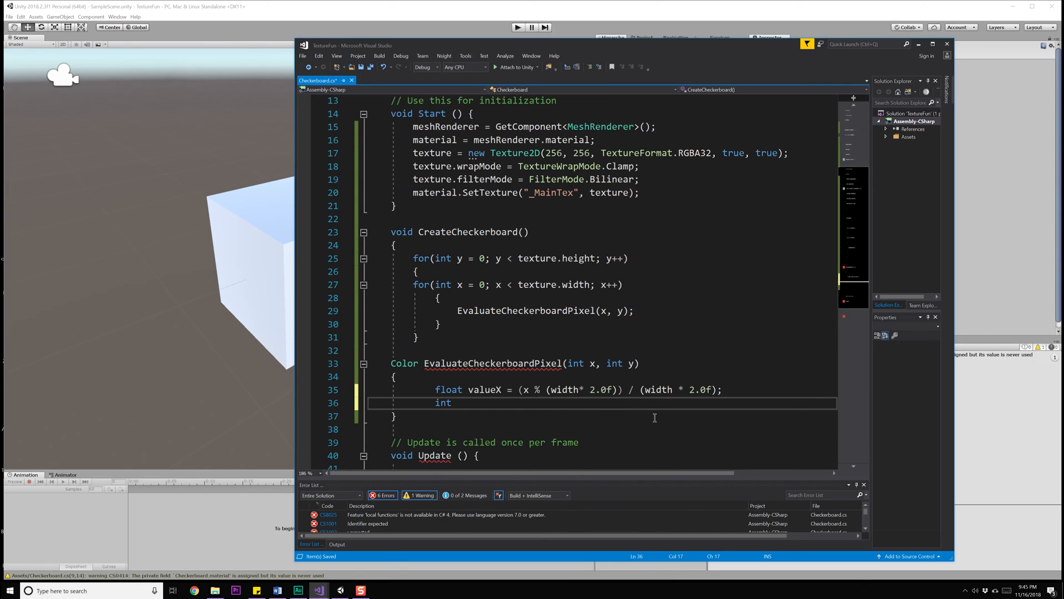
{"action": "type", "text": "vX = 1;"}
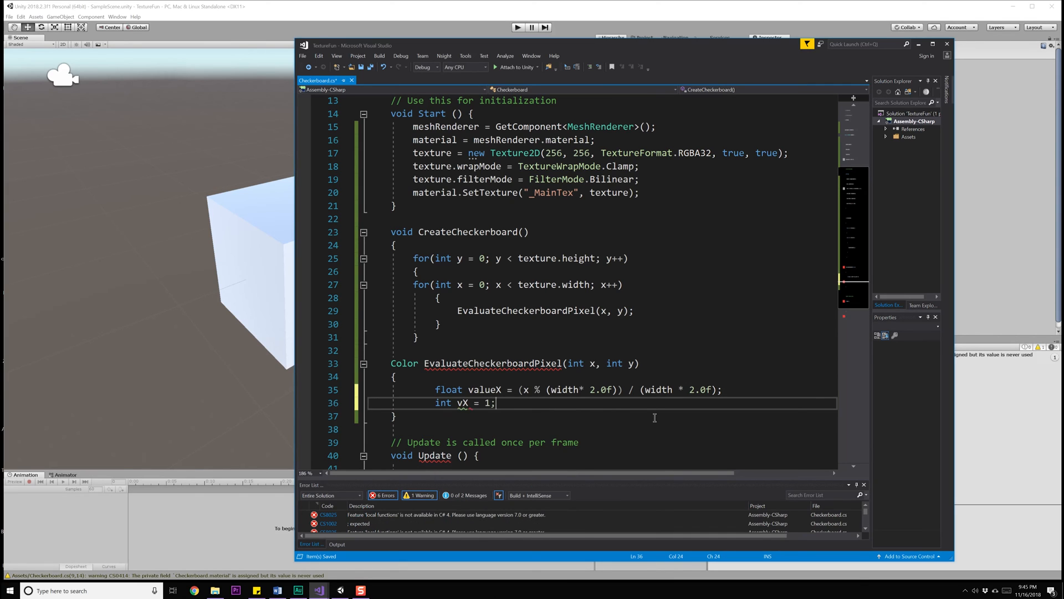
{"action": "type", "text": "if("}
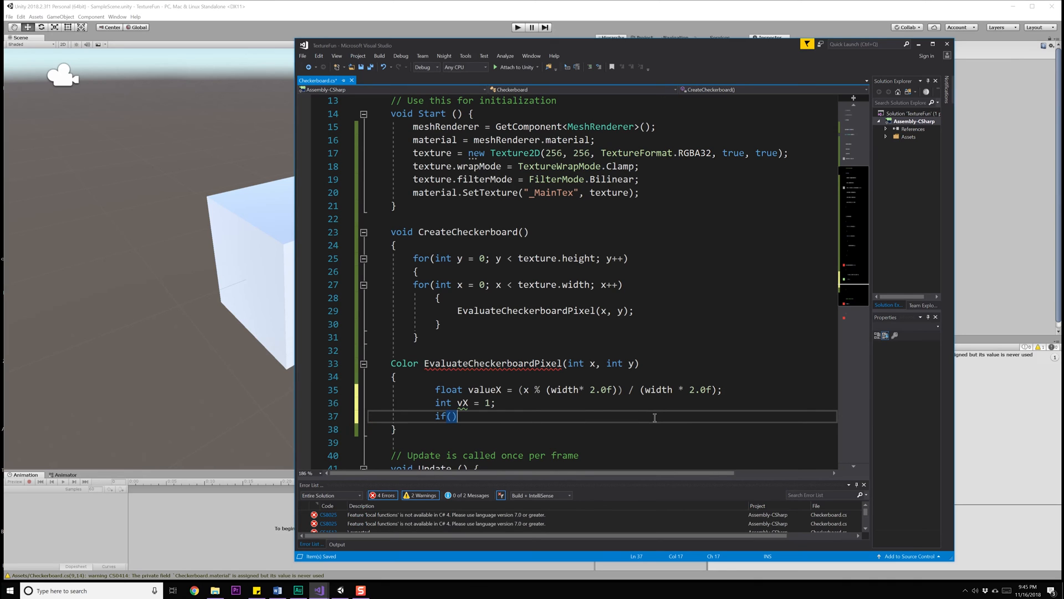
{"action": "type", "text": "valueX < 0"}
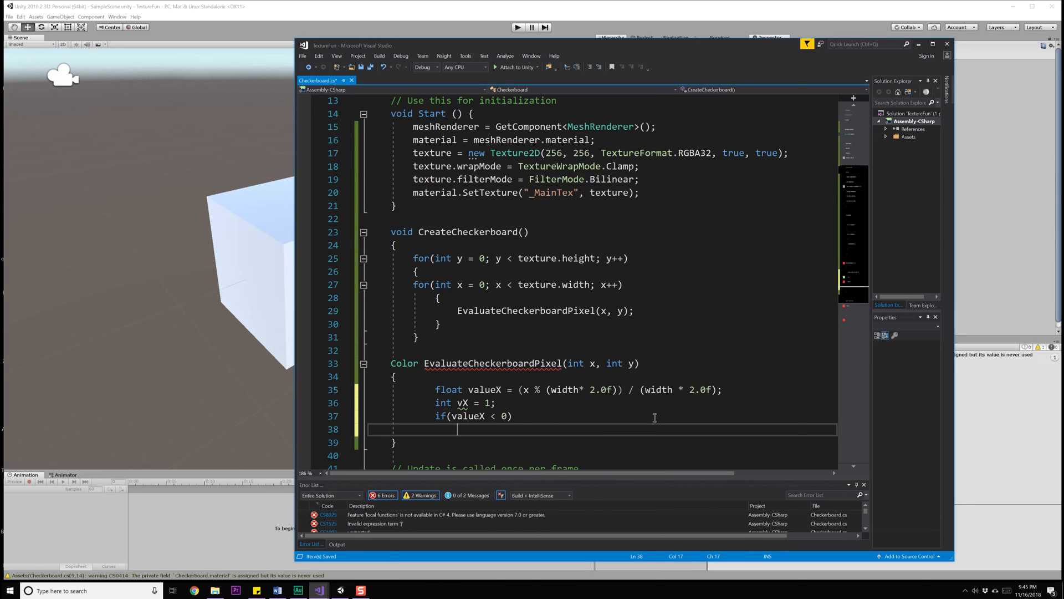
{"action": "type", "text": "vX = 0;"}
{"action": "left_click", "coordinate": [602, 416]}
{"action": "type", "text": ".5f"}
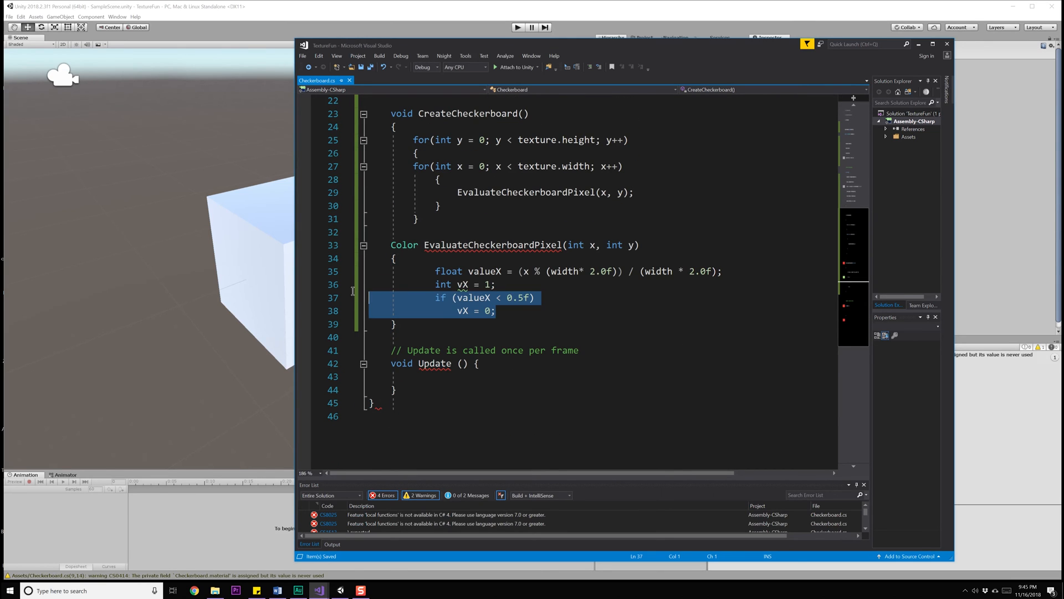
Step: Duplicate the valueX/vX block as valueY and vY computed from y
{"action": "left_click", "coordinate": [497, 311]}
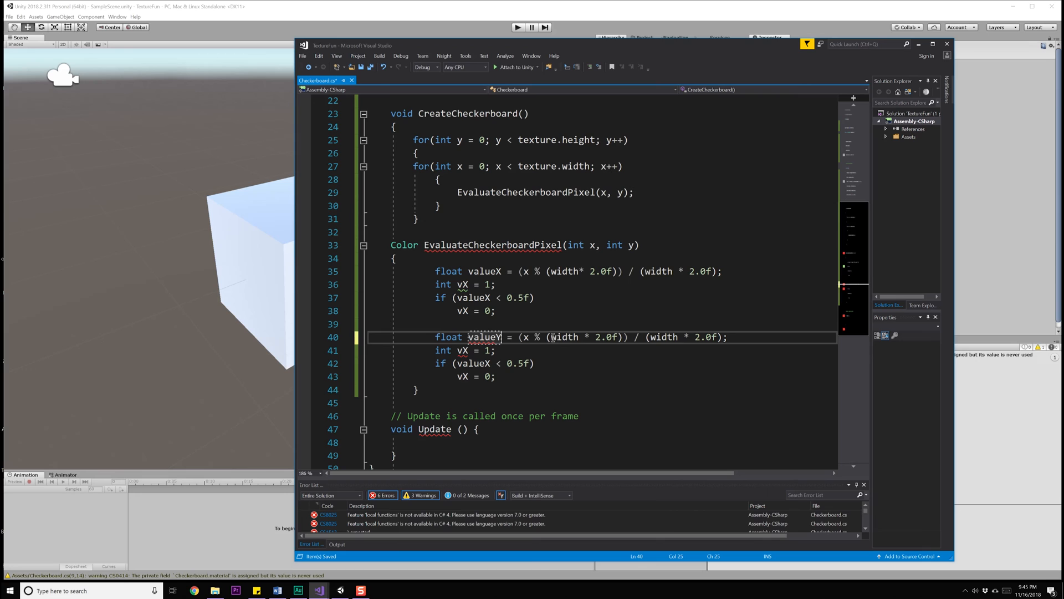
{"action": "type", "text": "y"}
{"action": "left_click", "coordinate": [466, 350]}
{"action": "type", "text": "Y"}
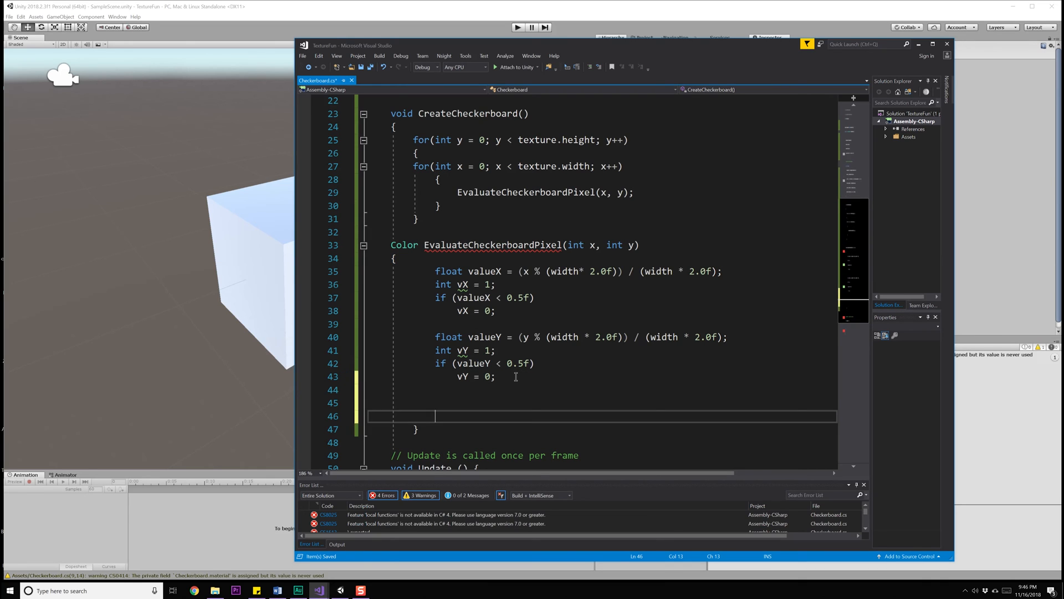
{"action": "key", "text": "Backspace"}
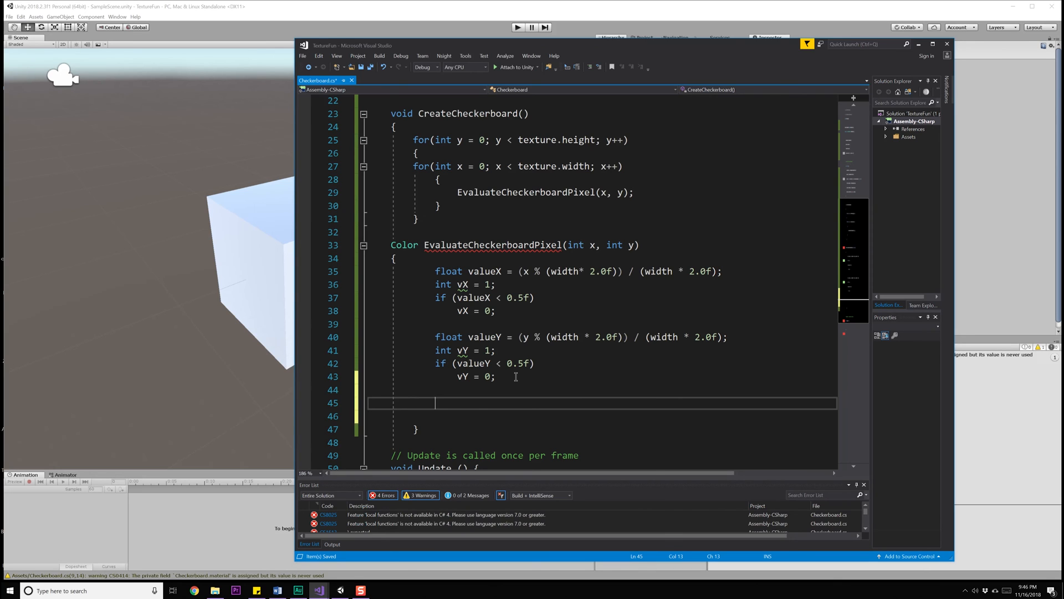
Step: Add float value = 0; and set value = 1 when vX == vY
{"action": "type", "text": "float value = 0;"}
{"action": "left_click", "coordinate": [601, 416]}
{"action": "type", "text": "if (v"}
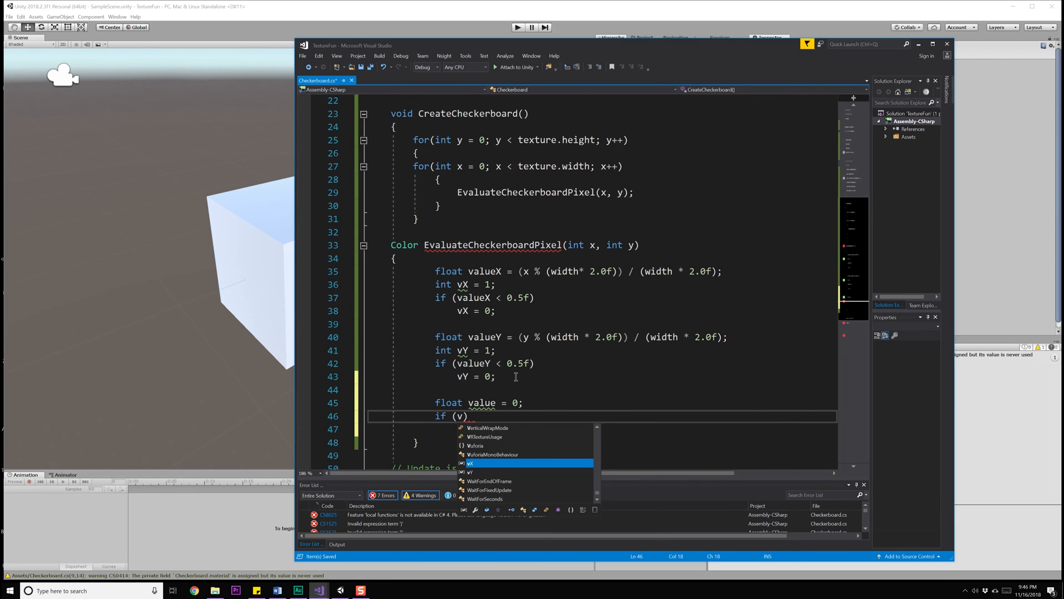
{"action": "type", "text": "X == vY"}
{"action": "left_click", "coordinate": [602, 429]}
{"action": "type", "text": "{"}
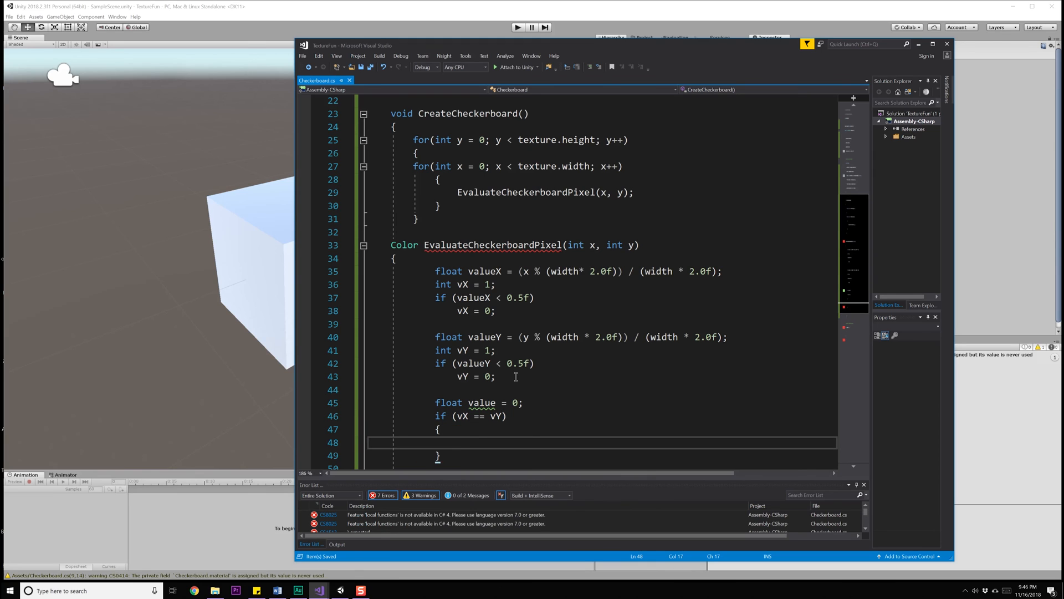
{"action": "type", "text": "value = 1;"}
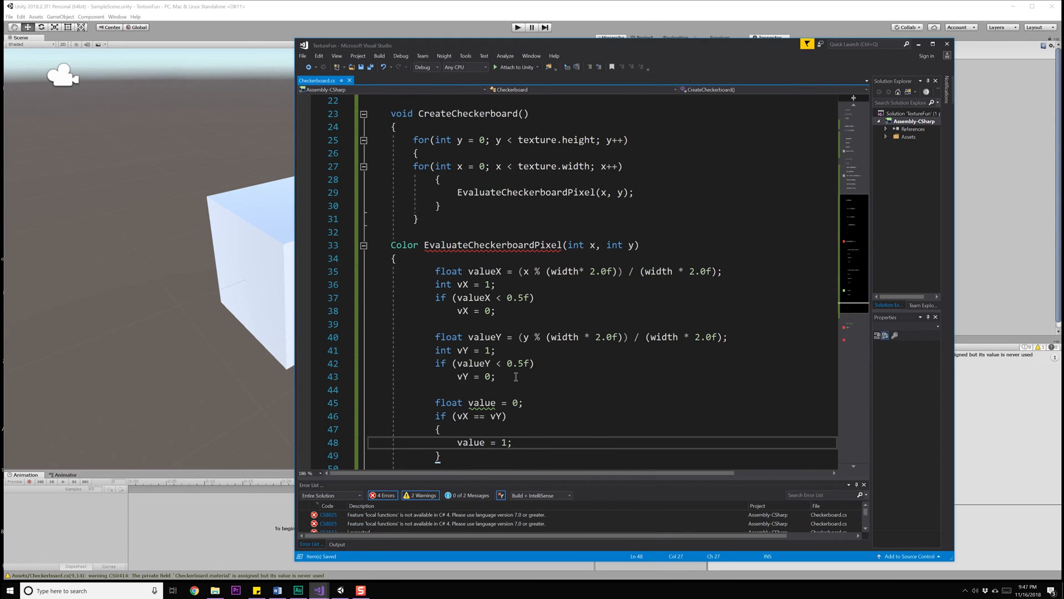
{"action": "scroll", "scroll_direction": "down", "scroll_amount": 3}
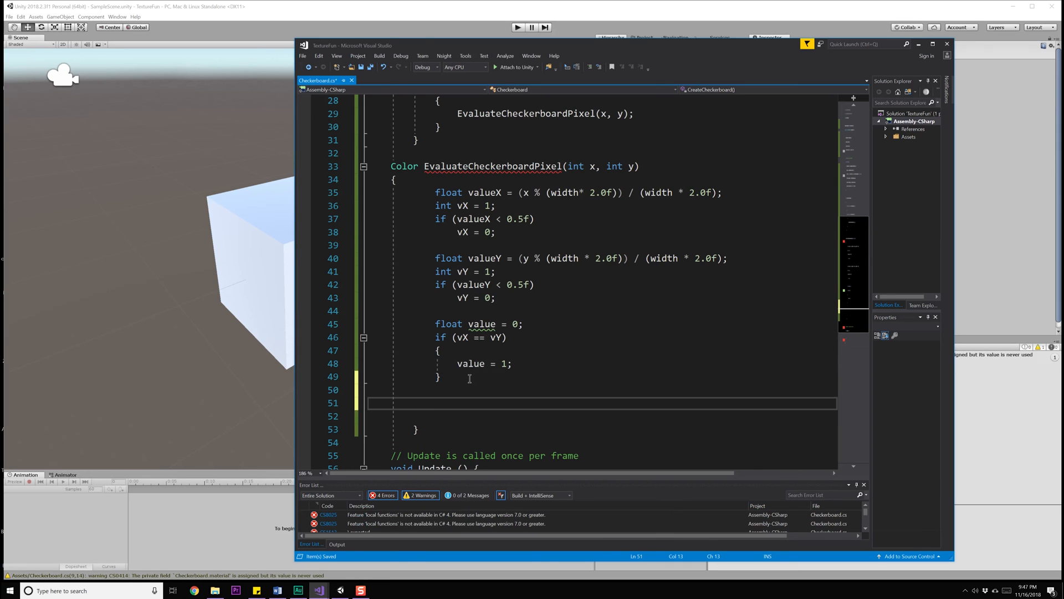
Step: Return new Color(value, value, value, 1.0f); at the end of the method
{"action": "type", "text": "r"}
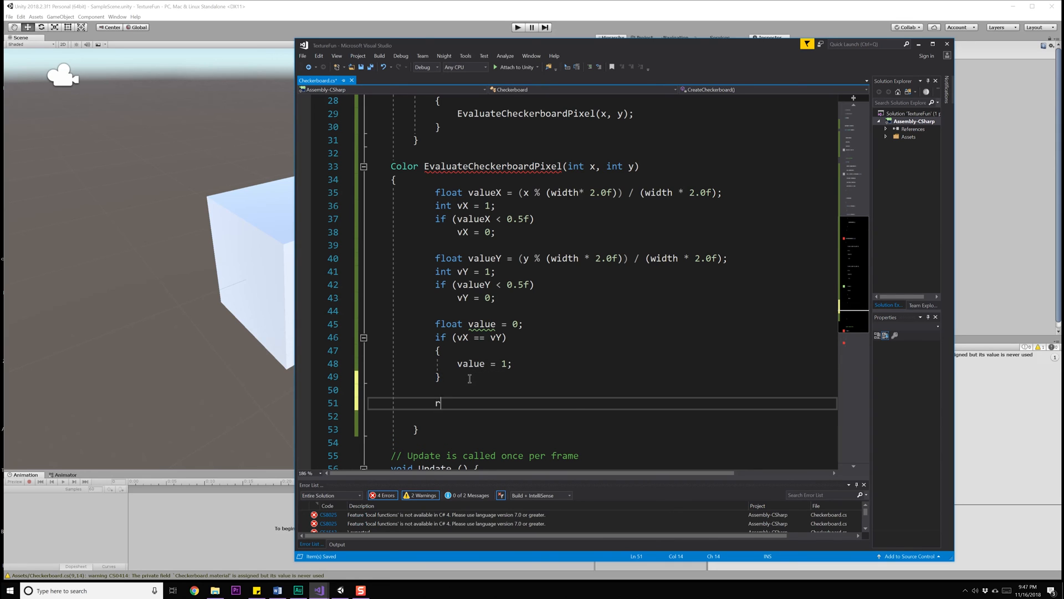
{"action": "type", "text": "eturn new Color(value, value, value, );"}
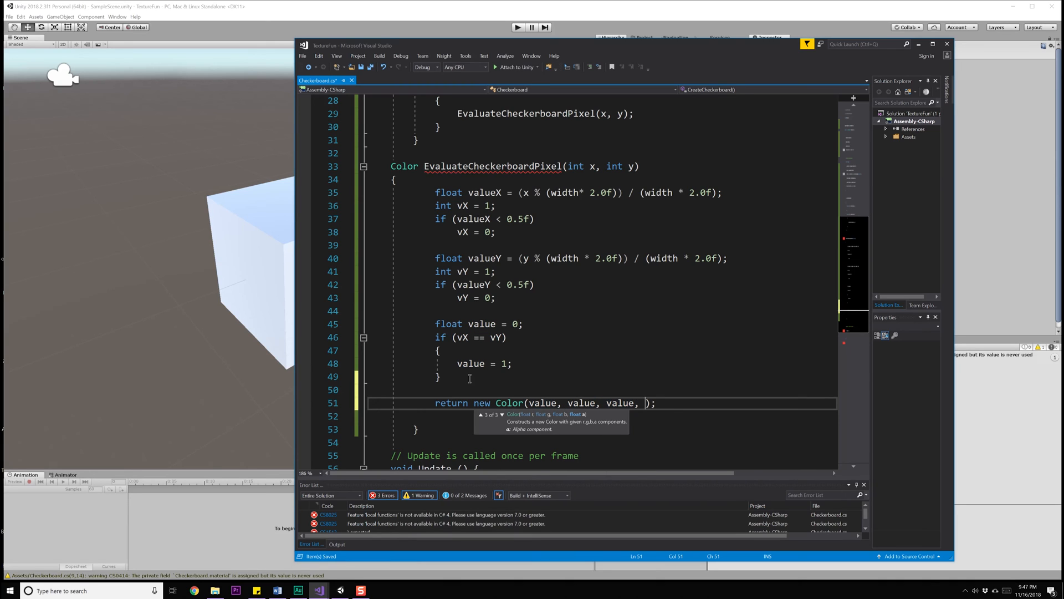
{"action": "type", "text": "1.0f"}
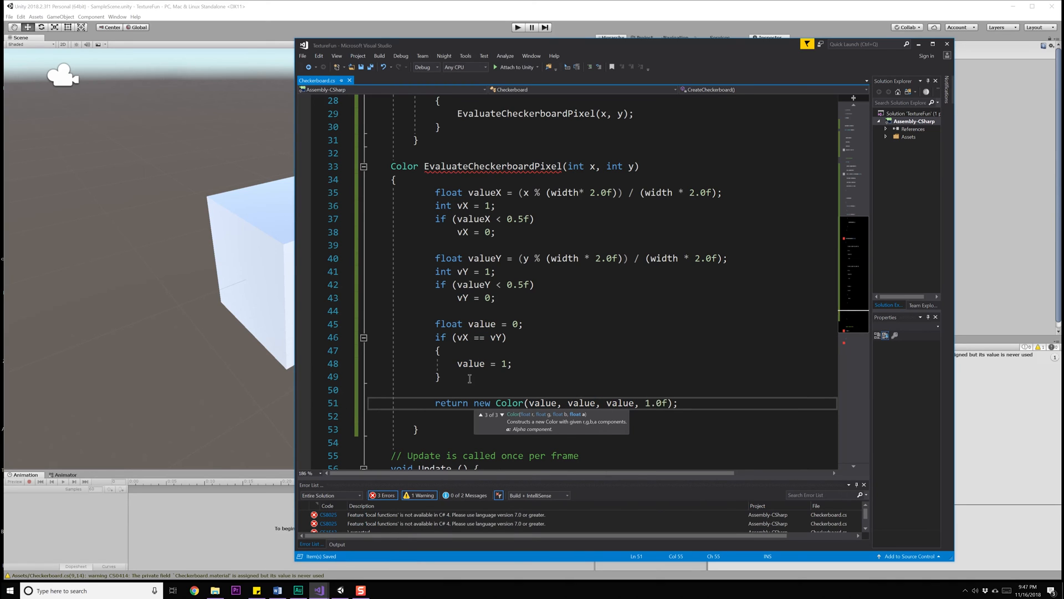
{"action": "mouse_move", "coordinate": [532, 390]}
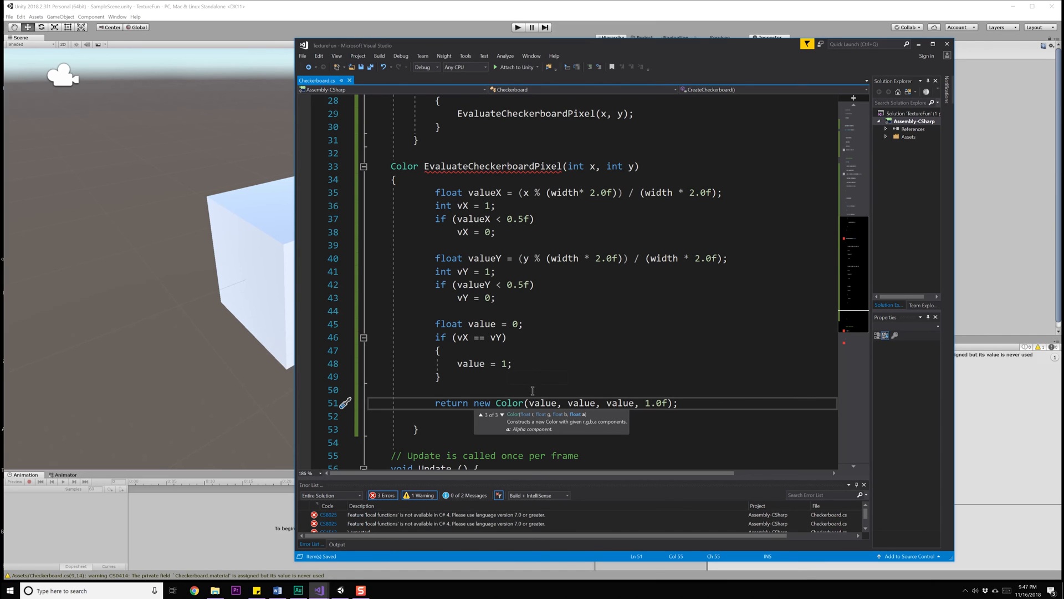
{"action": "scroll", "scroll_direction": "up", "scroll_amount": 3}
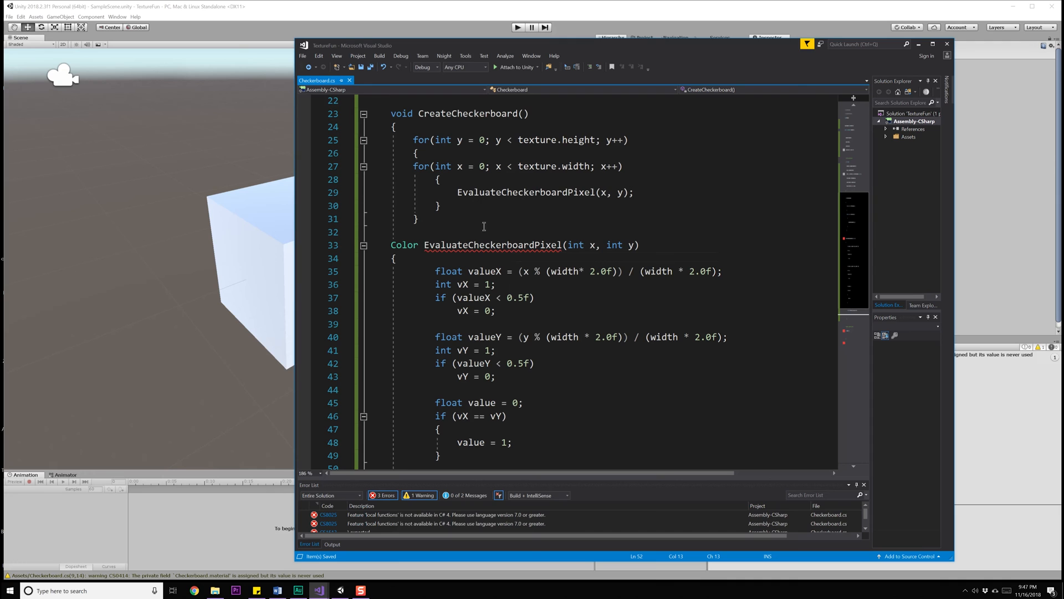
Step: Store the call as Color temp = EvaluateCheckerboardPixel(x, y); and begin texture.SetPixel below
{"action": "scroll", "scroll_direction": "up", "scroll_amount": 3}
{"action": "type", "text": "}"}
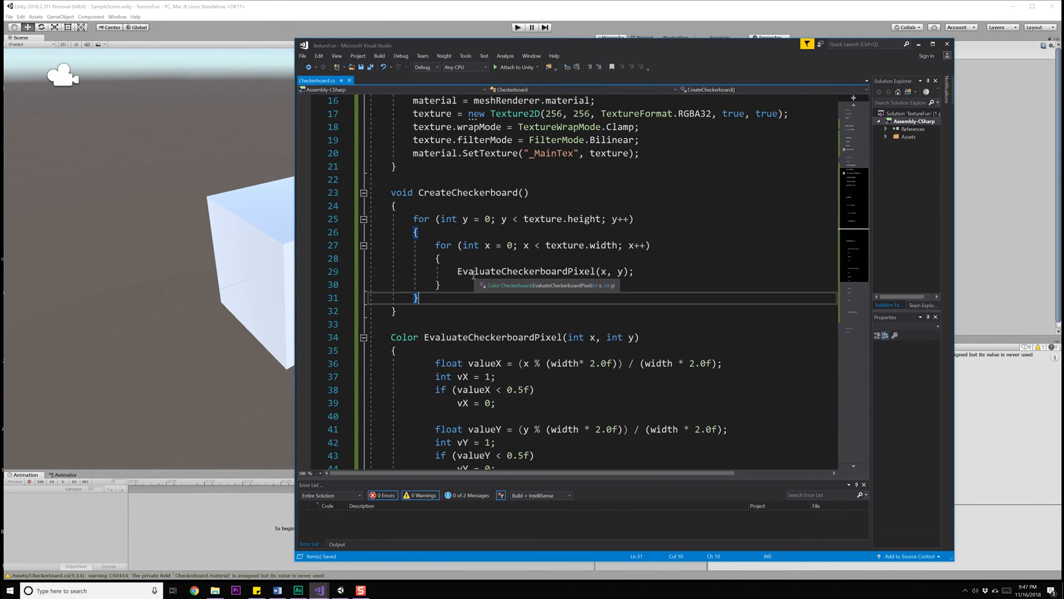
{"action": "mouse_move", "coordinate": [563, 276]}
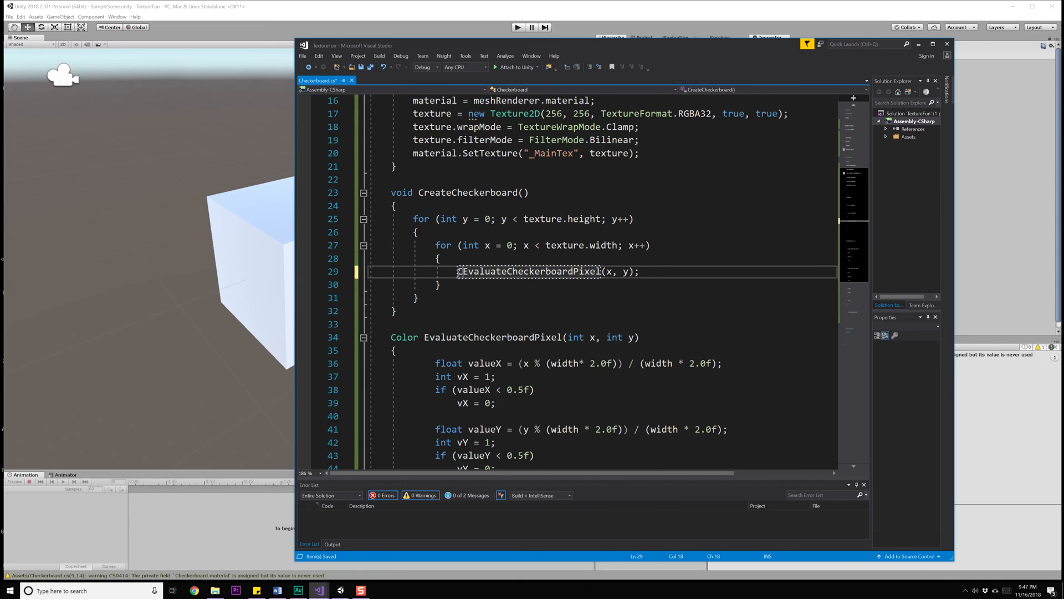
{"action": "type", "text": "Color temp ="}
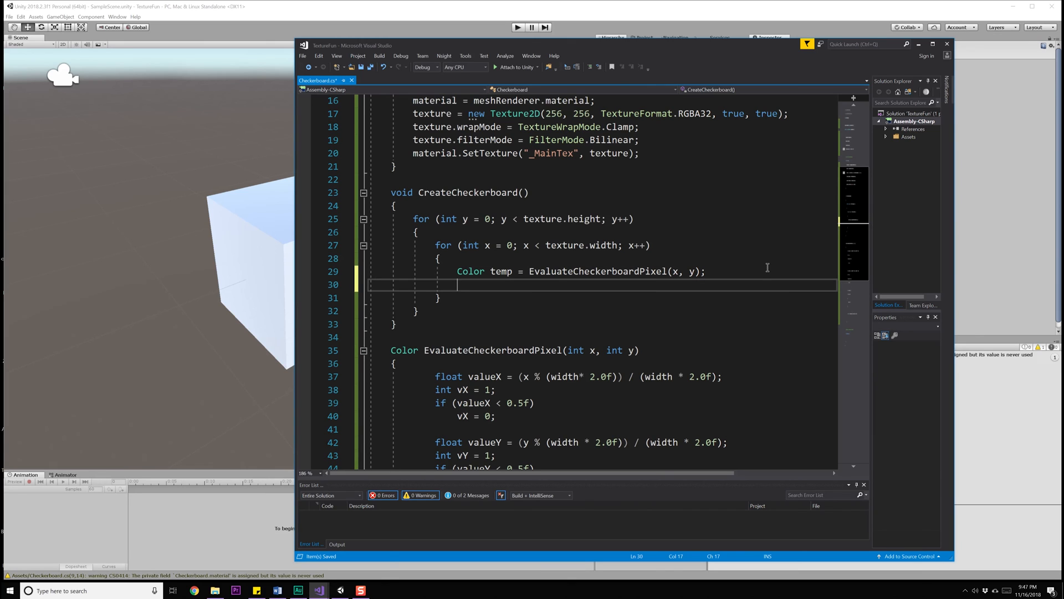
{"action": "left_click", "coordinate": [457, 285]}
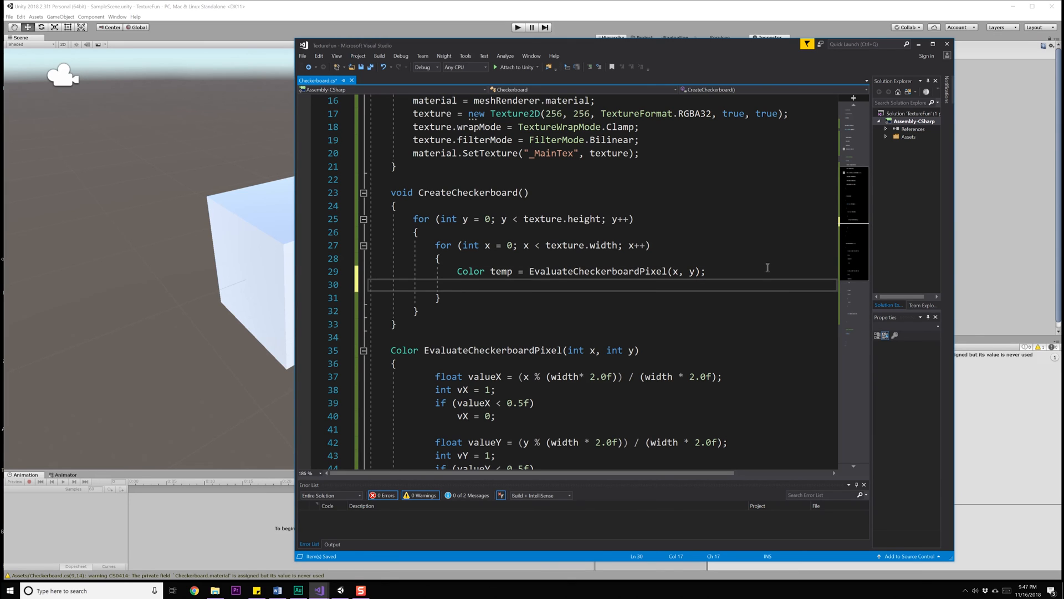
{"action": "left_click", "coordinate": [458, 285]}
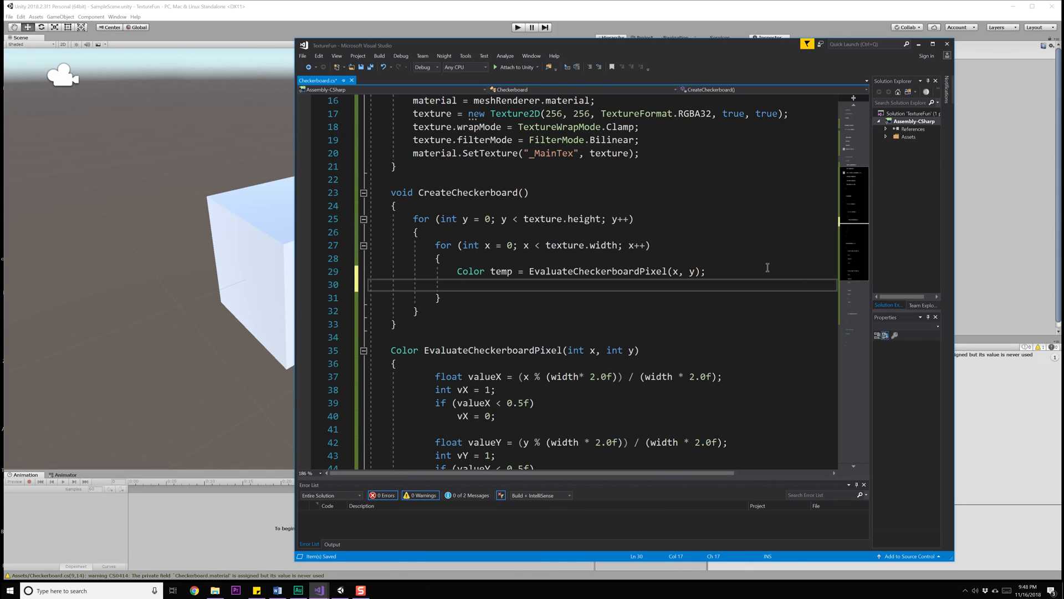
{"action": "left_click", "coordinate": [457, 285]}
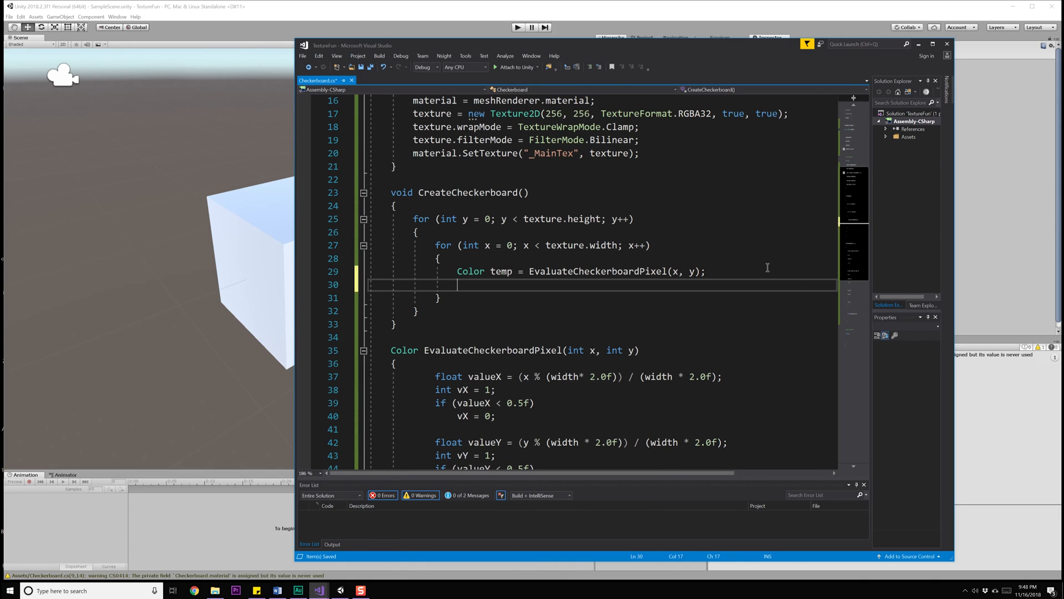
{"action": "type", "text": "texture.SetPixel"}
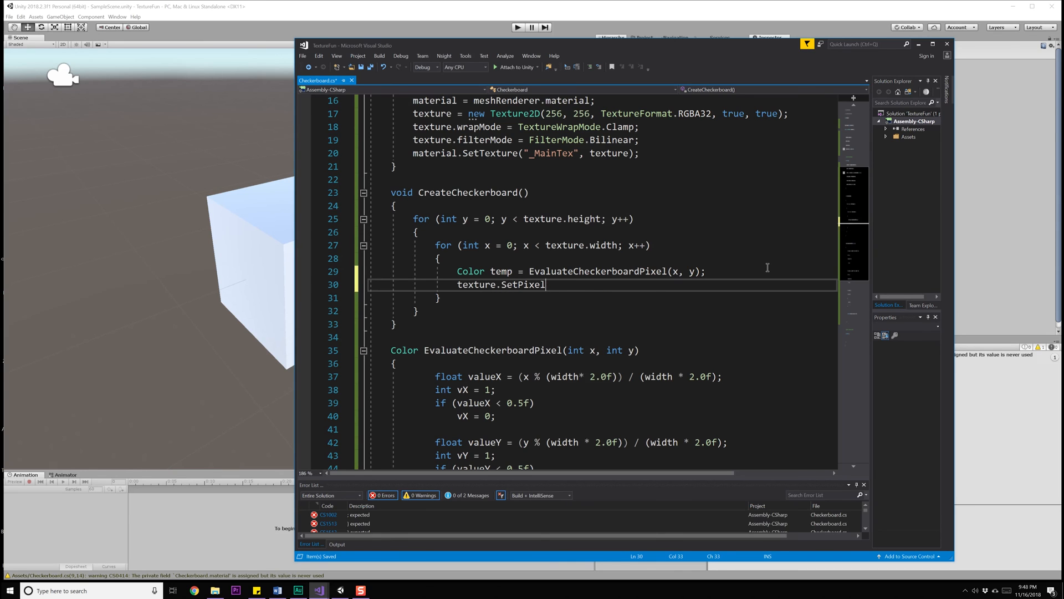
Step: Finish texture.SetPixel(x, y, temp); and add texture.Apply(); after the loops
{"action": "type", "text": "()"}
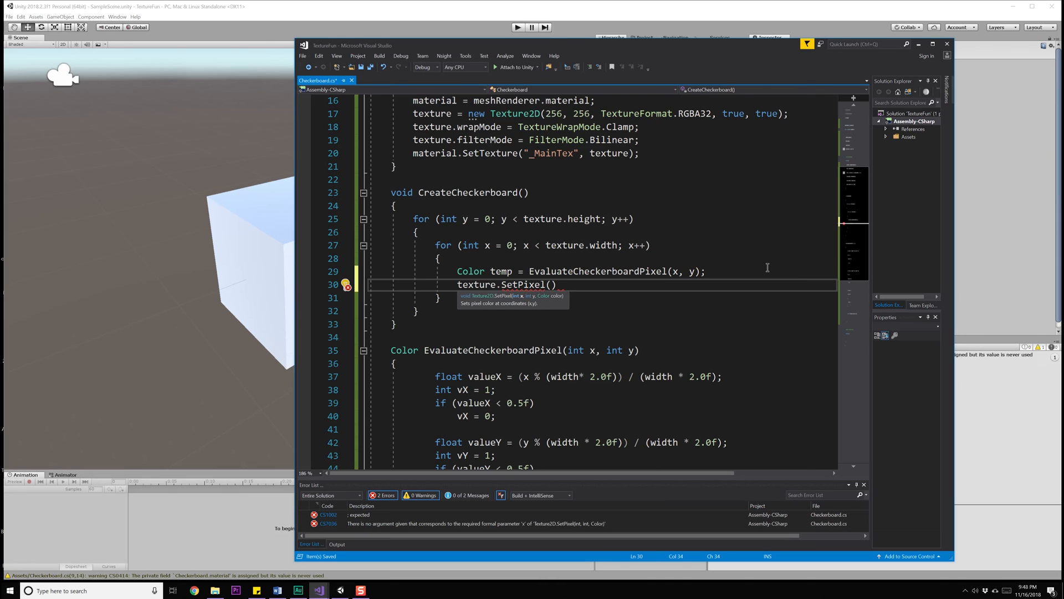
{"action": "type", "text": "x, y,"}
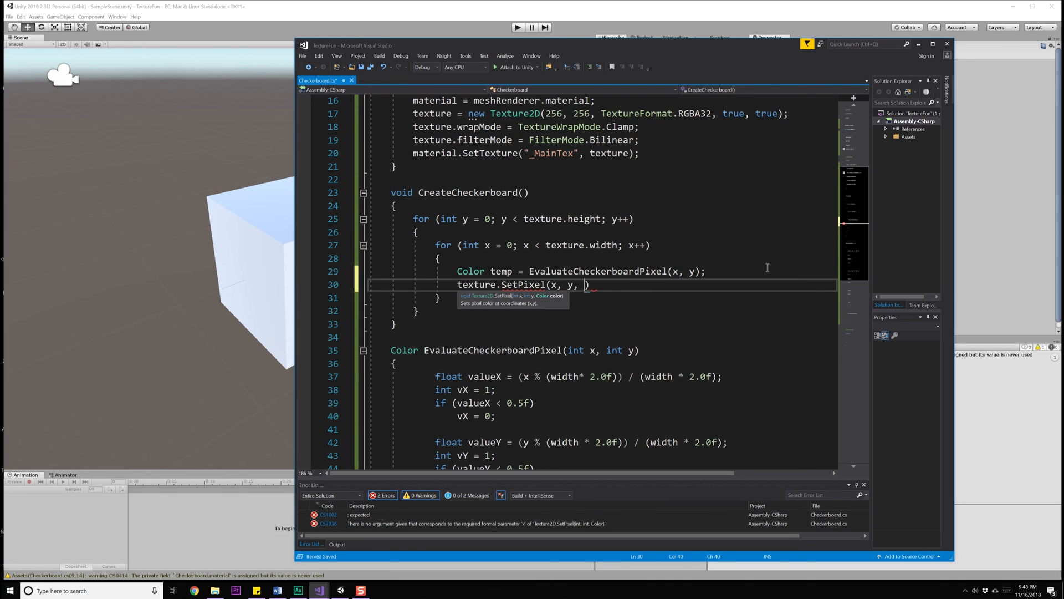
{"action": "type", "text": "temp);"}
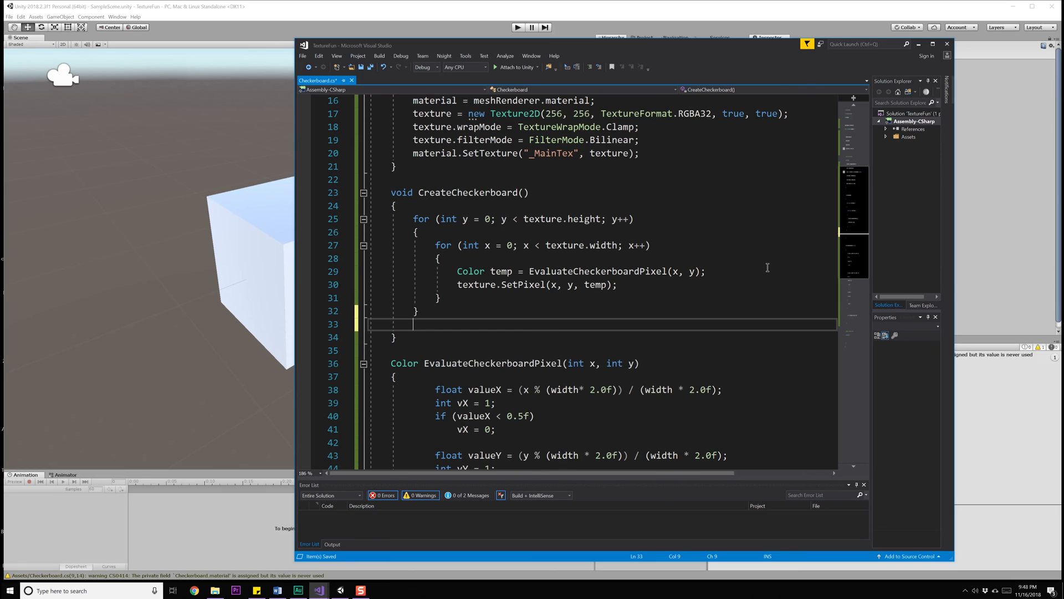
{"action": "type", "text": "texture.Apply();"}
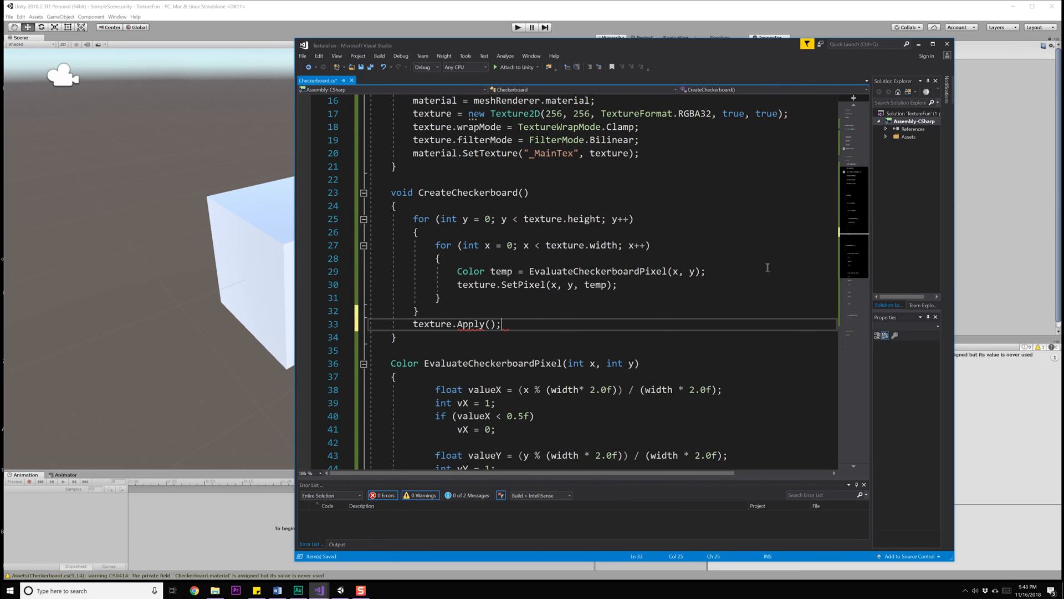
{"action": "scroll", "scroll_direction": "up", "scroll_amount": 3}
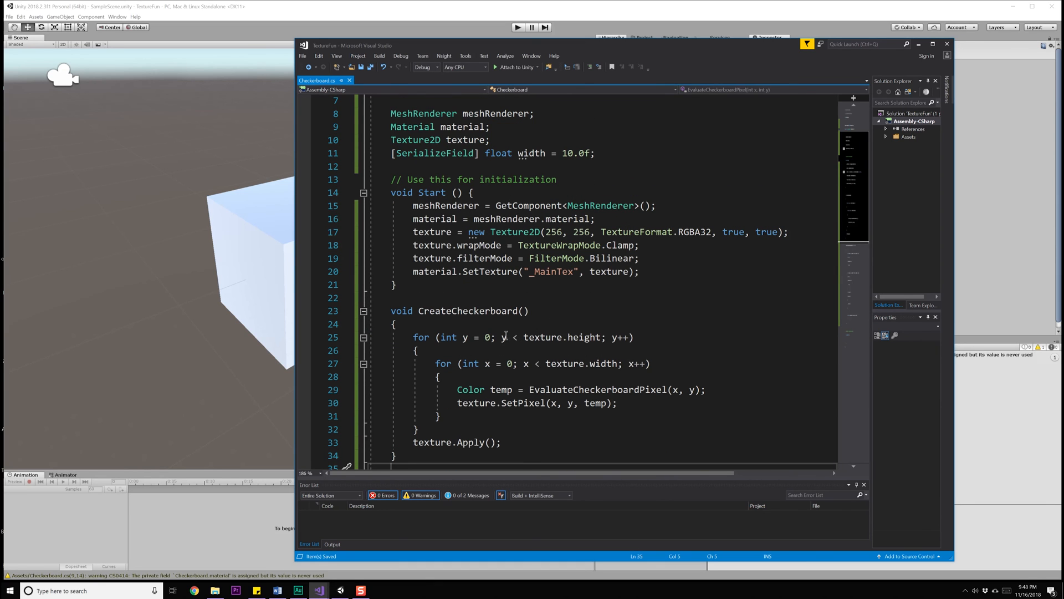
Step: Call CreateCheckerboard(); at the end of Start after SetTexture
{"action": "left_click", "coordinate": [639, 271]}
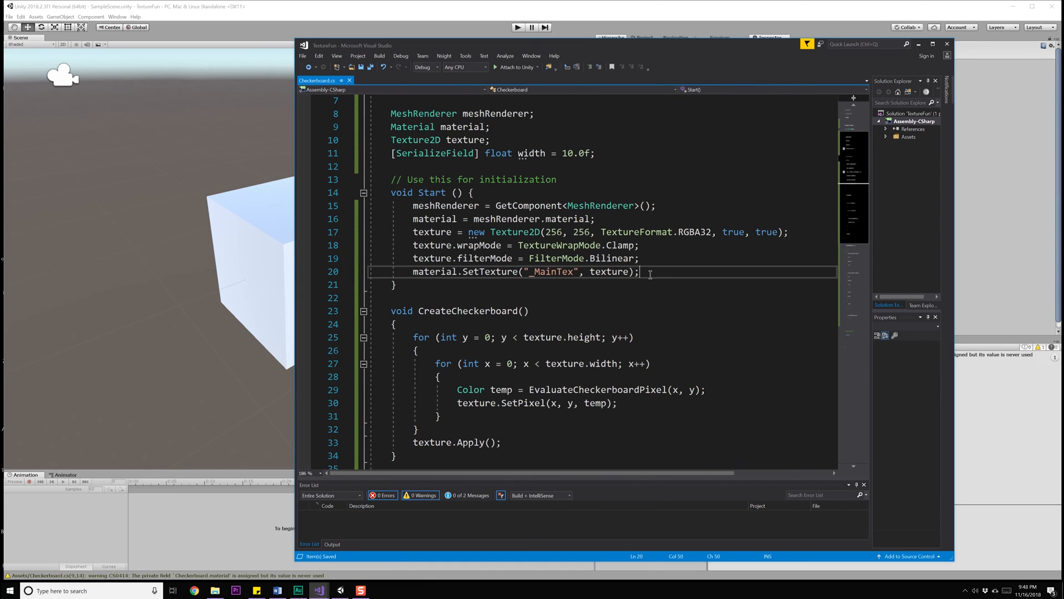
{"action": "key", "text": "Return"}
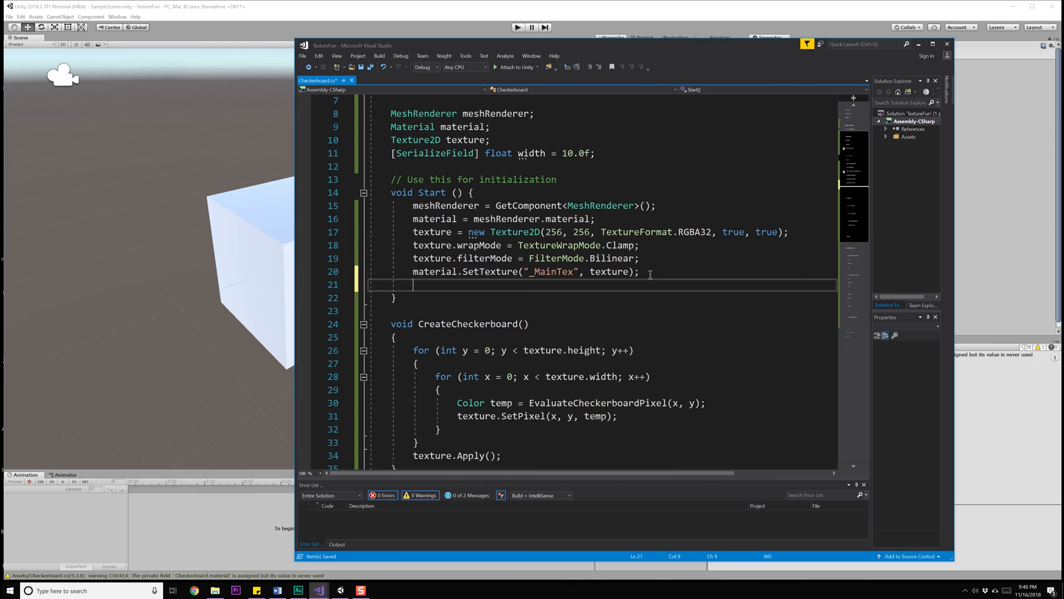
{"action": "type", "text": "CreateCheckerboard();"}
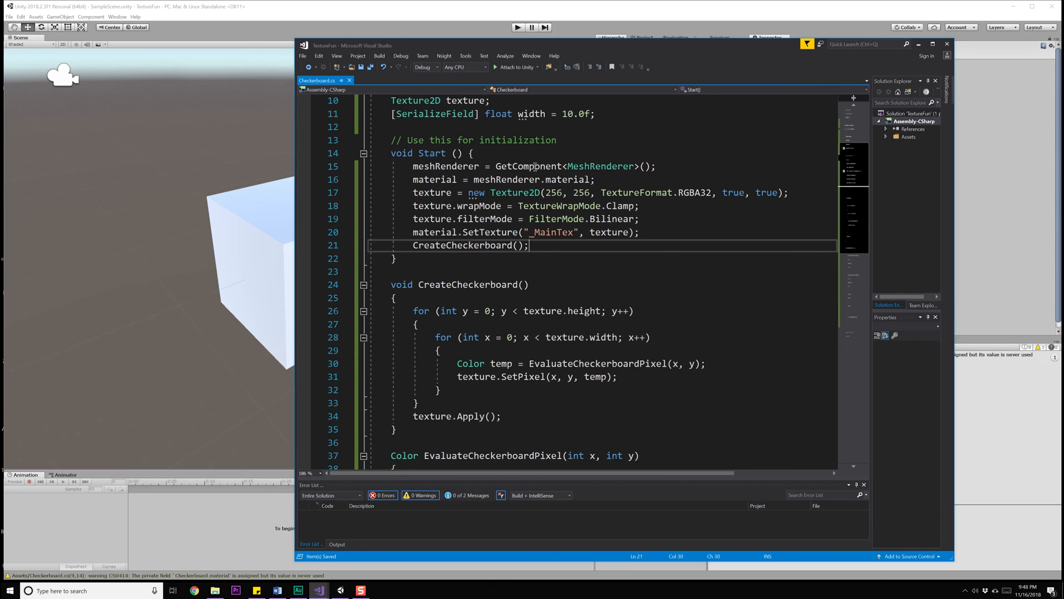
{"action": "mouse_move", "coordinate": [518, 252]}
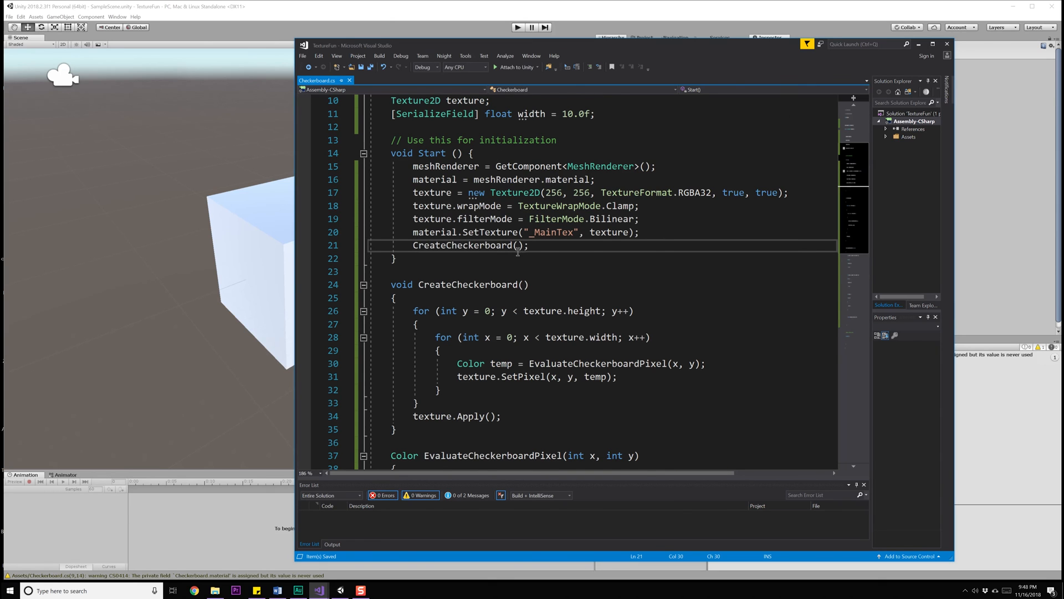
{"action": "scroll", "scroll_direction": "down", "scroll_amount": 3}
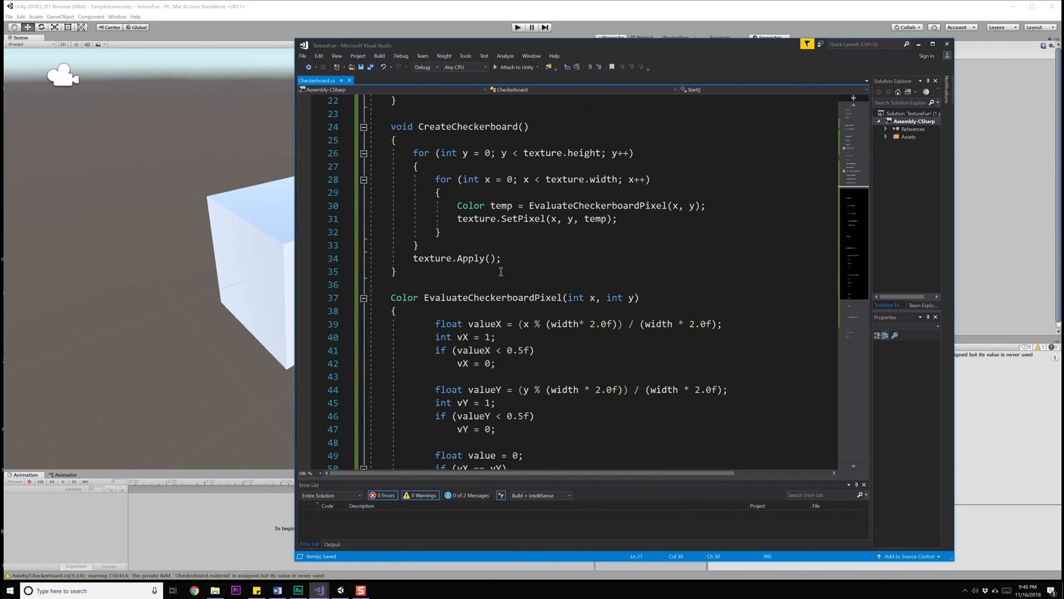
{"action": "scroll", "scroll_direction": "up", "scroll_amount": 3}
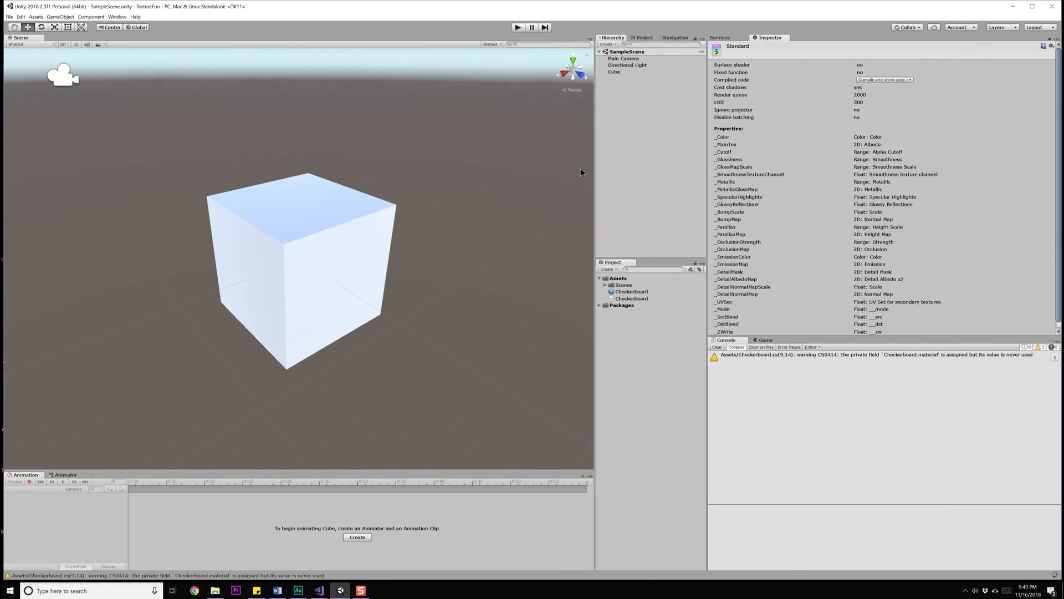
Step: Select the Cube and enter Play mode to see the checkerboard texture on it
{"action": "left_click", "coordinate": [614, 71]}
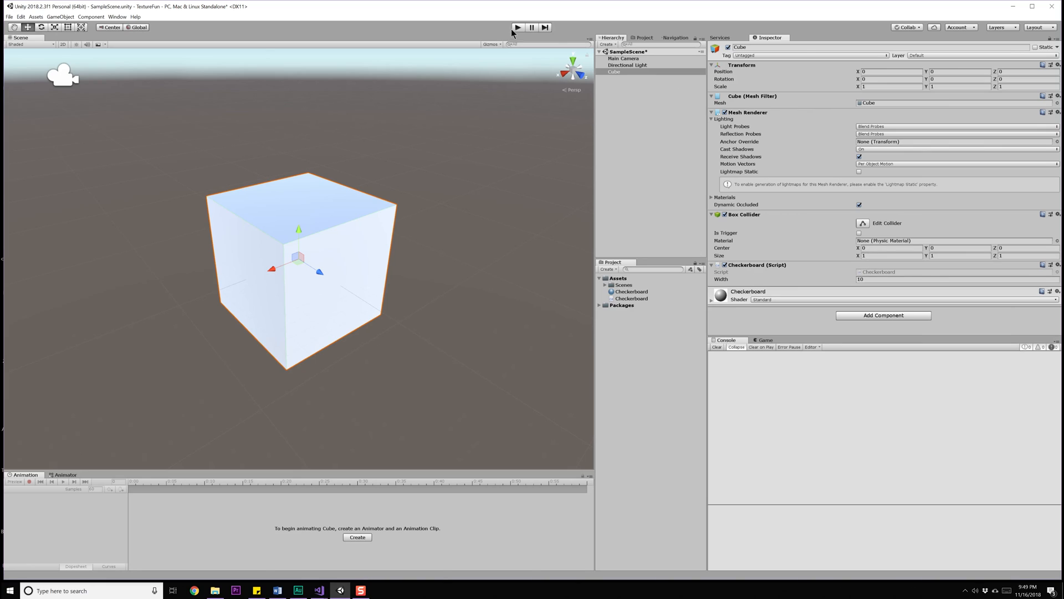
{"action": "left_click", "coordinate": [518, 27]}
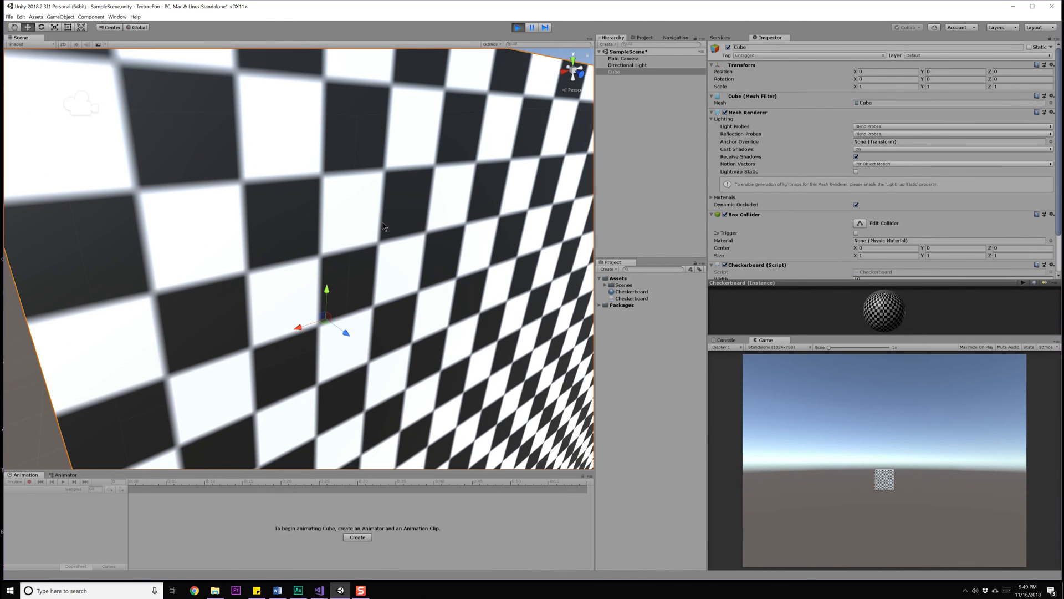
{"action": "mouse_move", "coordinate": [392, 245]}
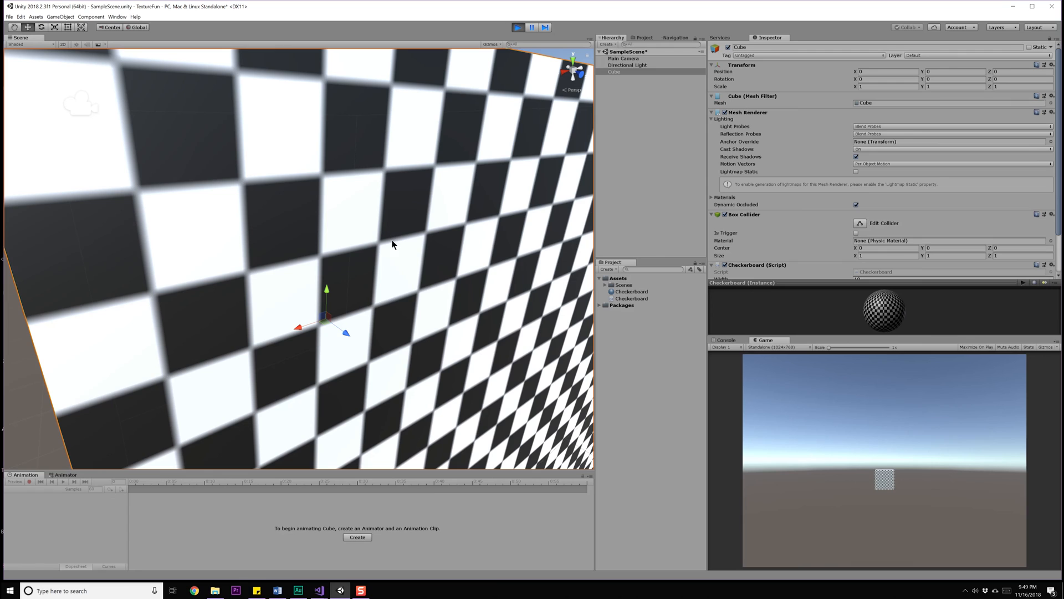
{"action": "mouse_move", "coordinate": [396, 402]}
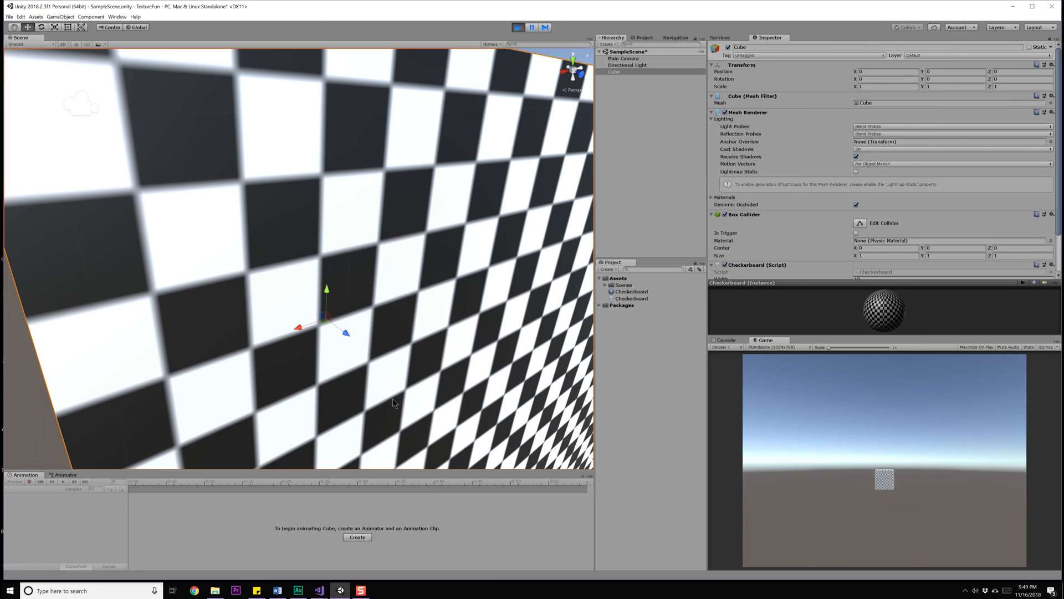
{"action": "mouse_move", "coordinate": [316, 590]}
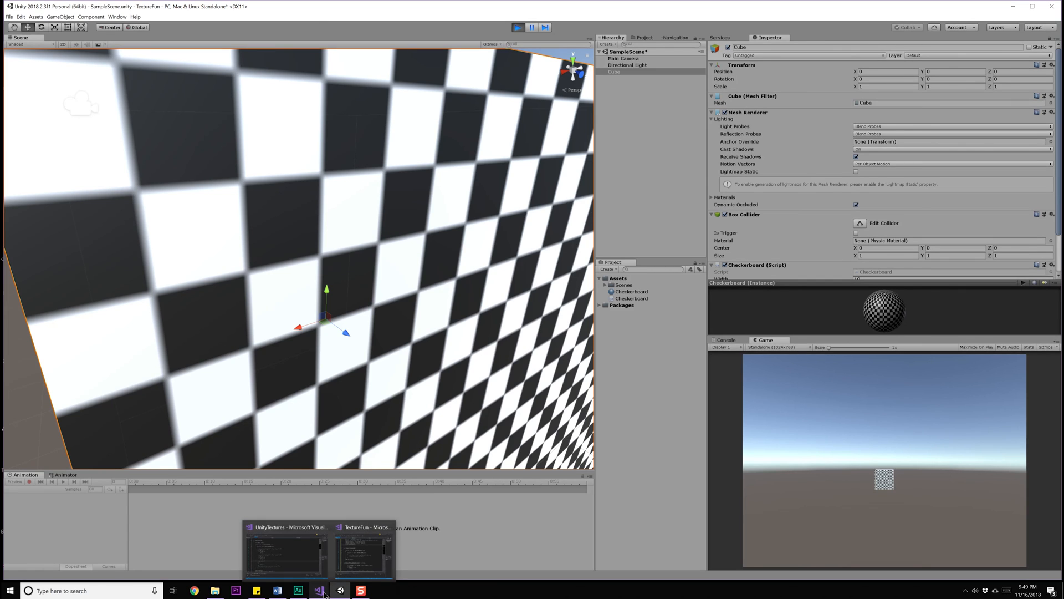
{"action": "left_click", "coordinate": [365, 550]}
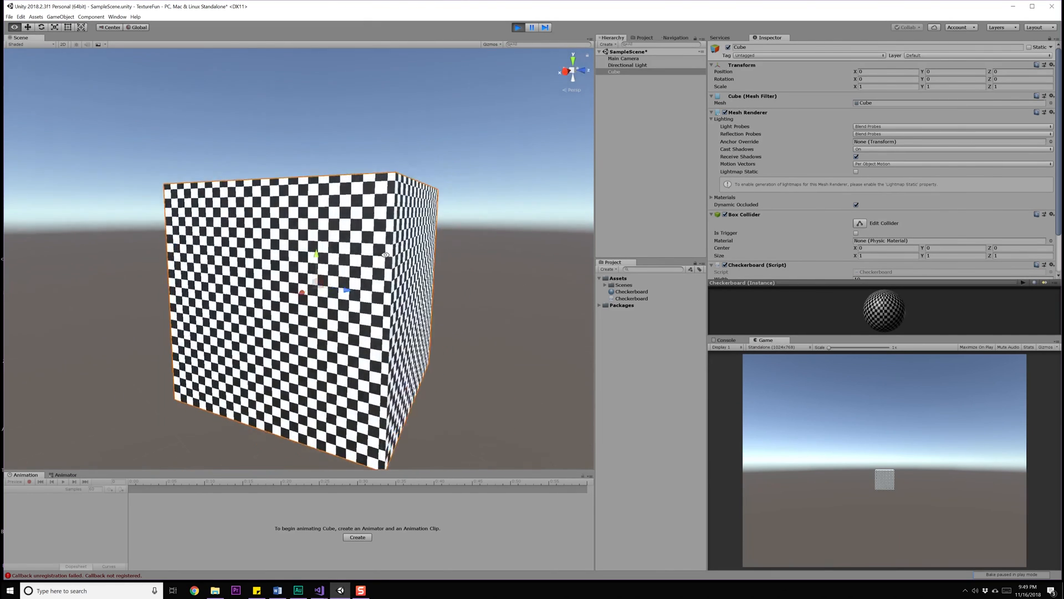
Step: Stop Play mode, add a Sphere via GameObject > 3D Object, and play again
{"action": "left_click", "coordinate": [517, 26]}
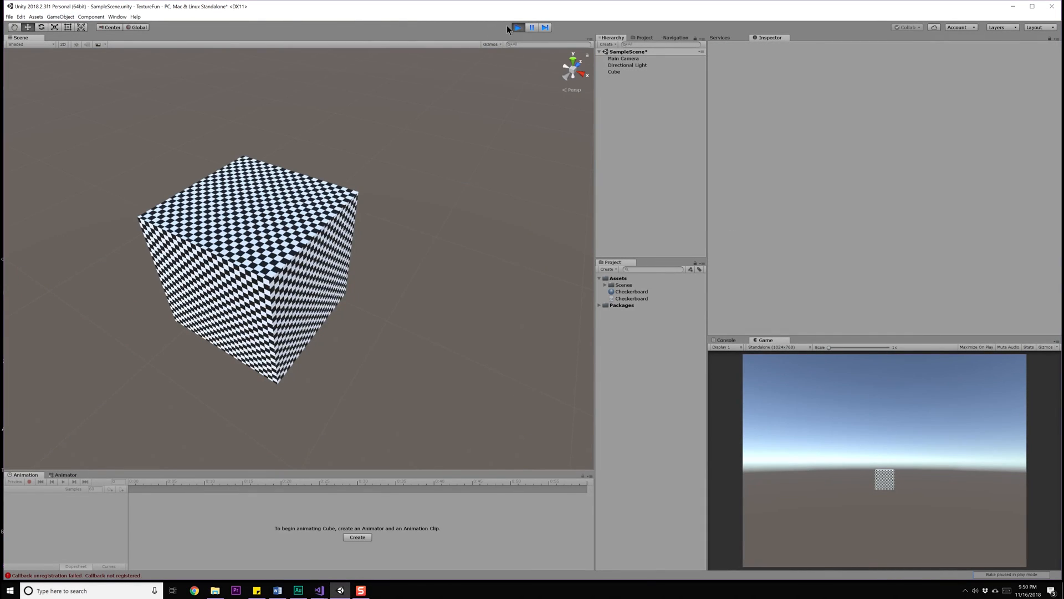
{"action": "left_click", "coordinate": [60, 17]}
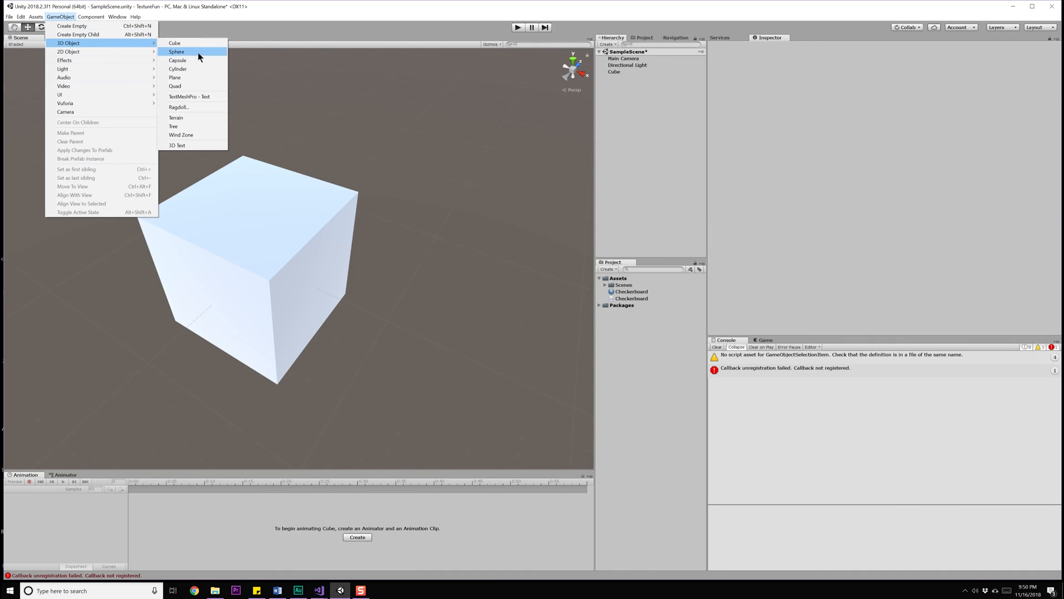
{"action": "left_click", "coordinate": [176, 52]}
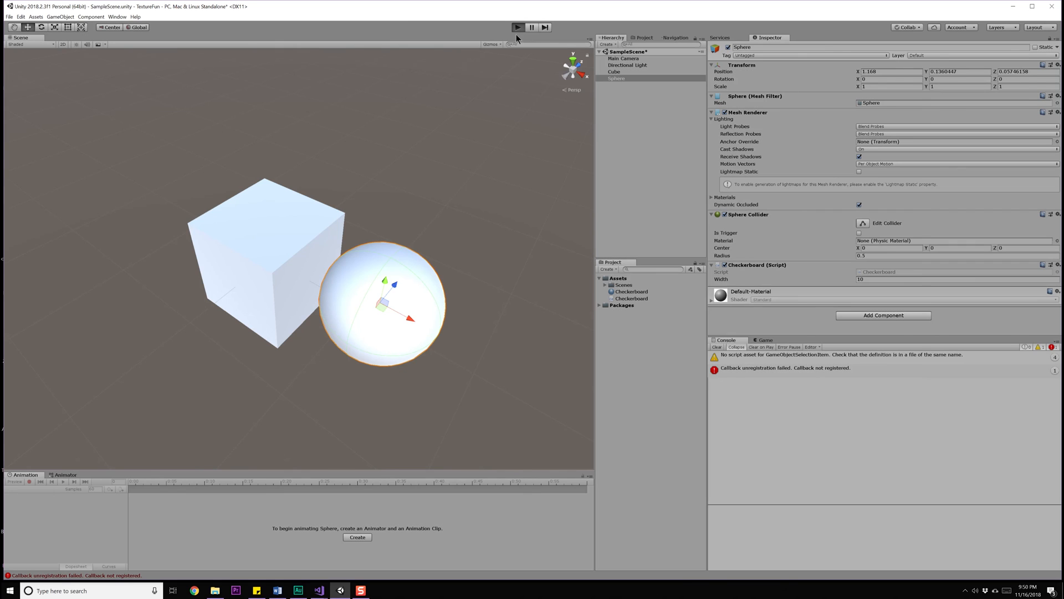
{"action": "left_click", "coordinate": [518, 27]}
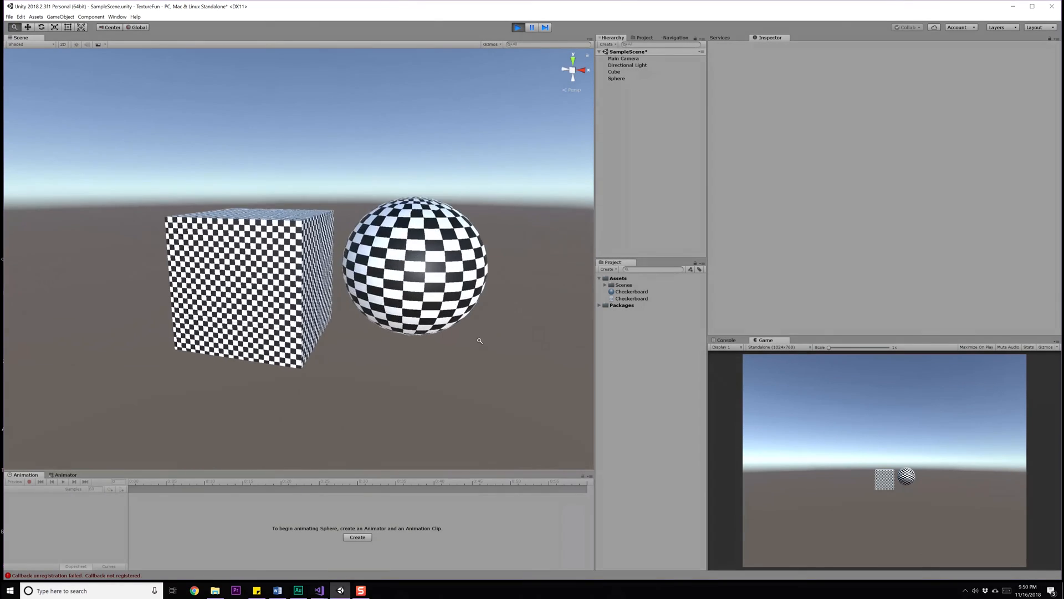